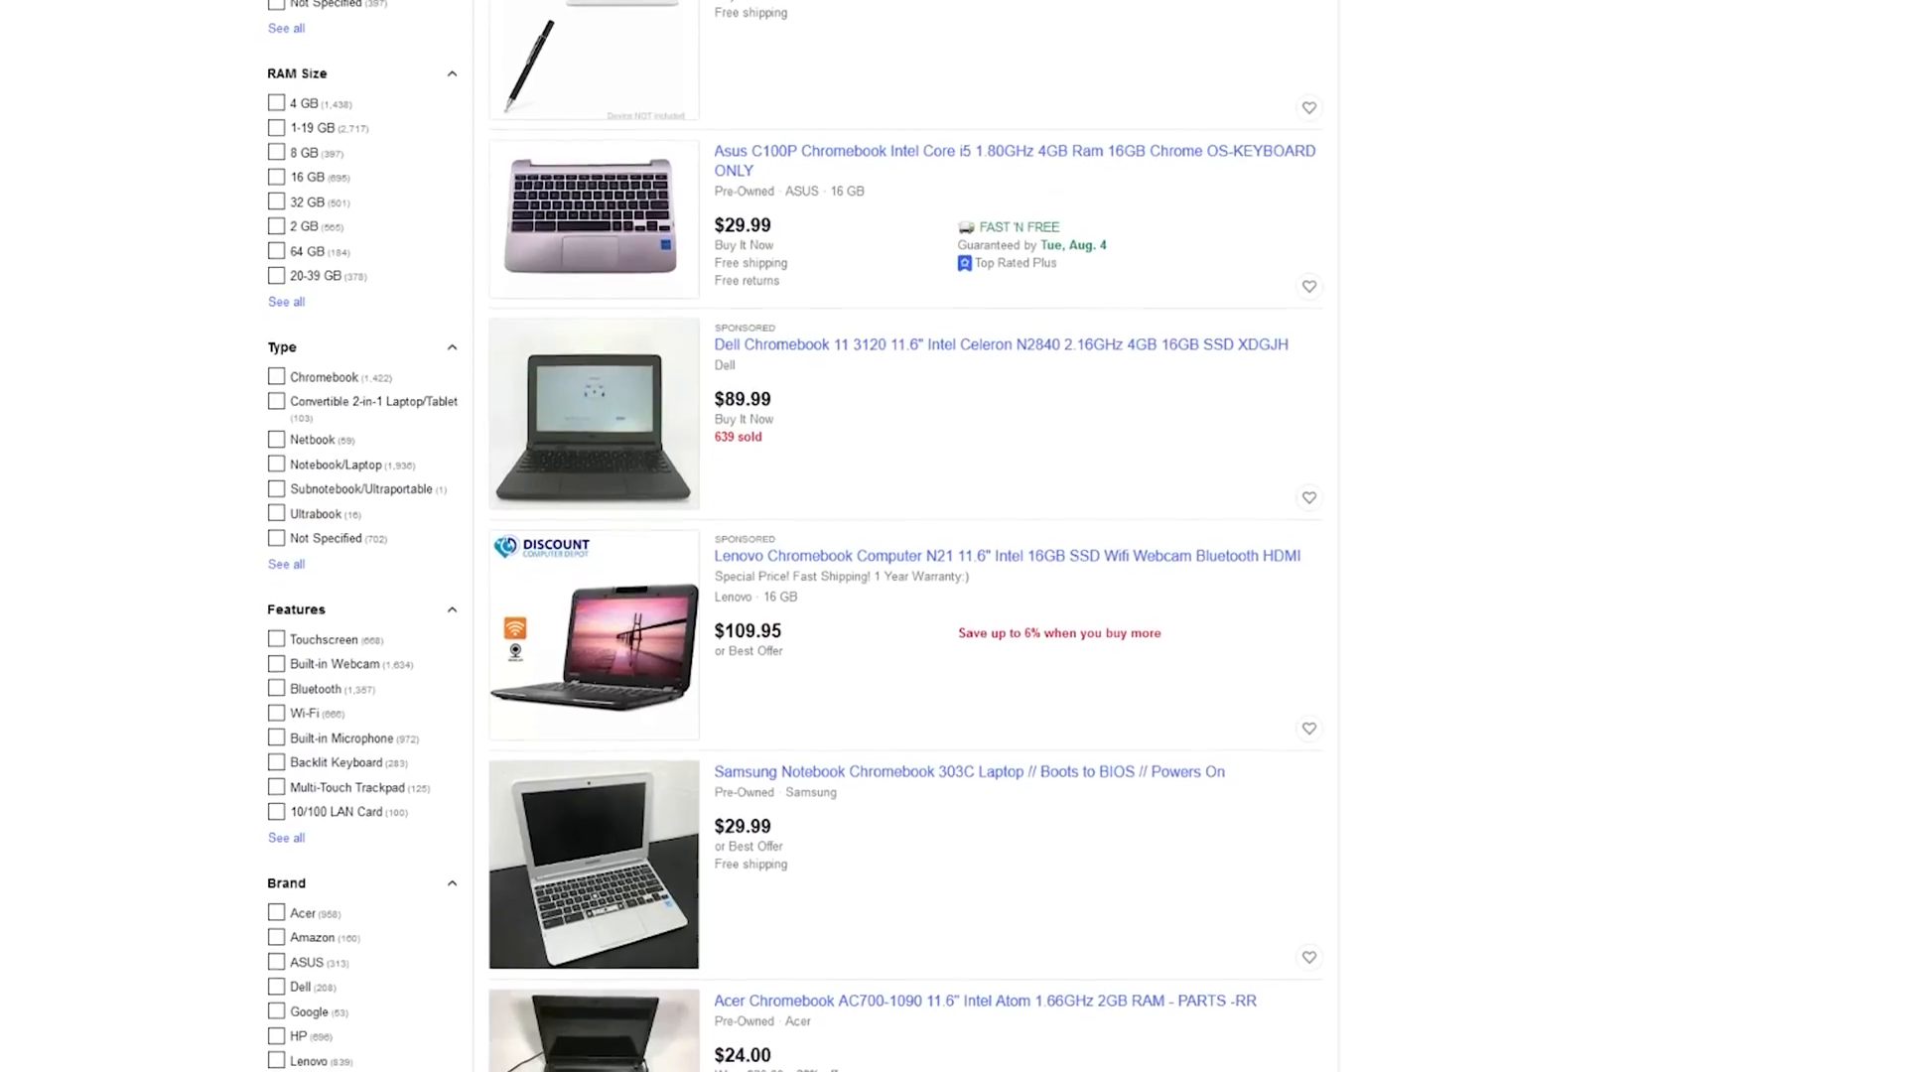
# Step: Scroll down through the MrChromebox.tech page to reach the sidebar link area
pyautogui.scroll(-3)
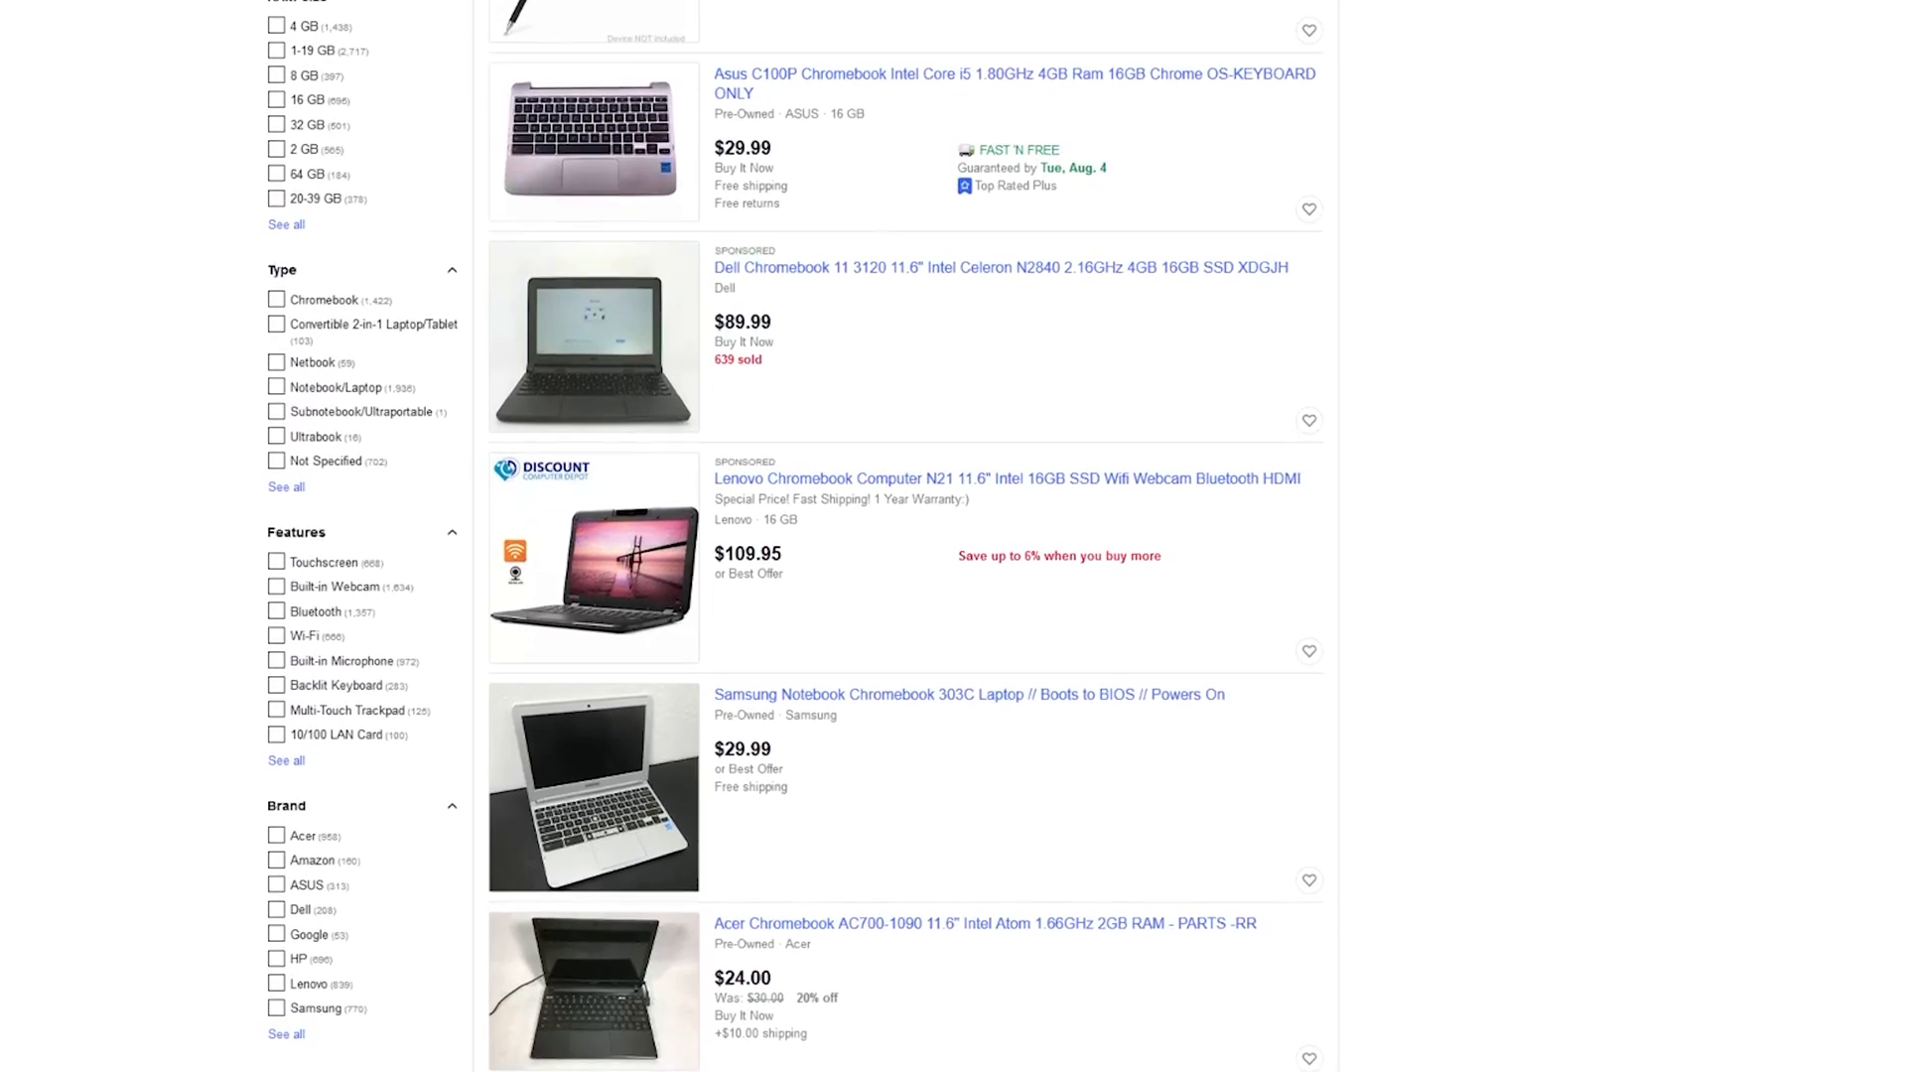
pyautogui.scroll(-3)
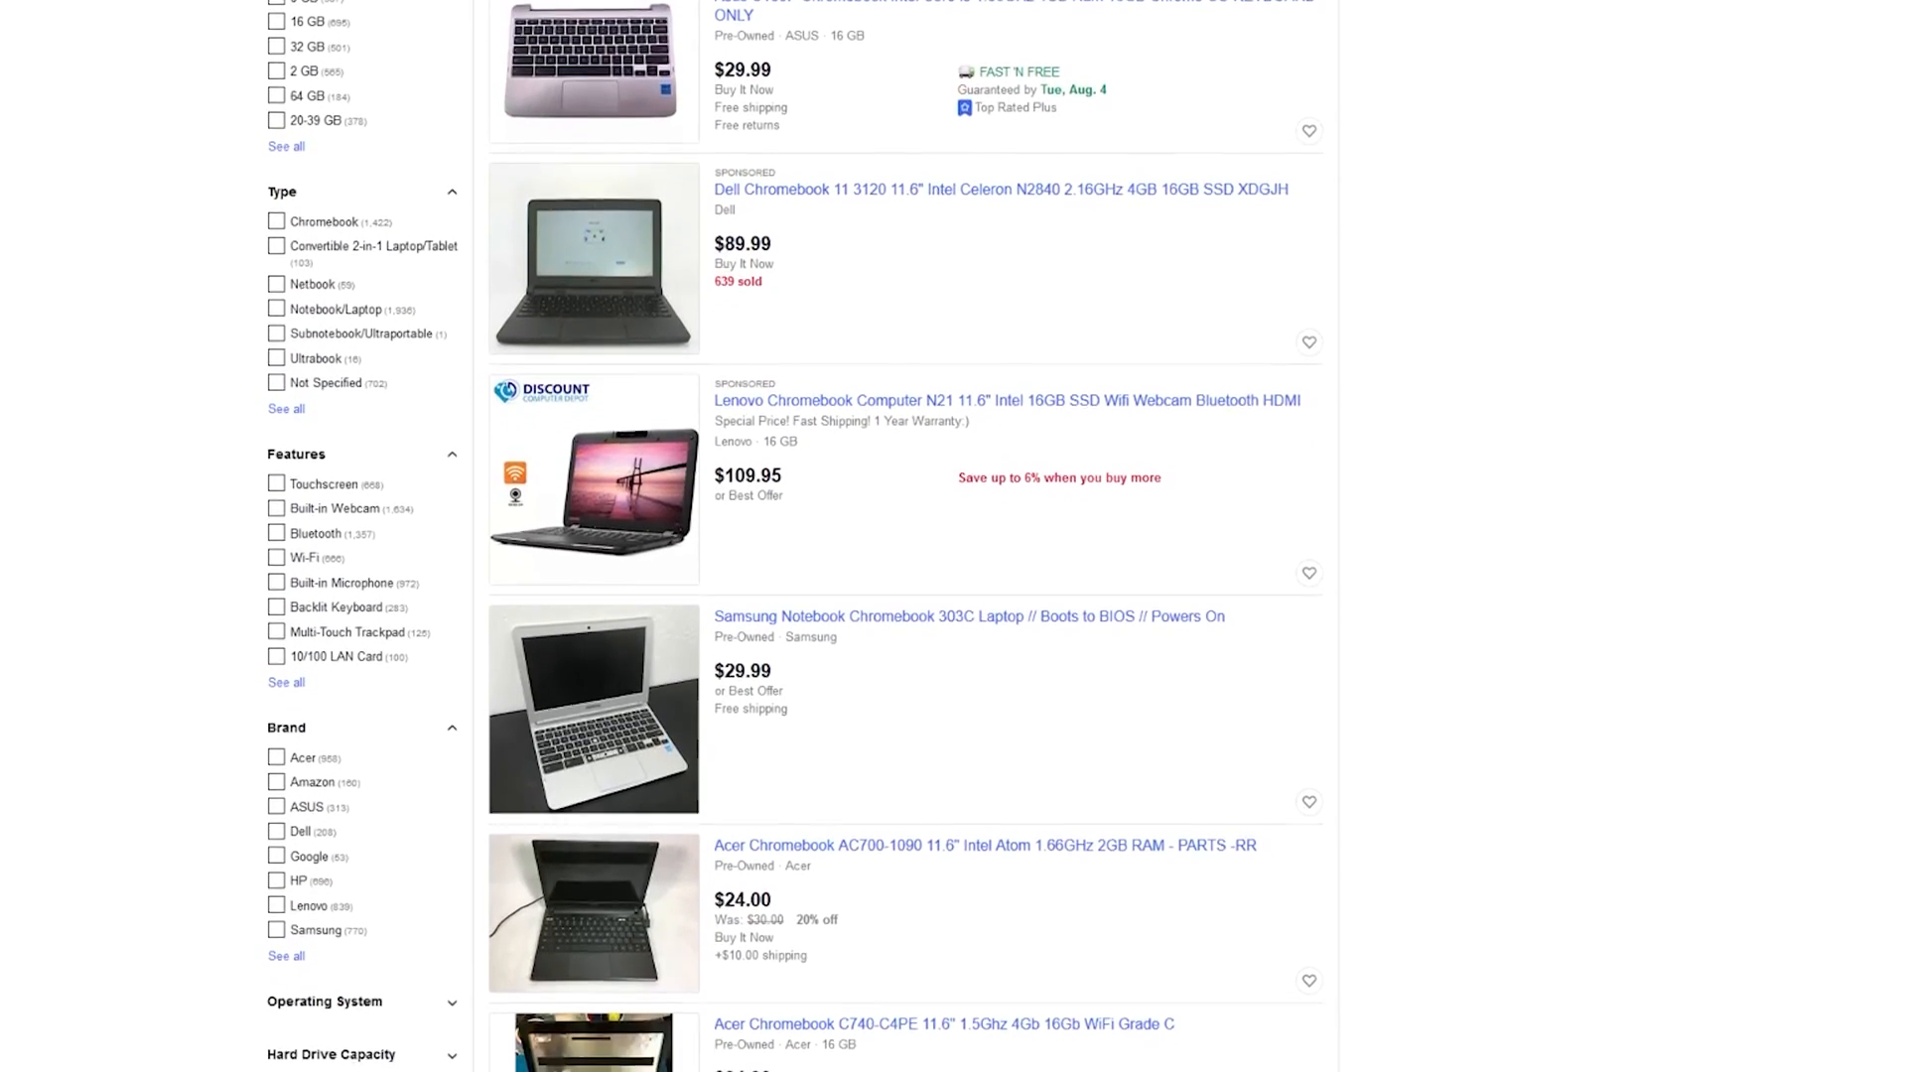
pyautogui.scroll(-3)
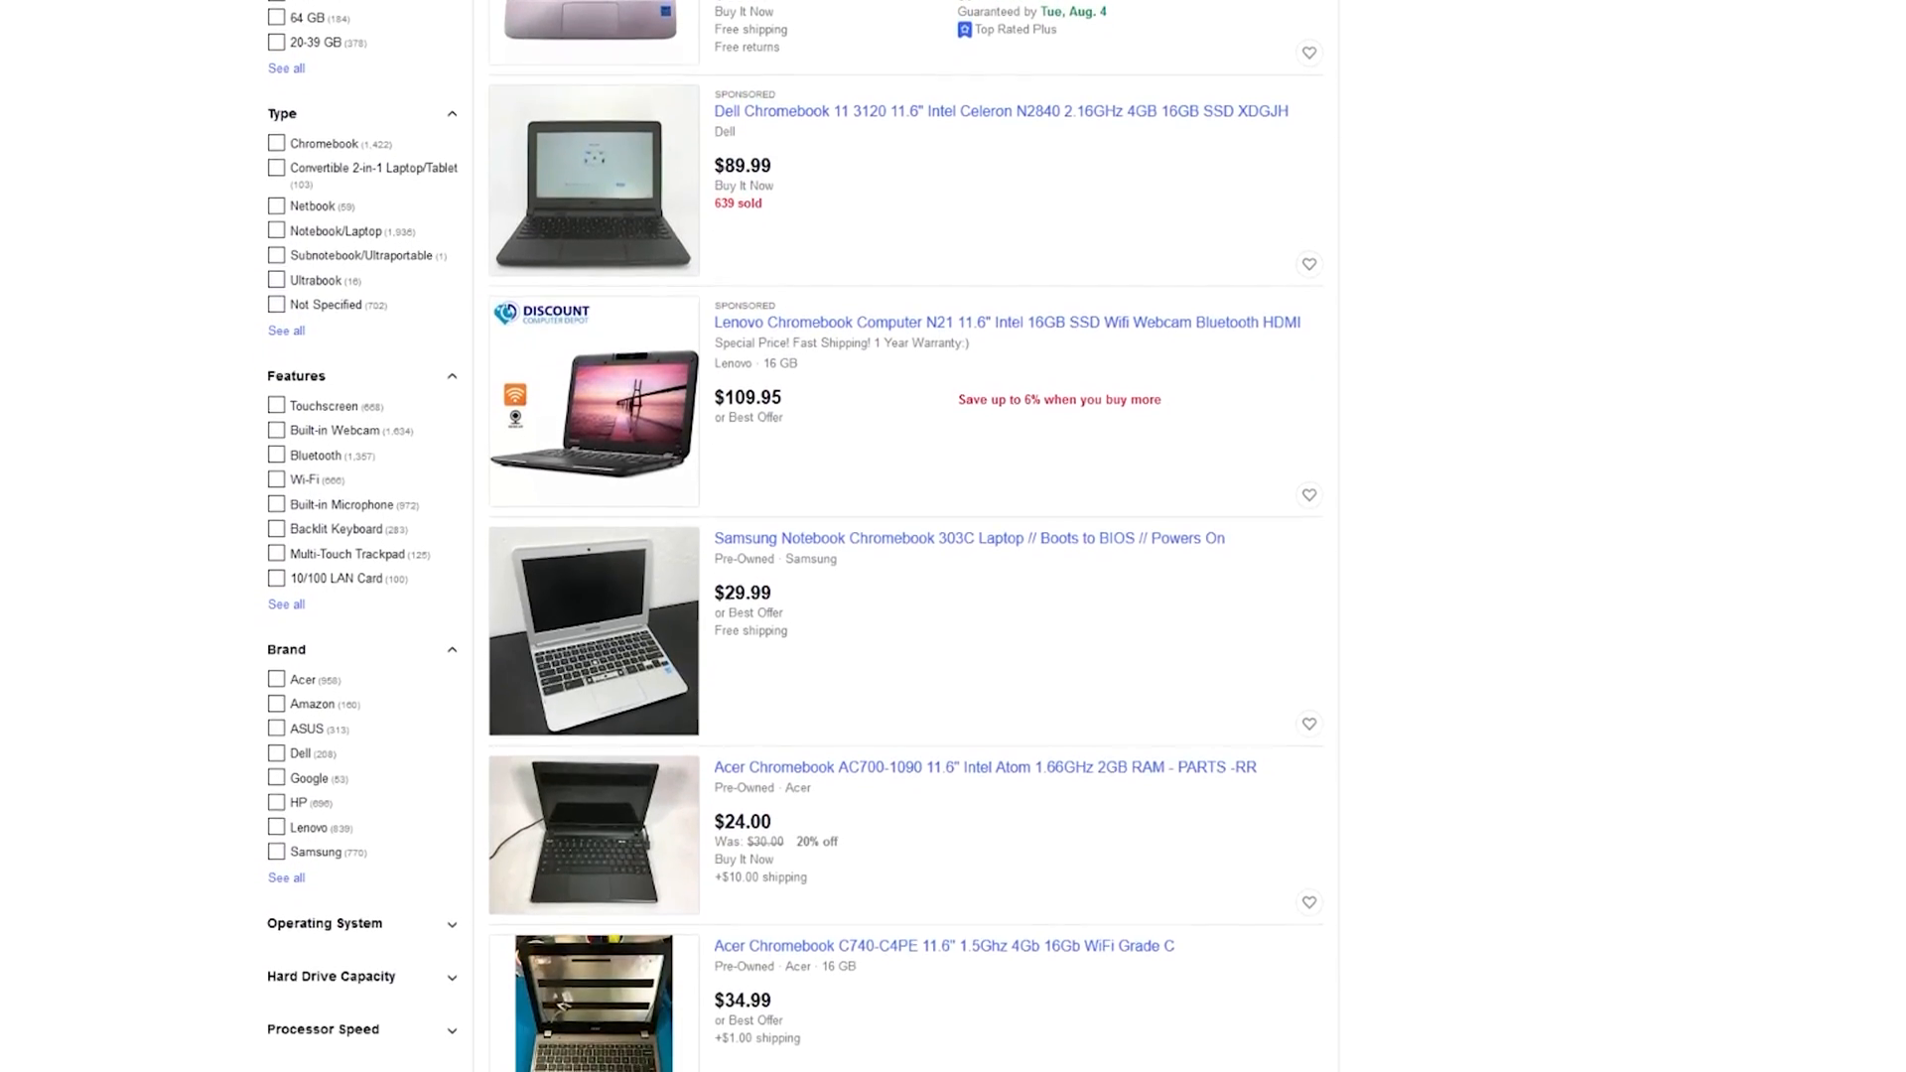
pyautogui.scroll(-3)
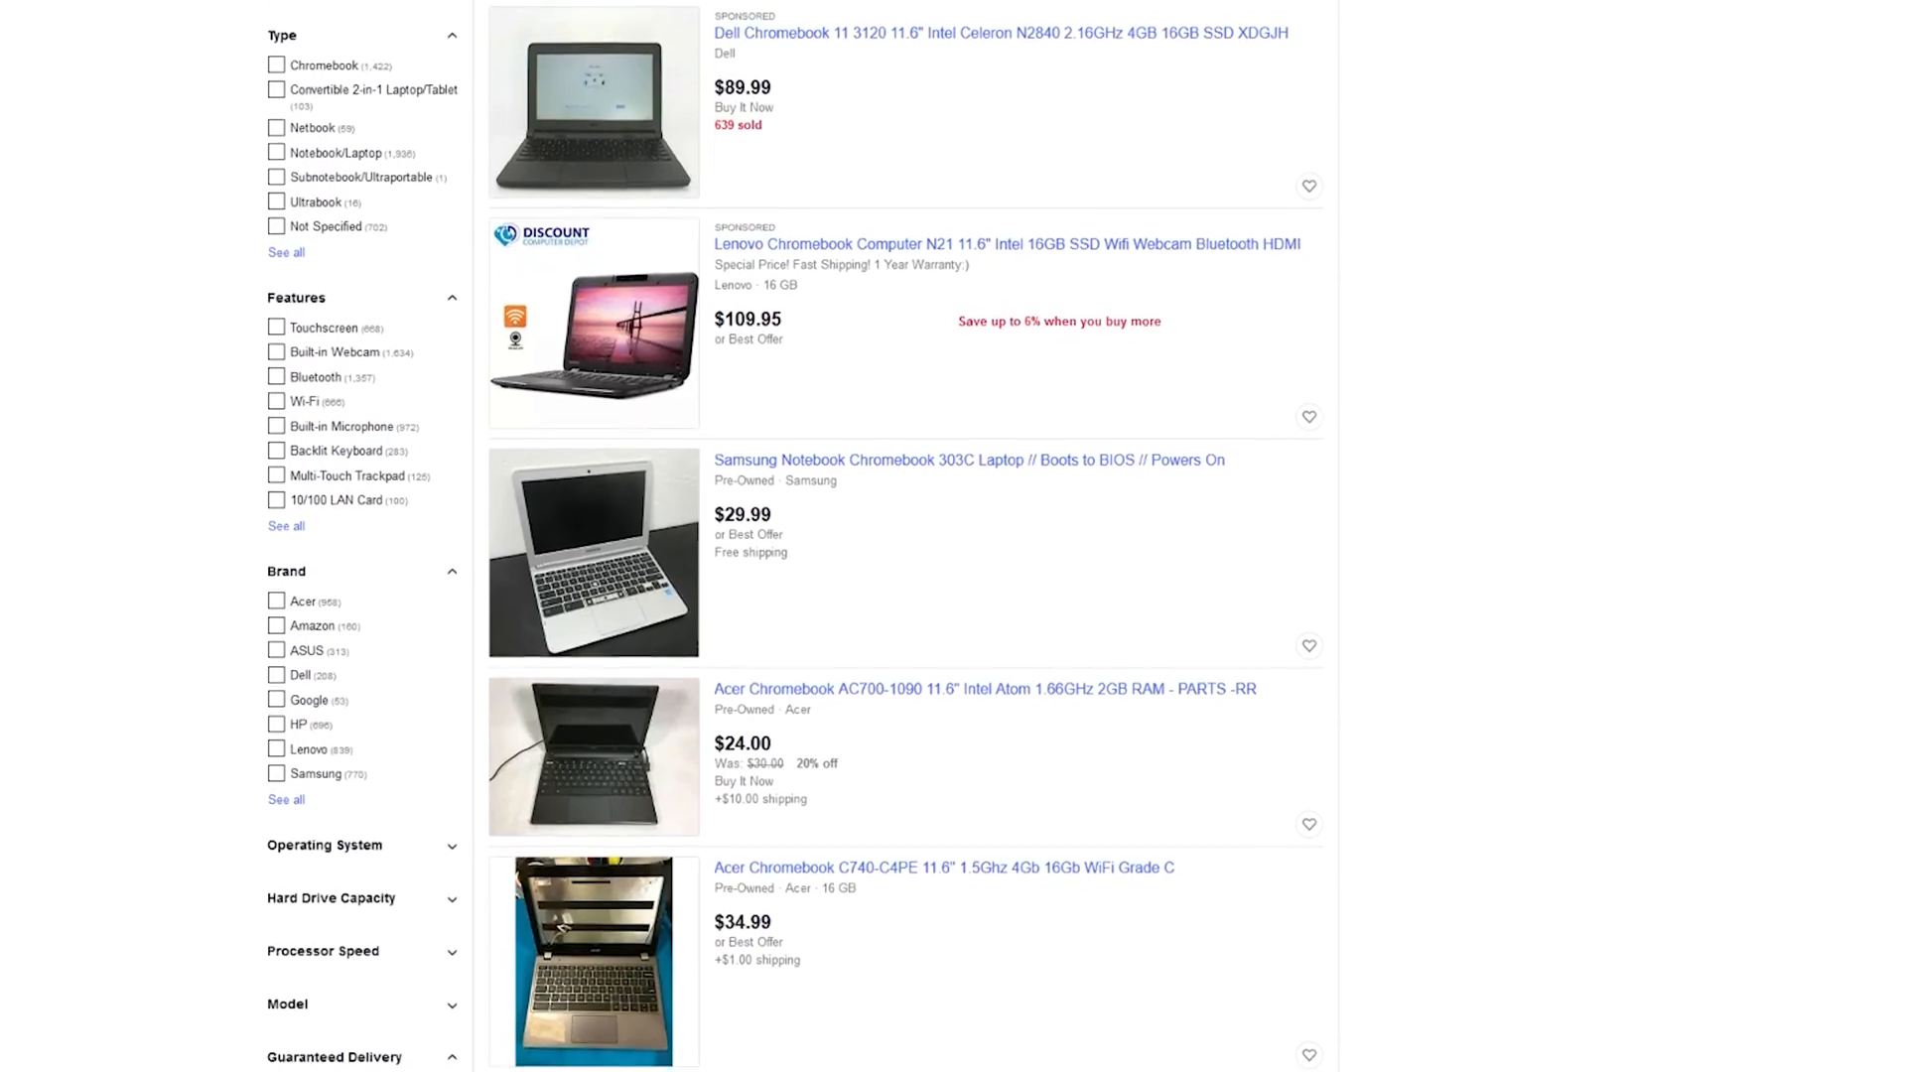
pyautogui.scroll(-3)
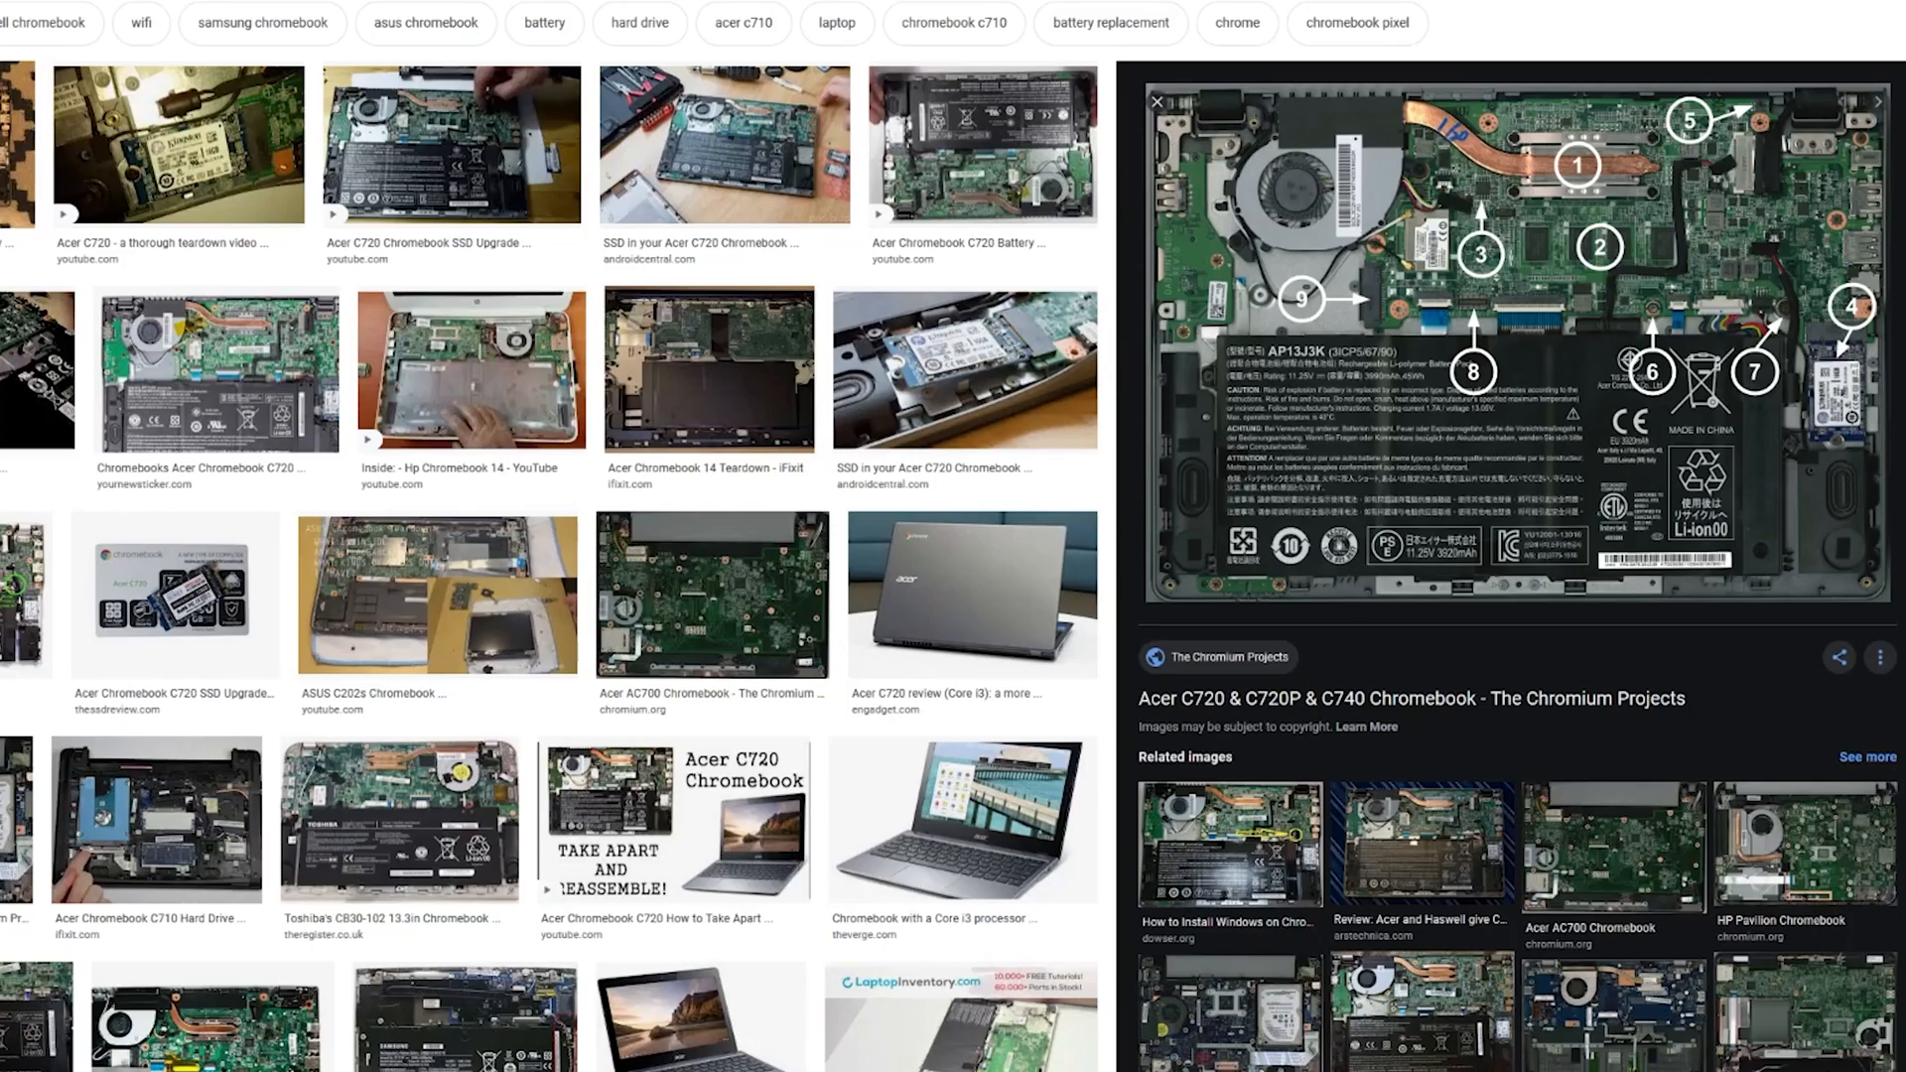
pyautogui.scroll(-3)
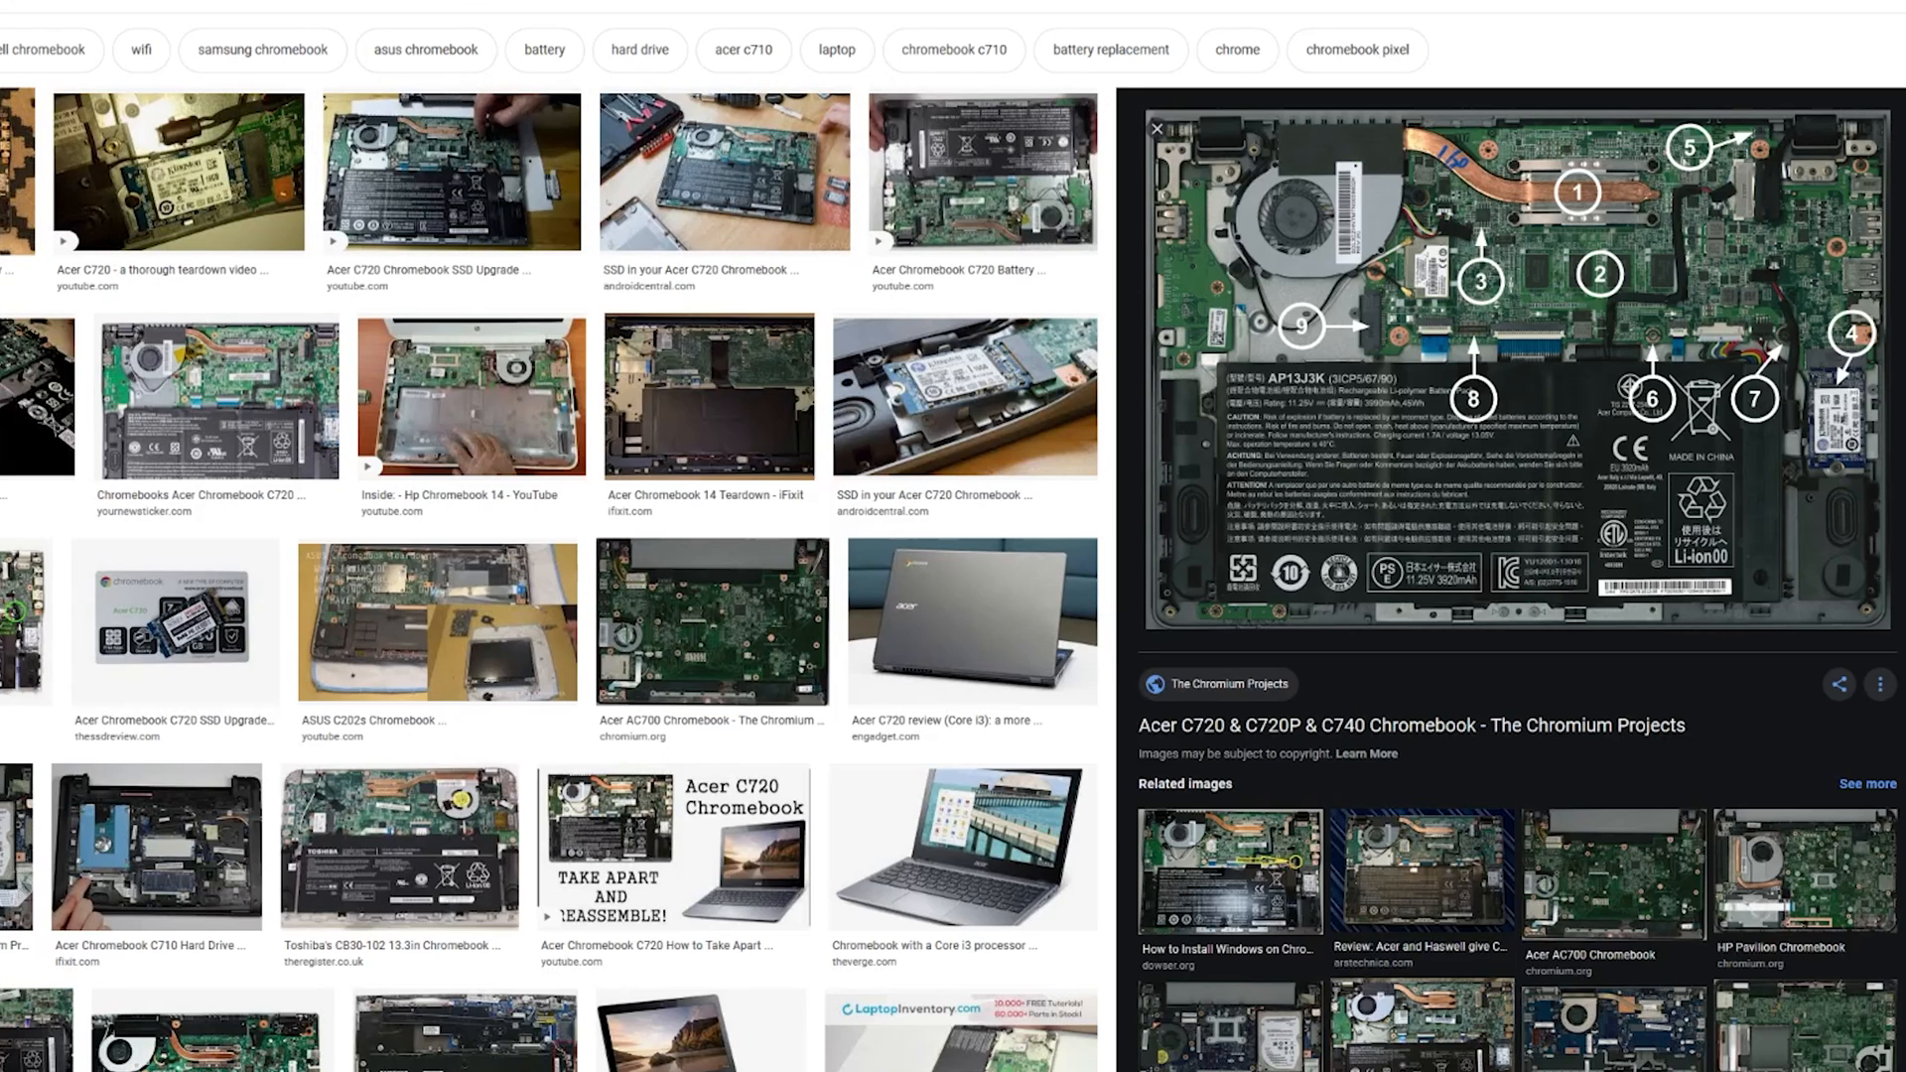
pyautogui.moveTo(1886, 387)
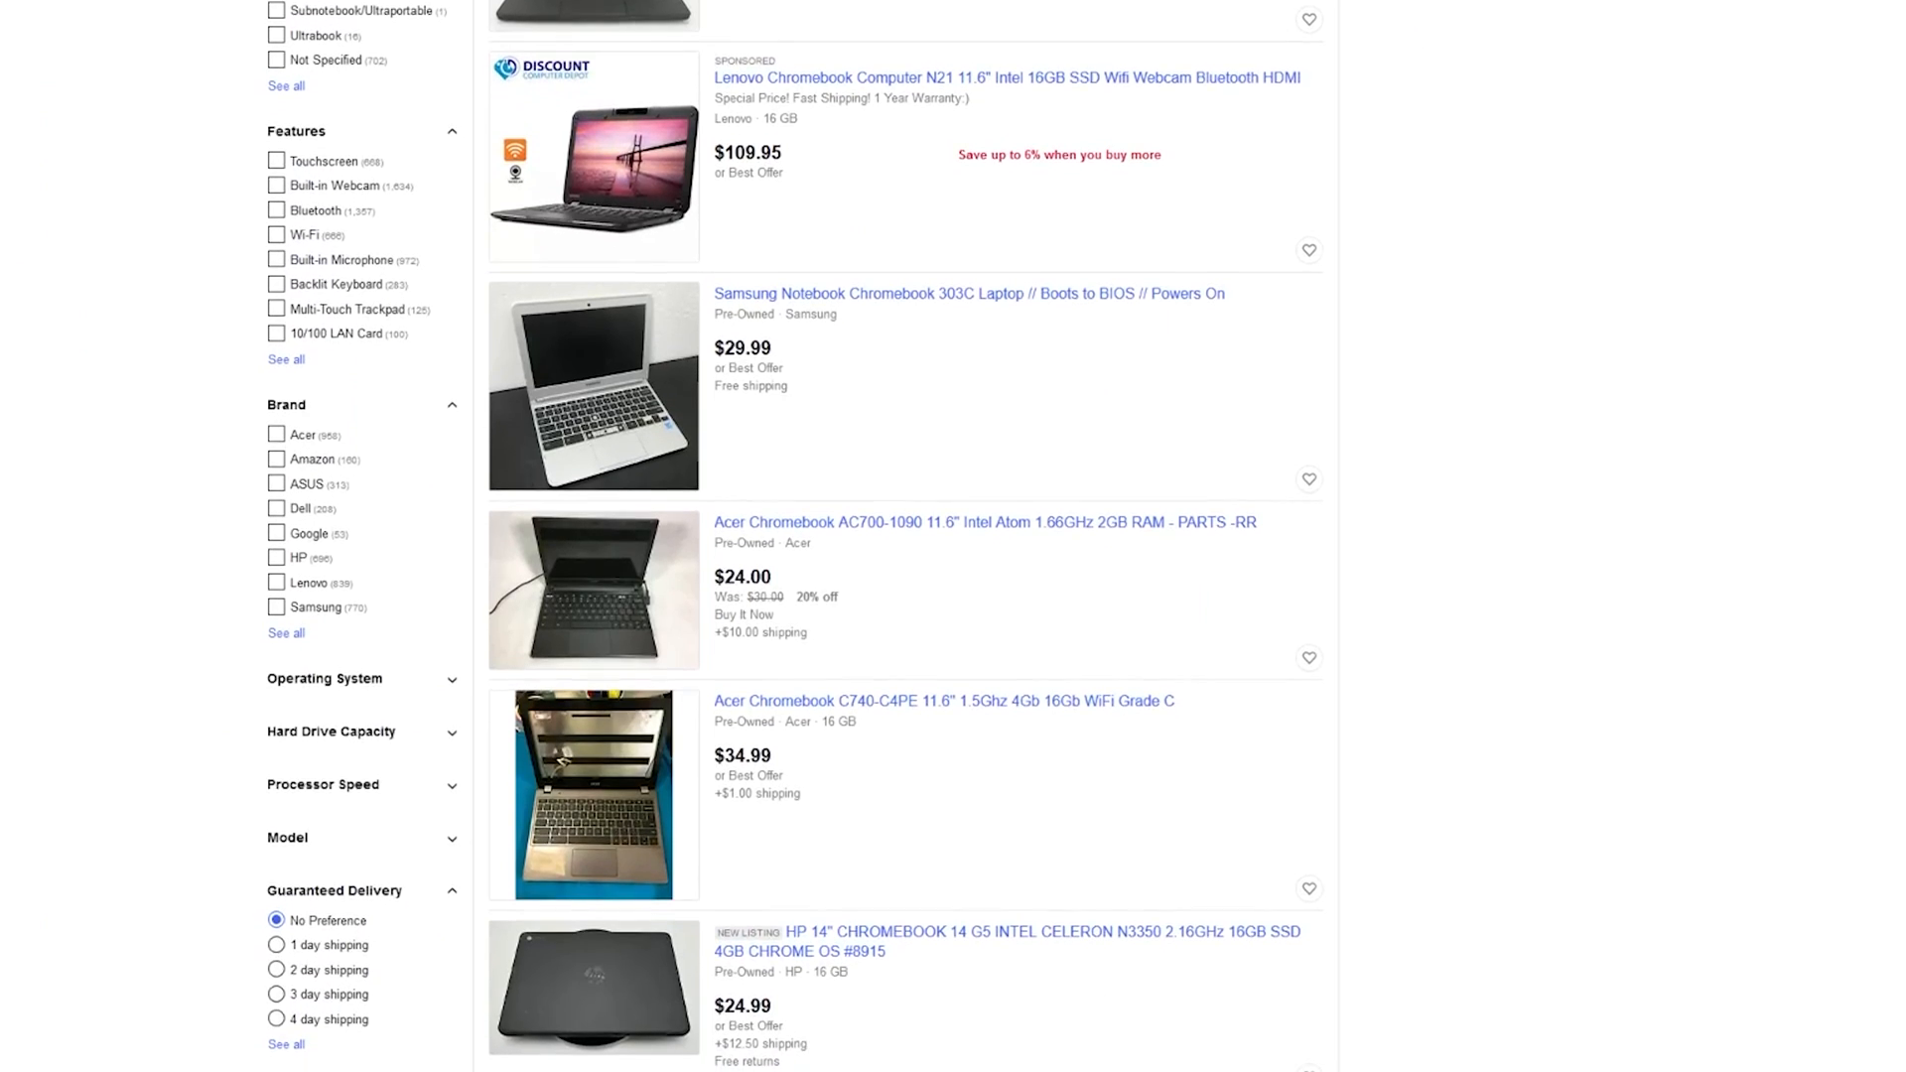
pyautogui.scroll(-3)
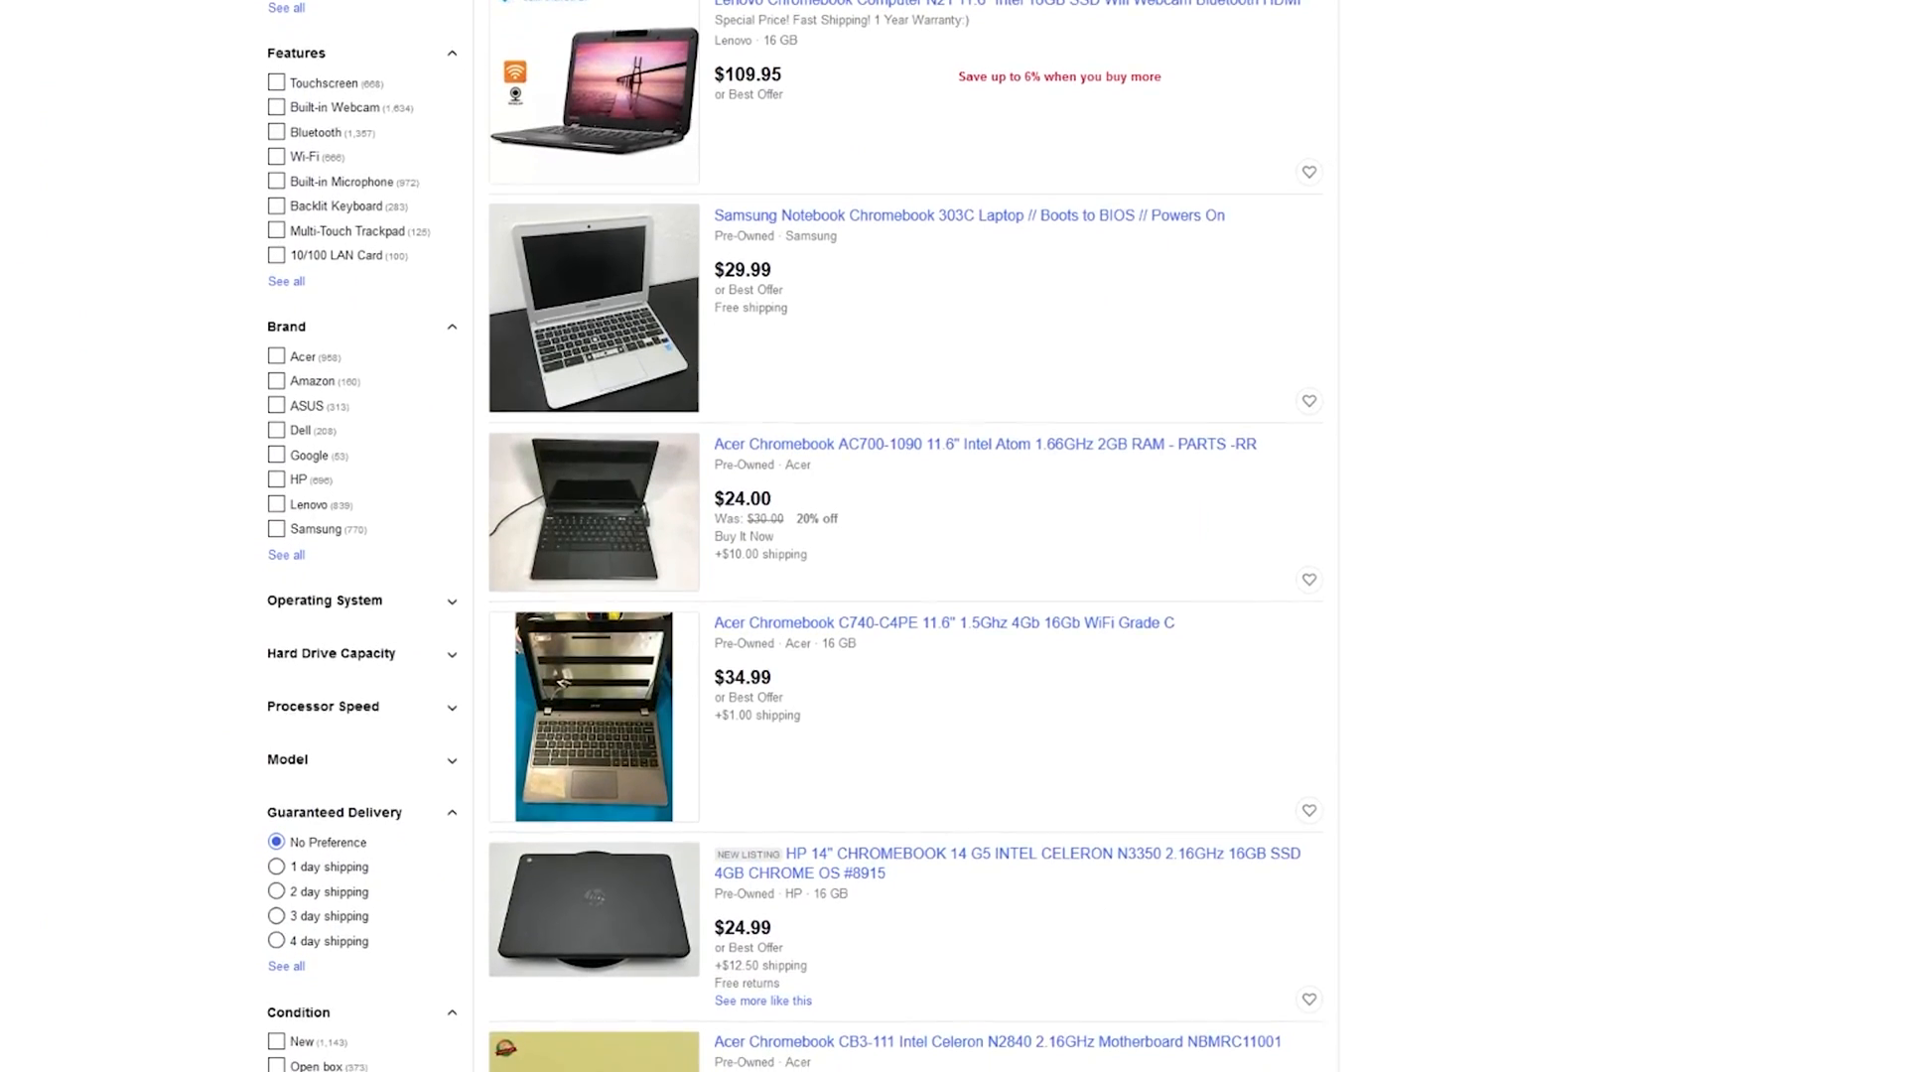
pyautogui.scroll(-3)
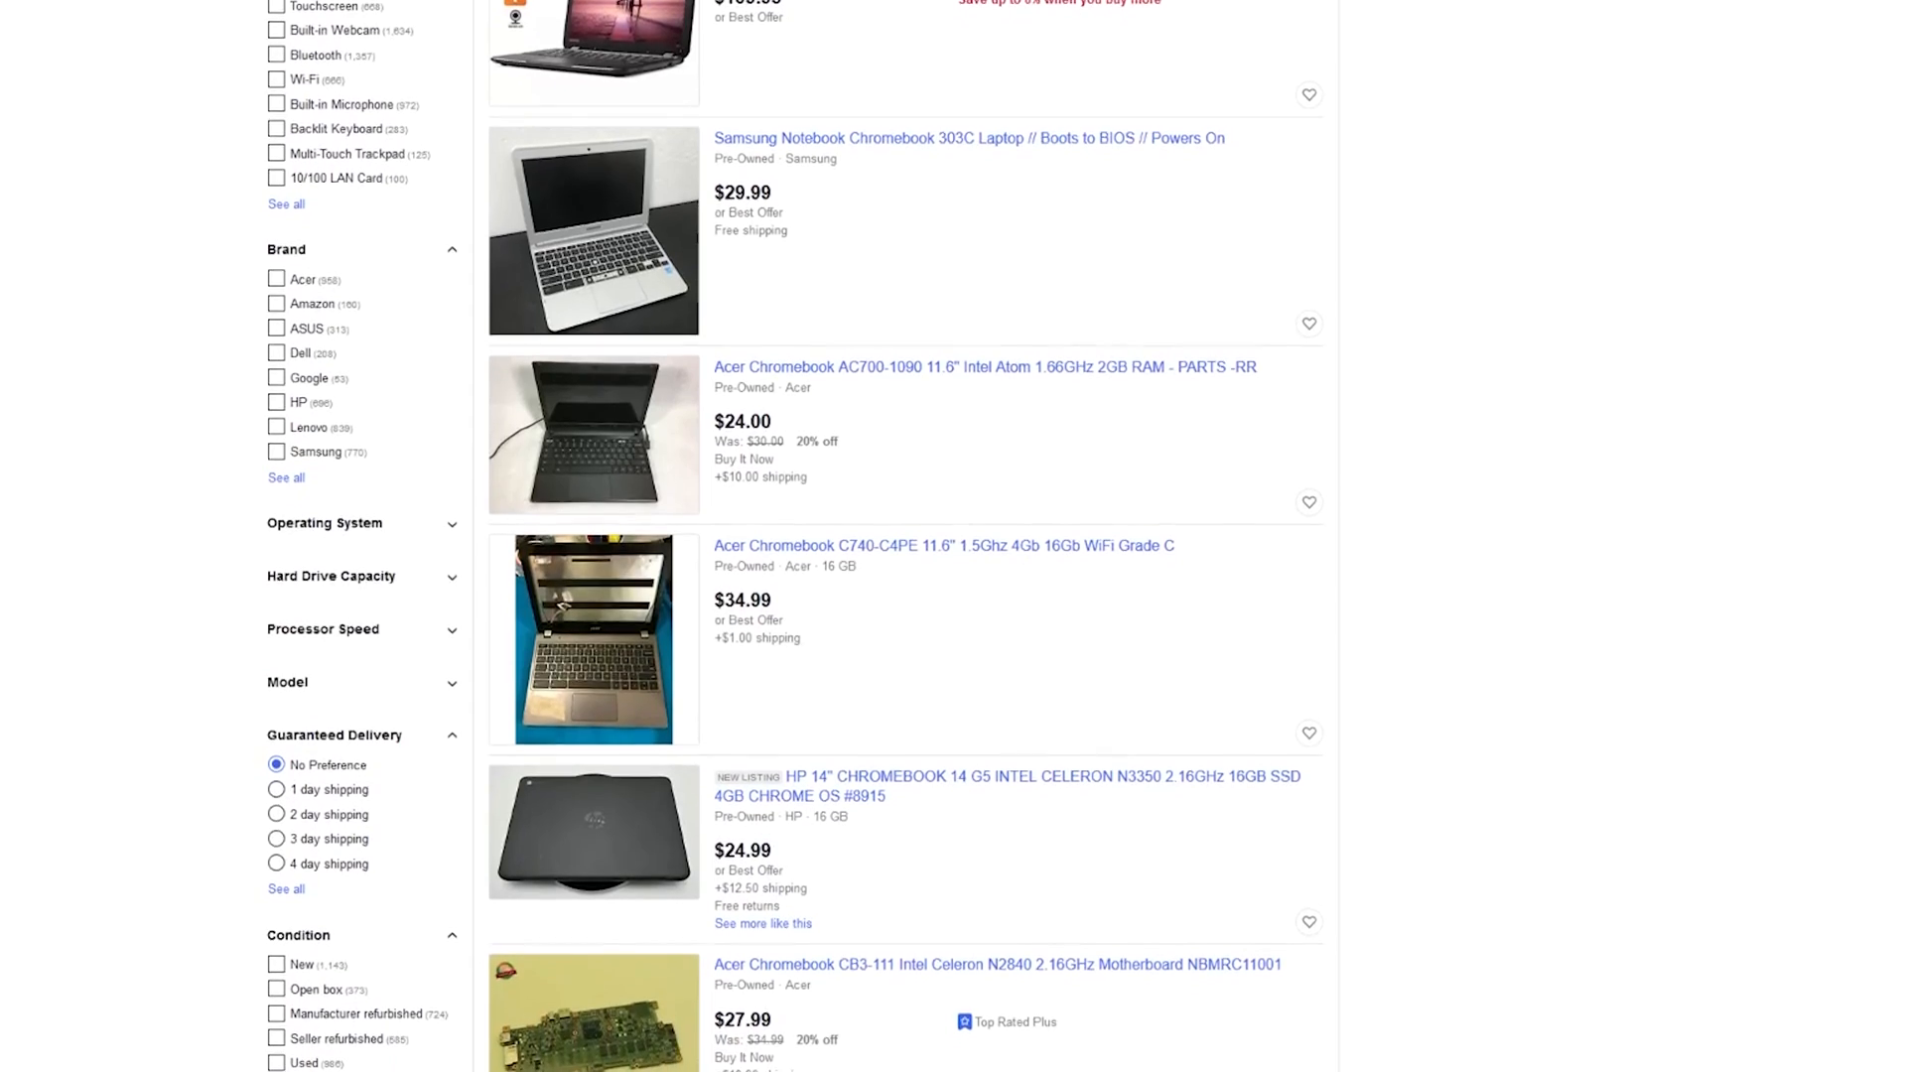
pyautogui.scroll(-3)
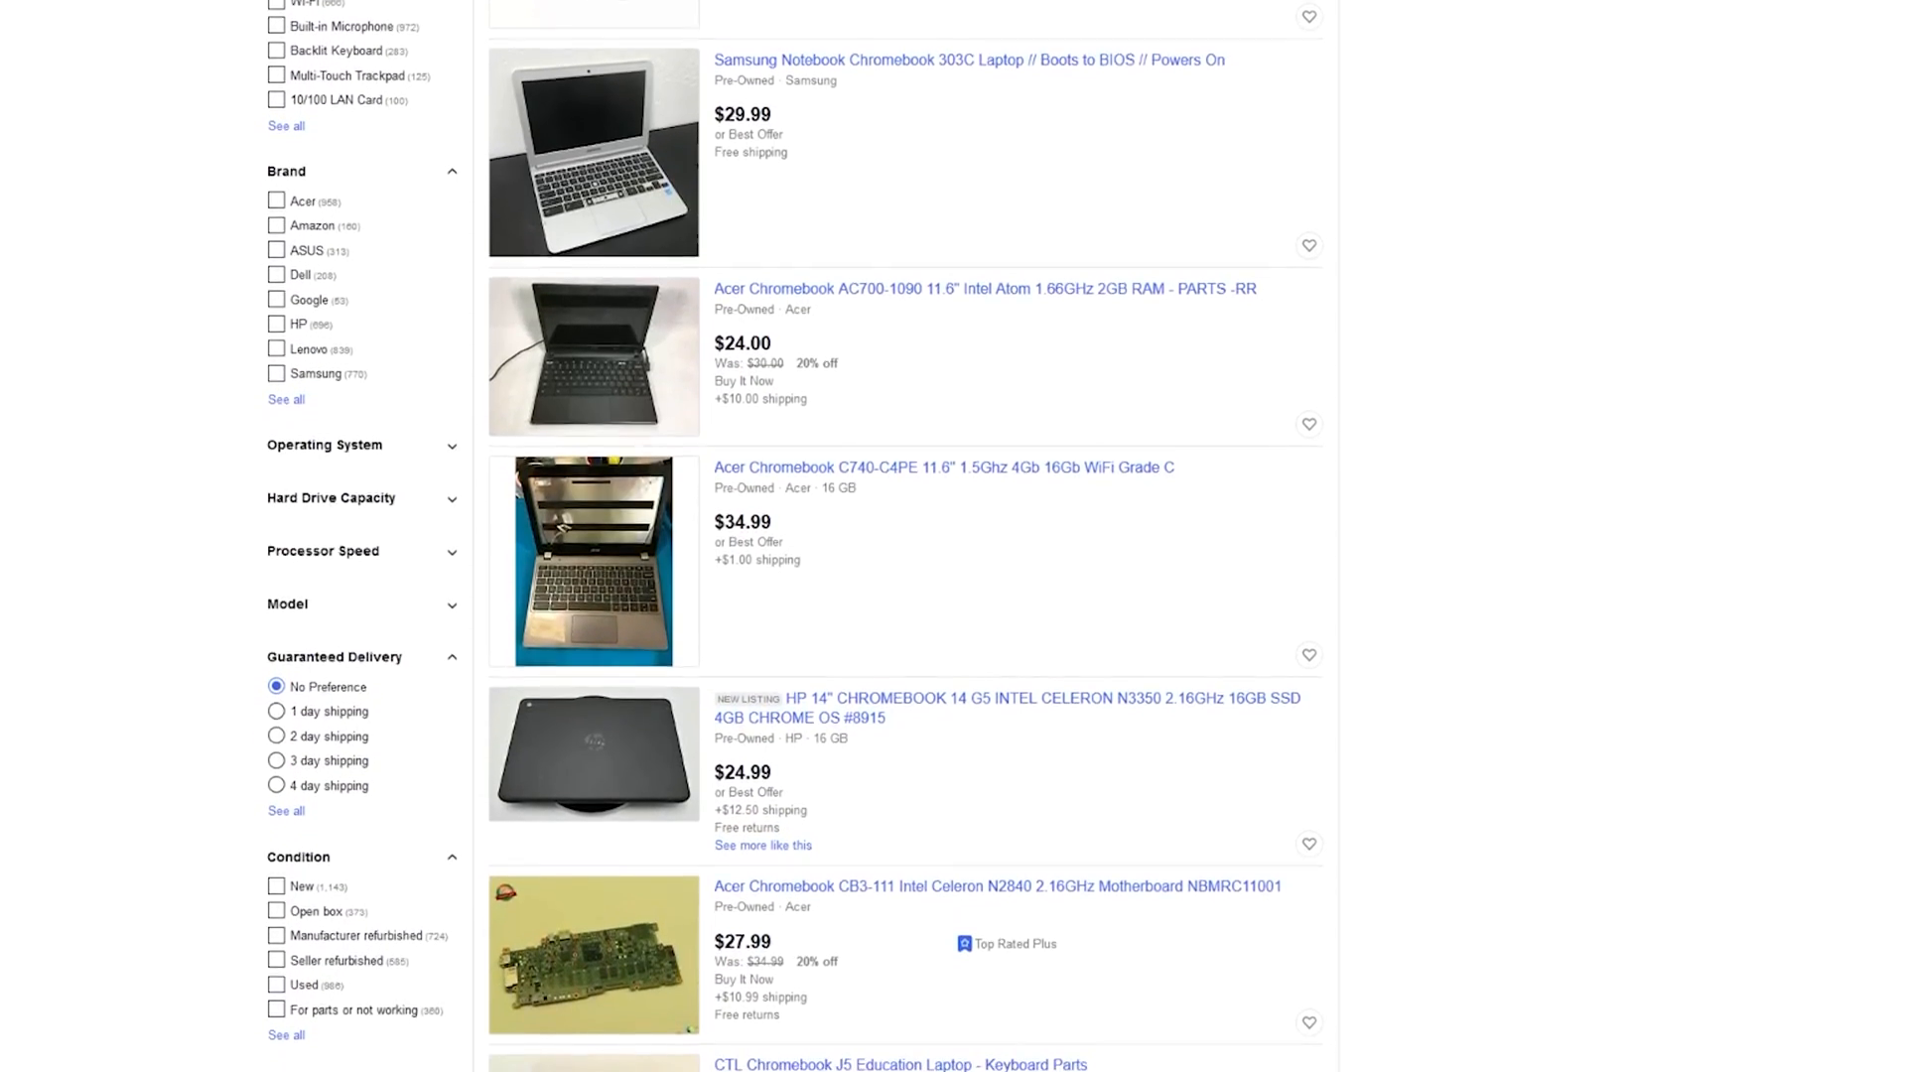
pyautogui.scroll(-3)
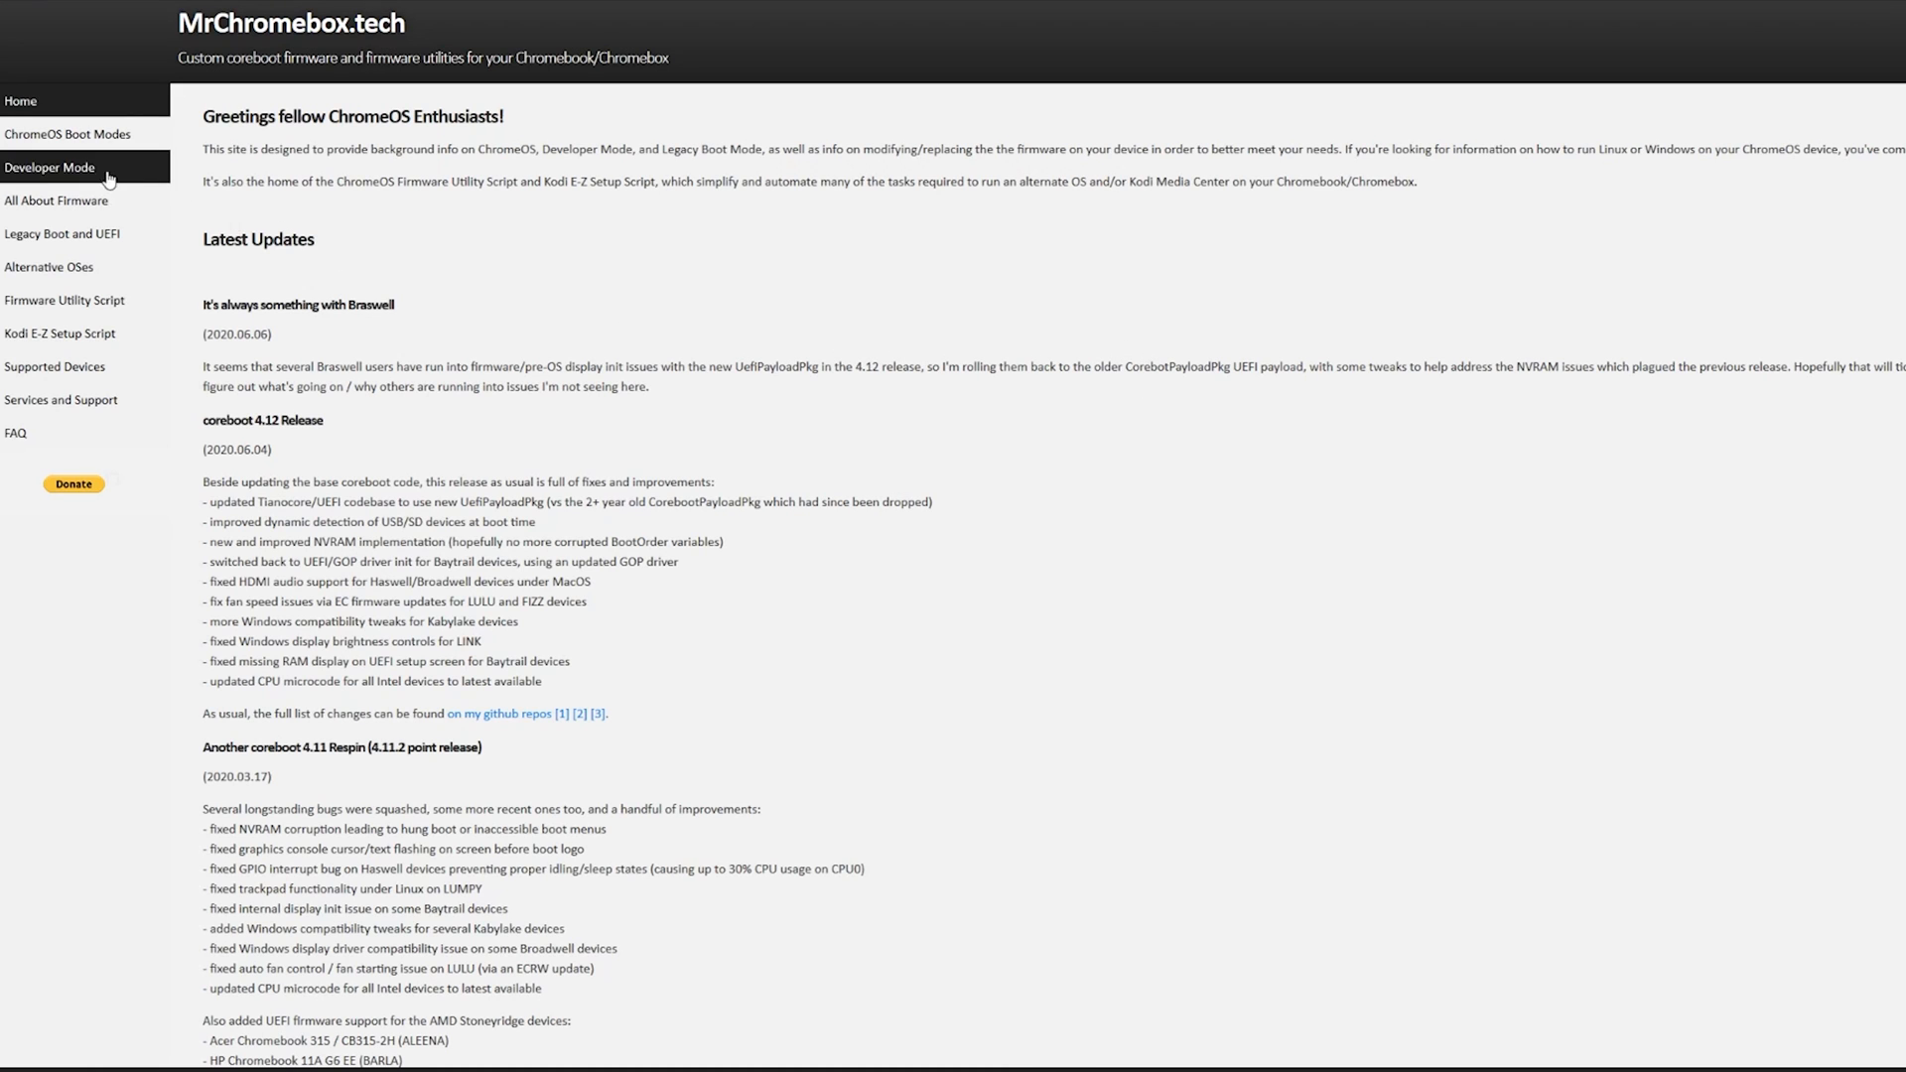
# Step: Go to the Developer Mode page and highlight the Enabling Developer Mode instructions and confirming keystroke
pyautogui.click(50, 166)
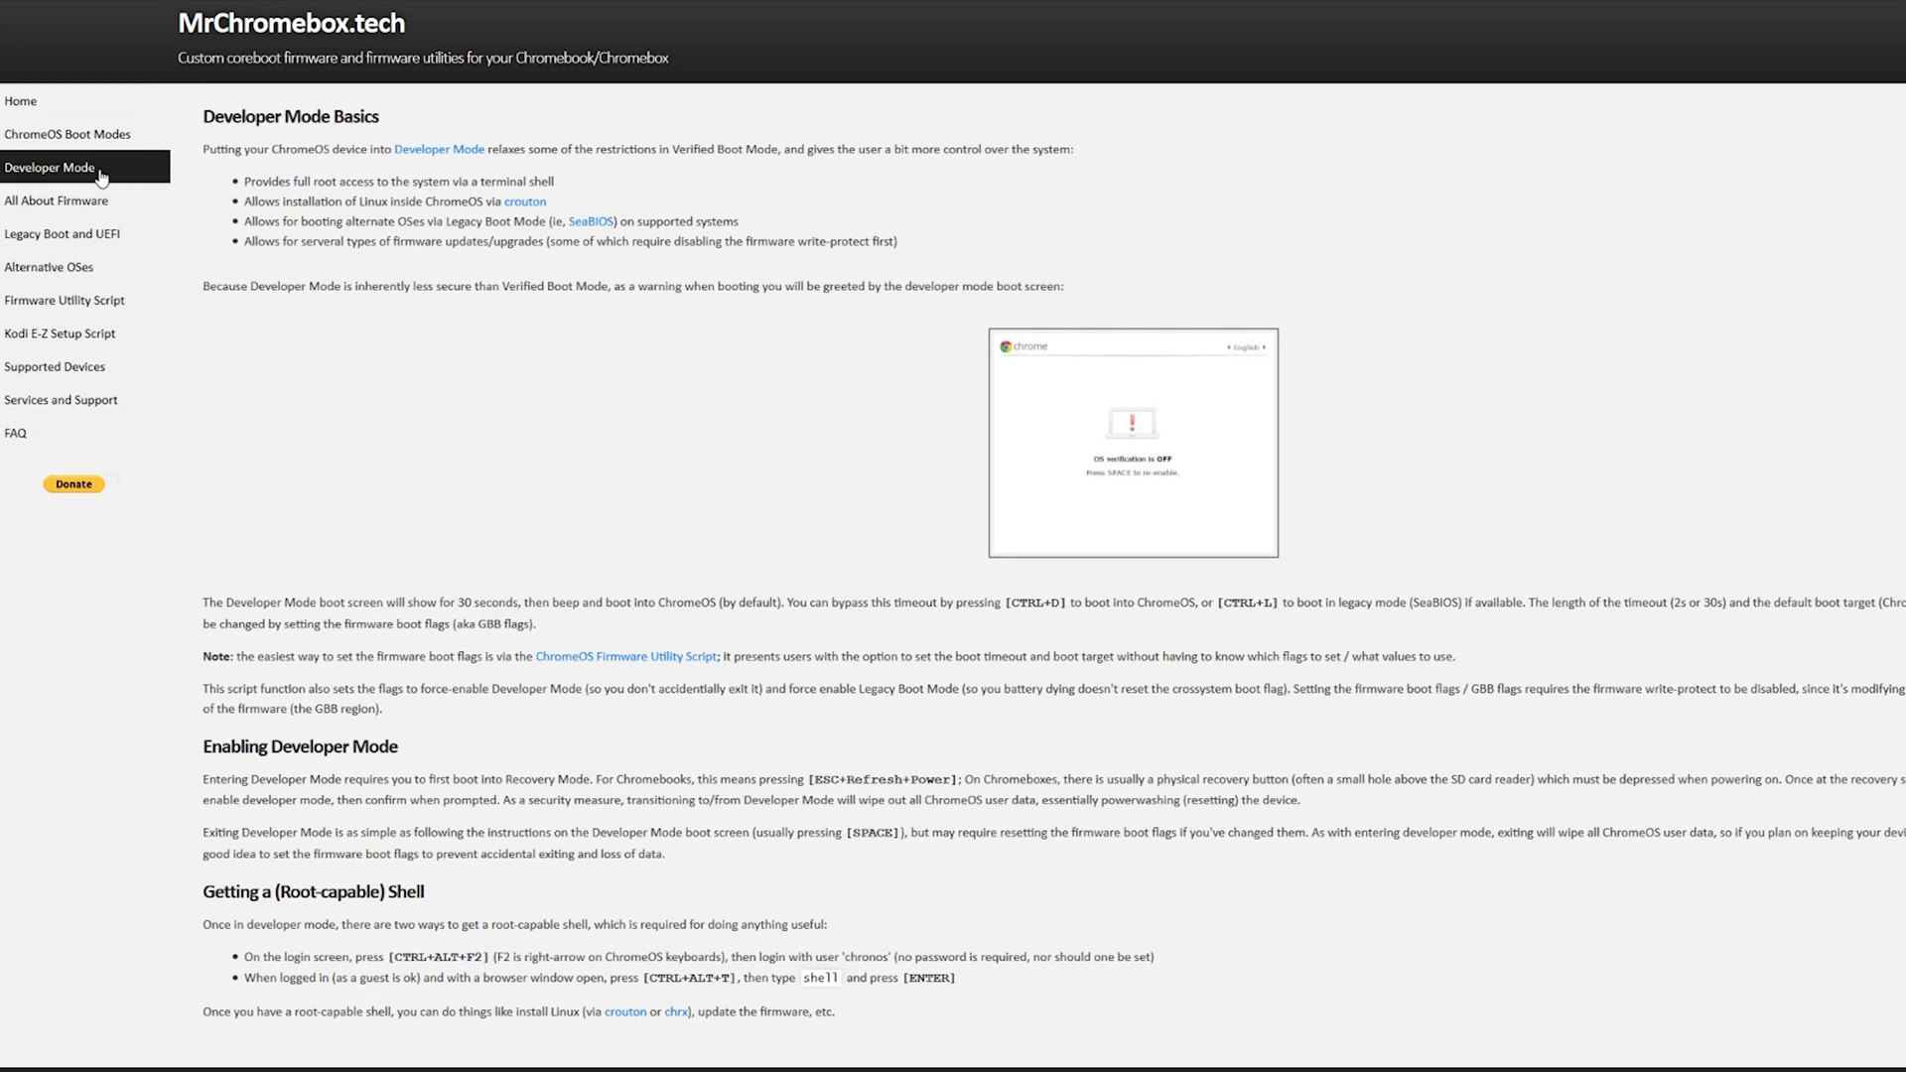
pyautogui.scroll(-3)
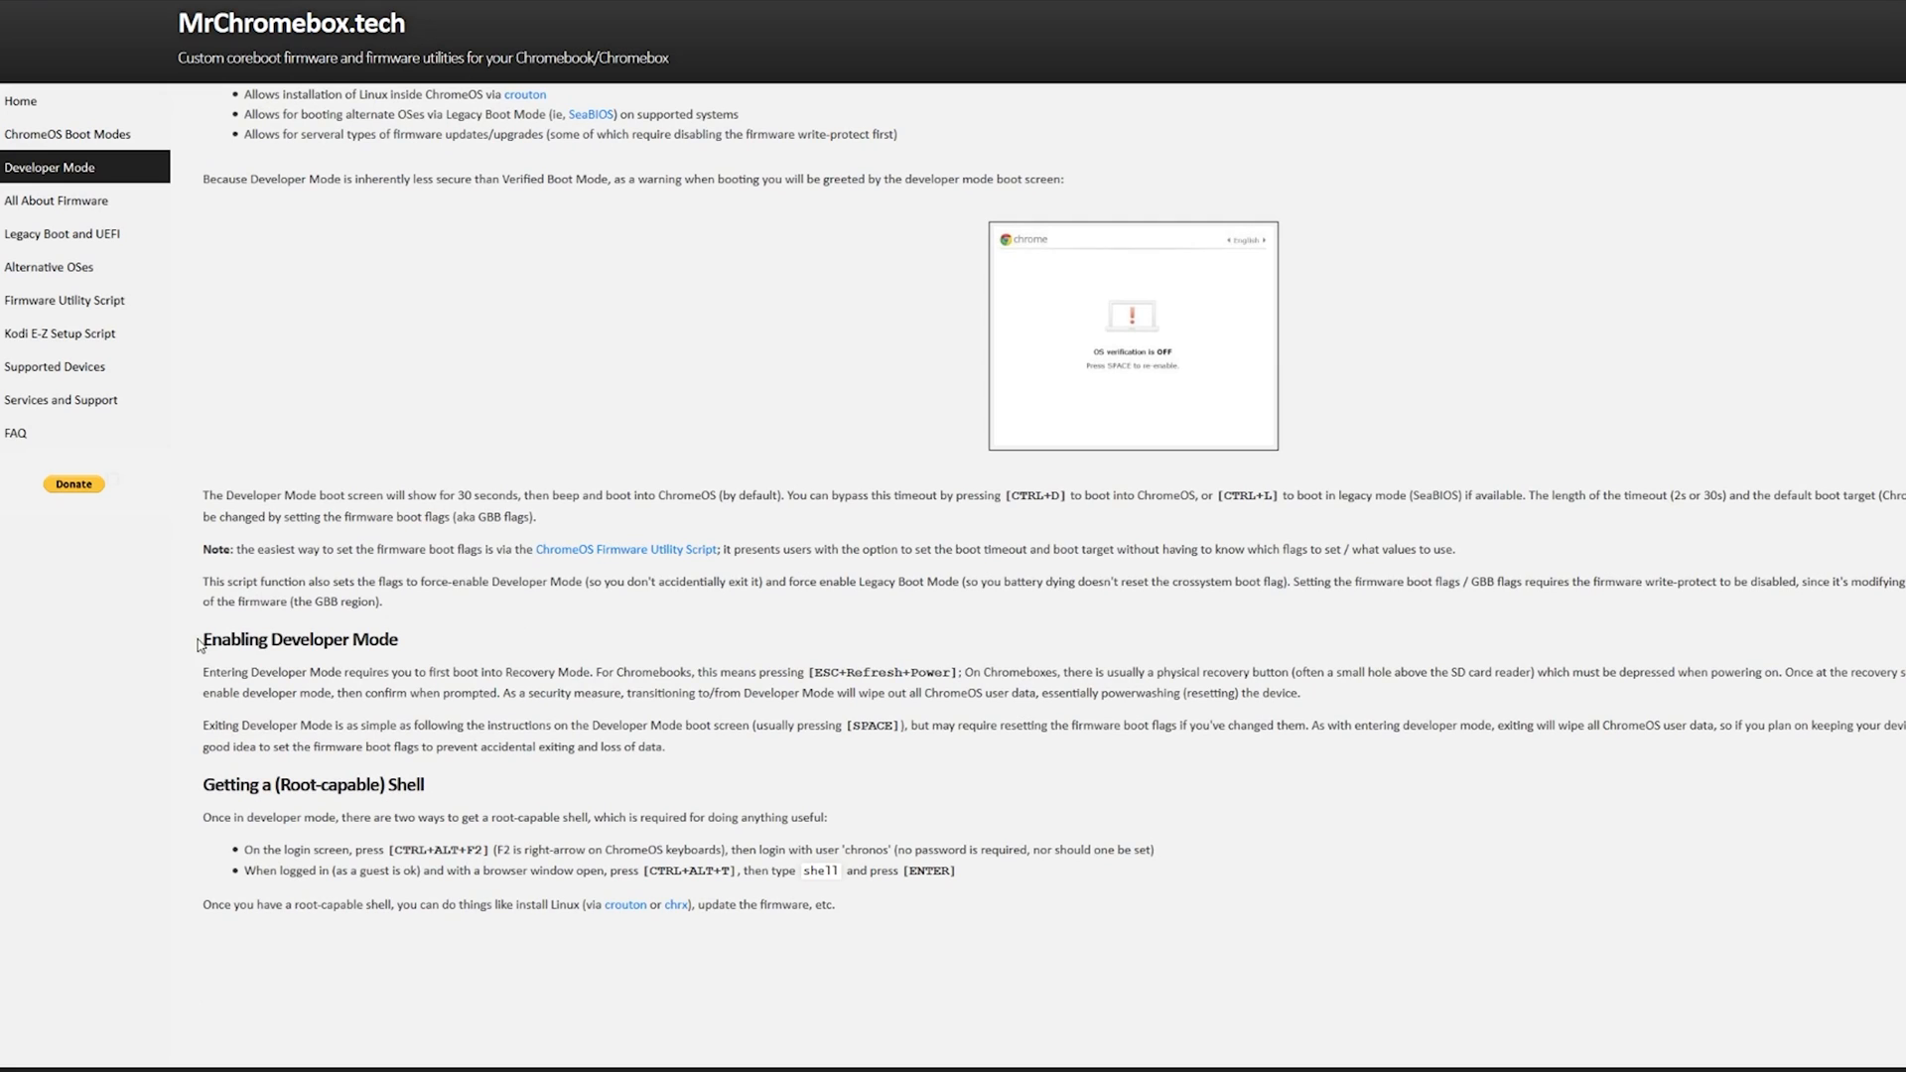
pyautogui.moveTo(202, 631); pyautogui.dragTo(631, 741)
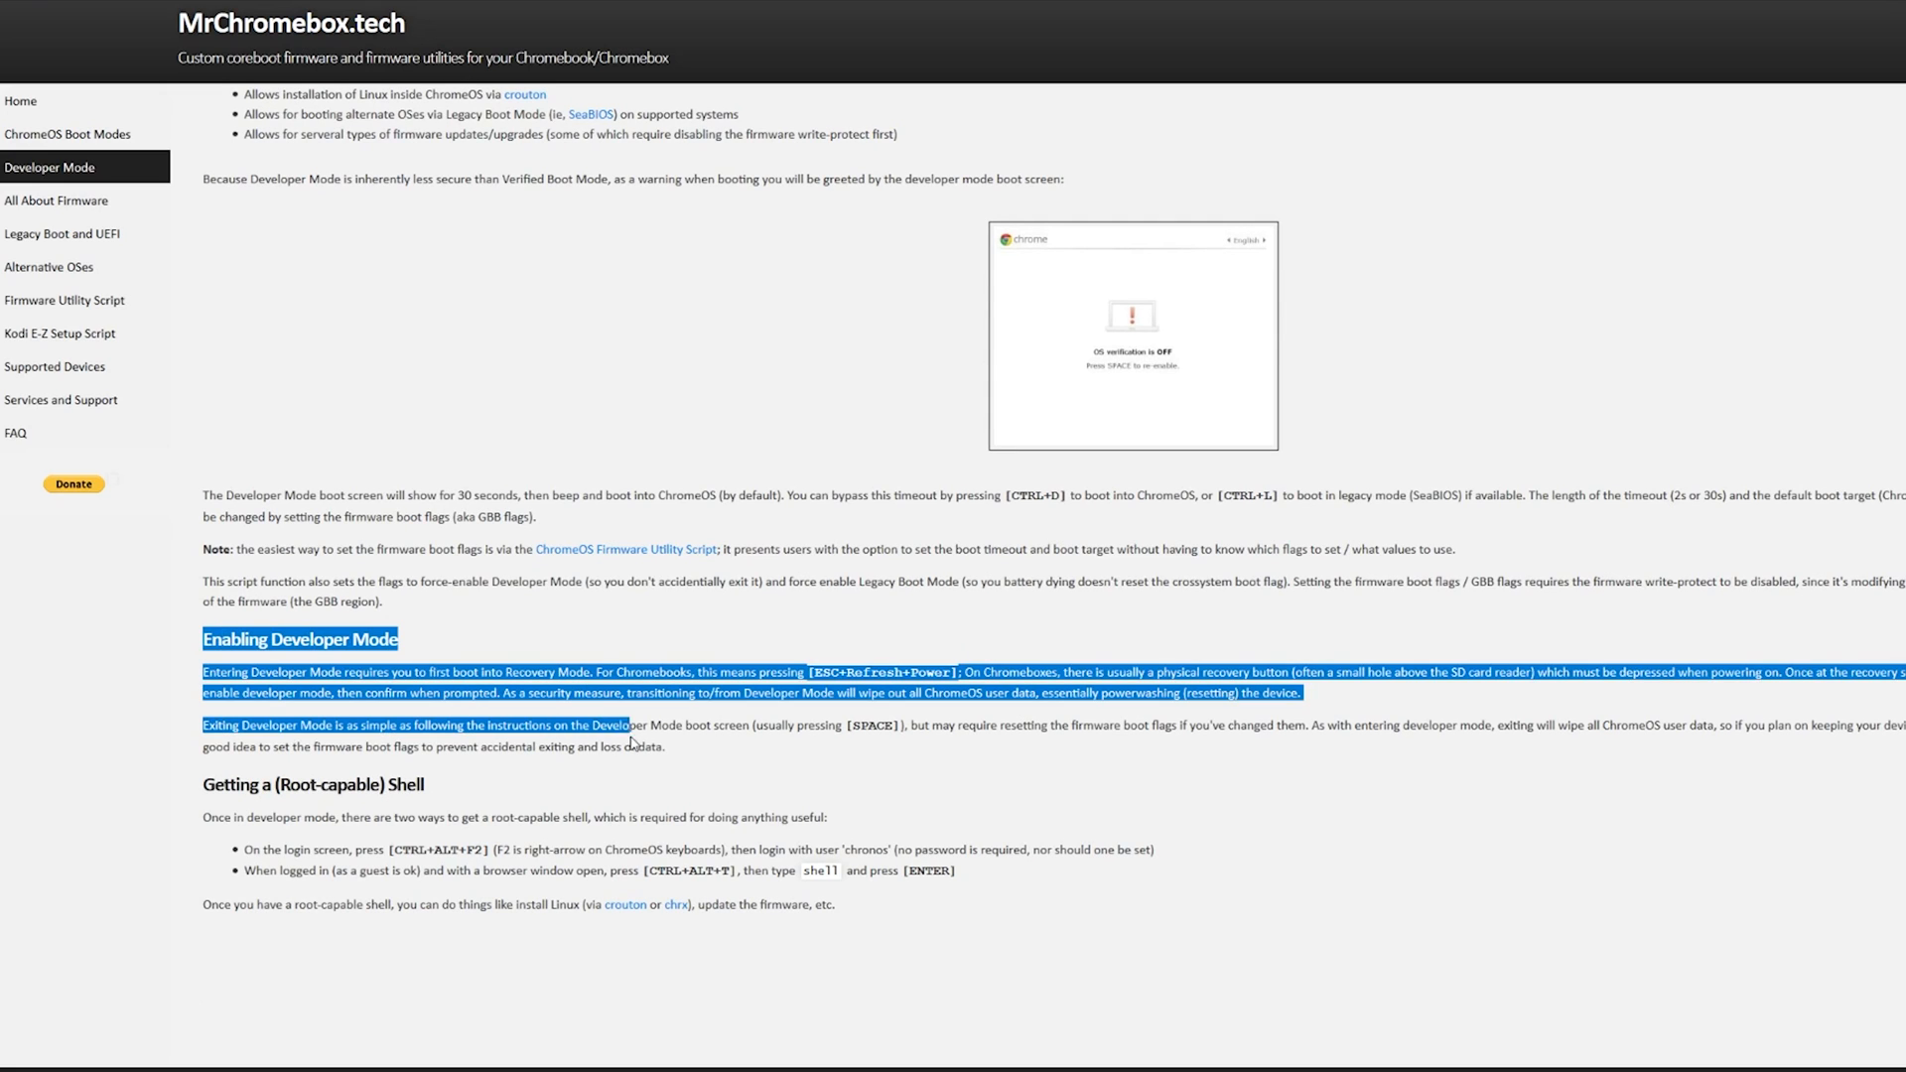
pyautogui.click(699, 763)
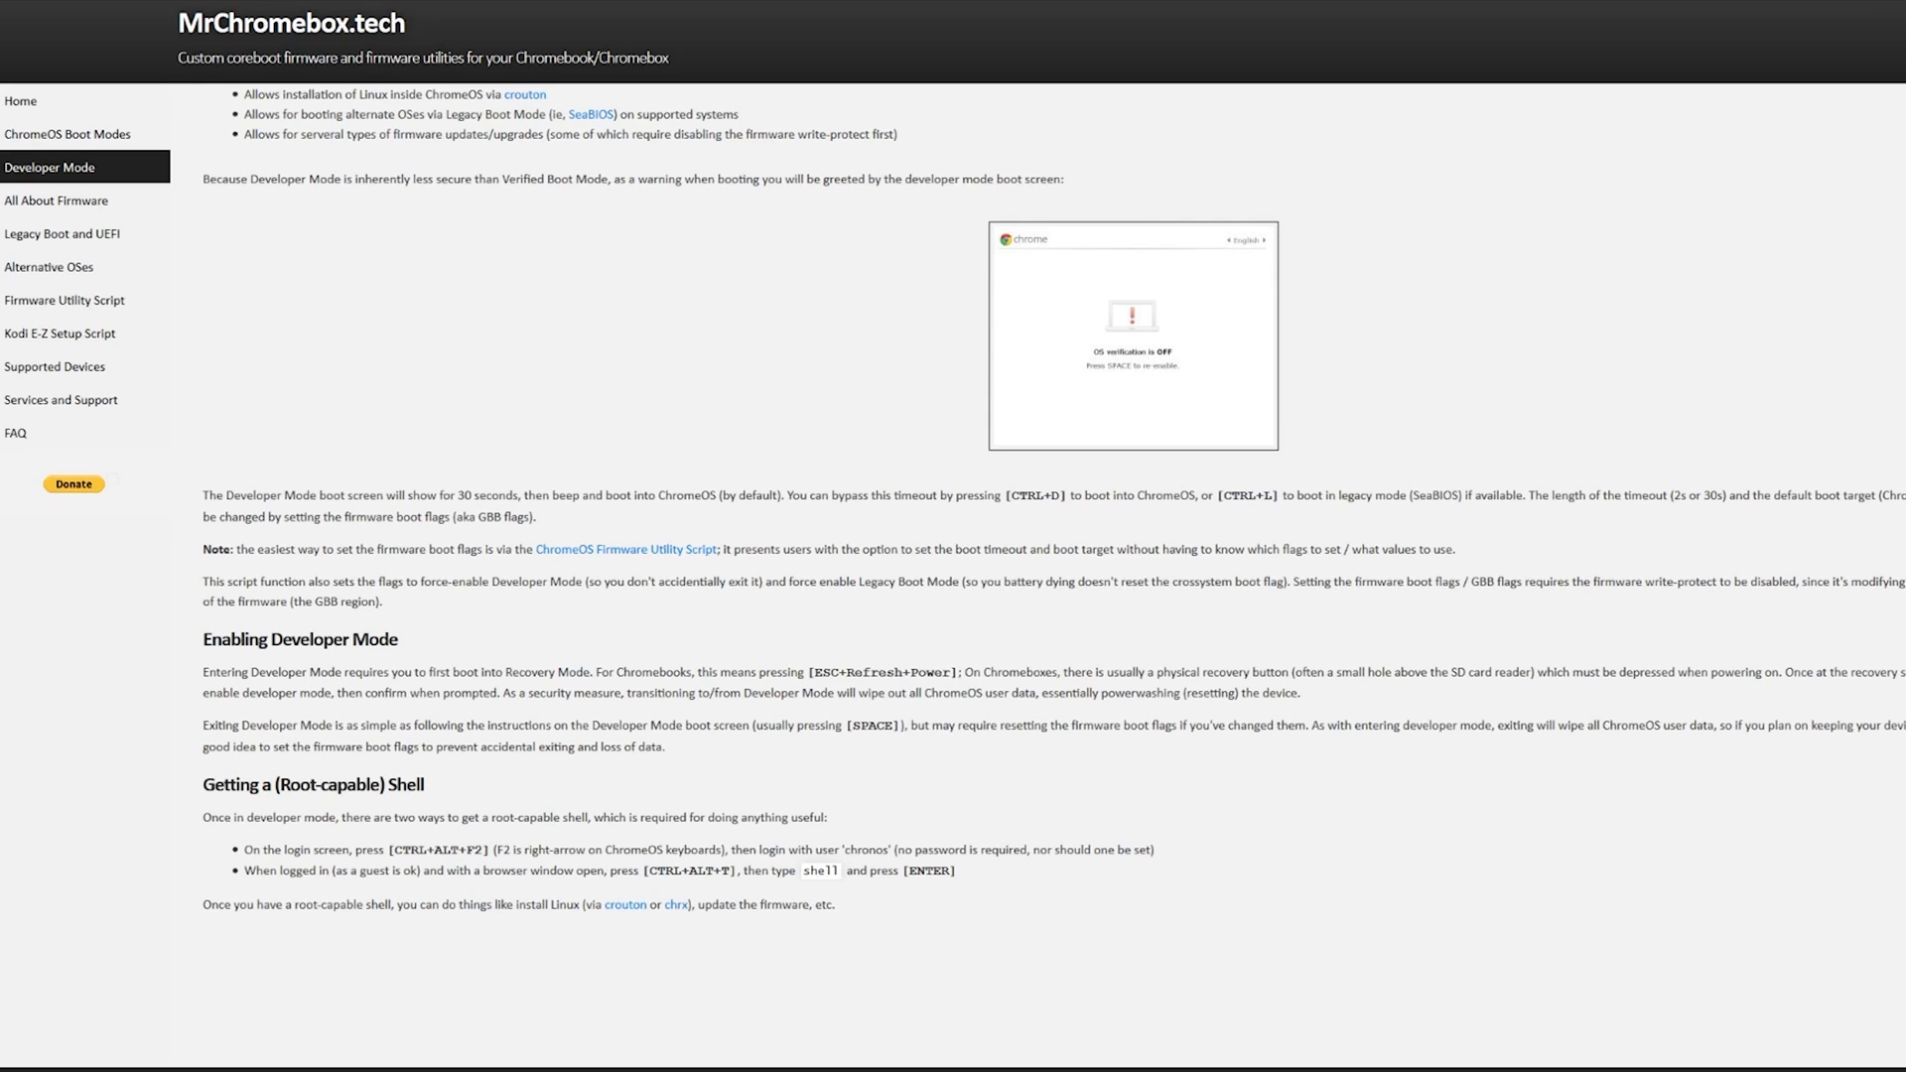
pyautogui.scroll(3)
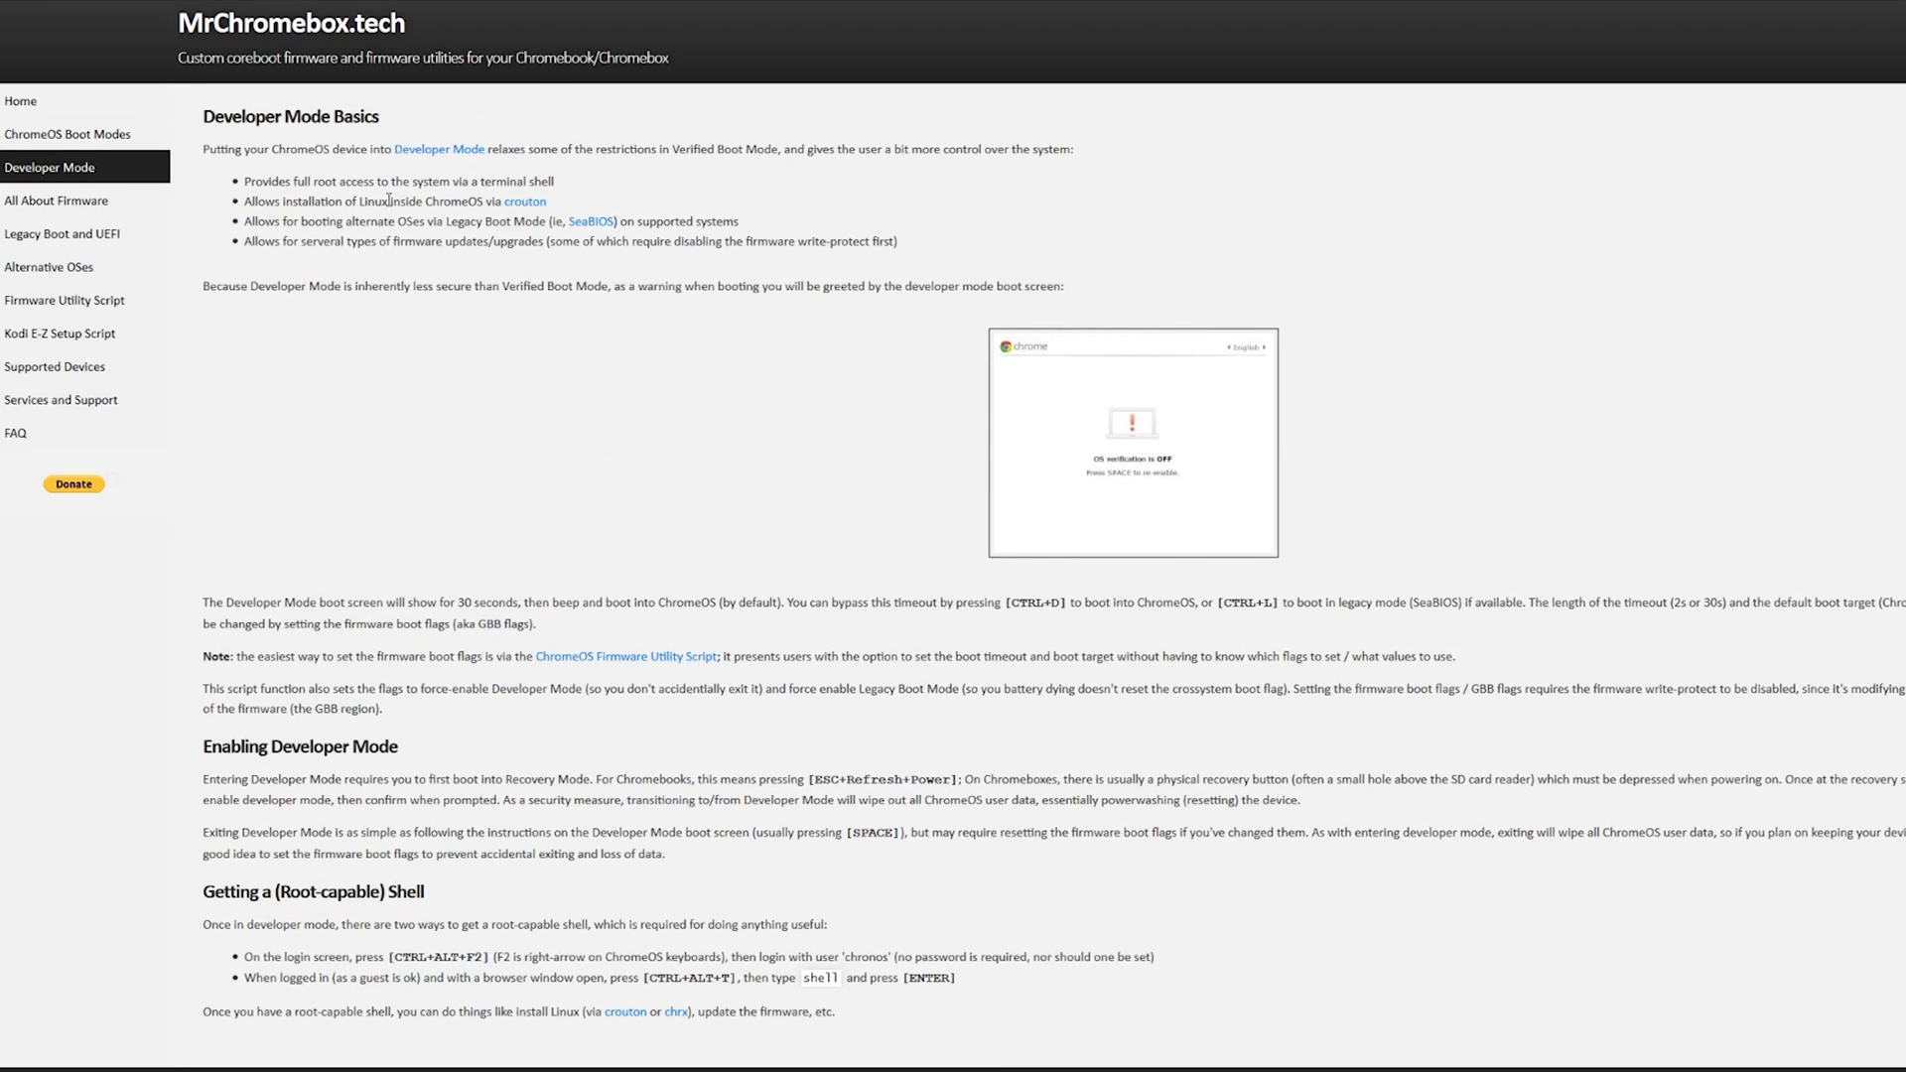
pyautogui.scroll(-3)
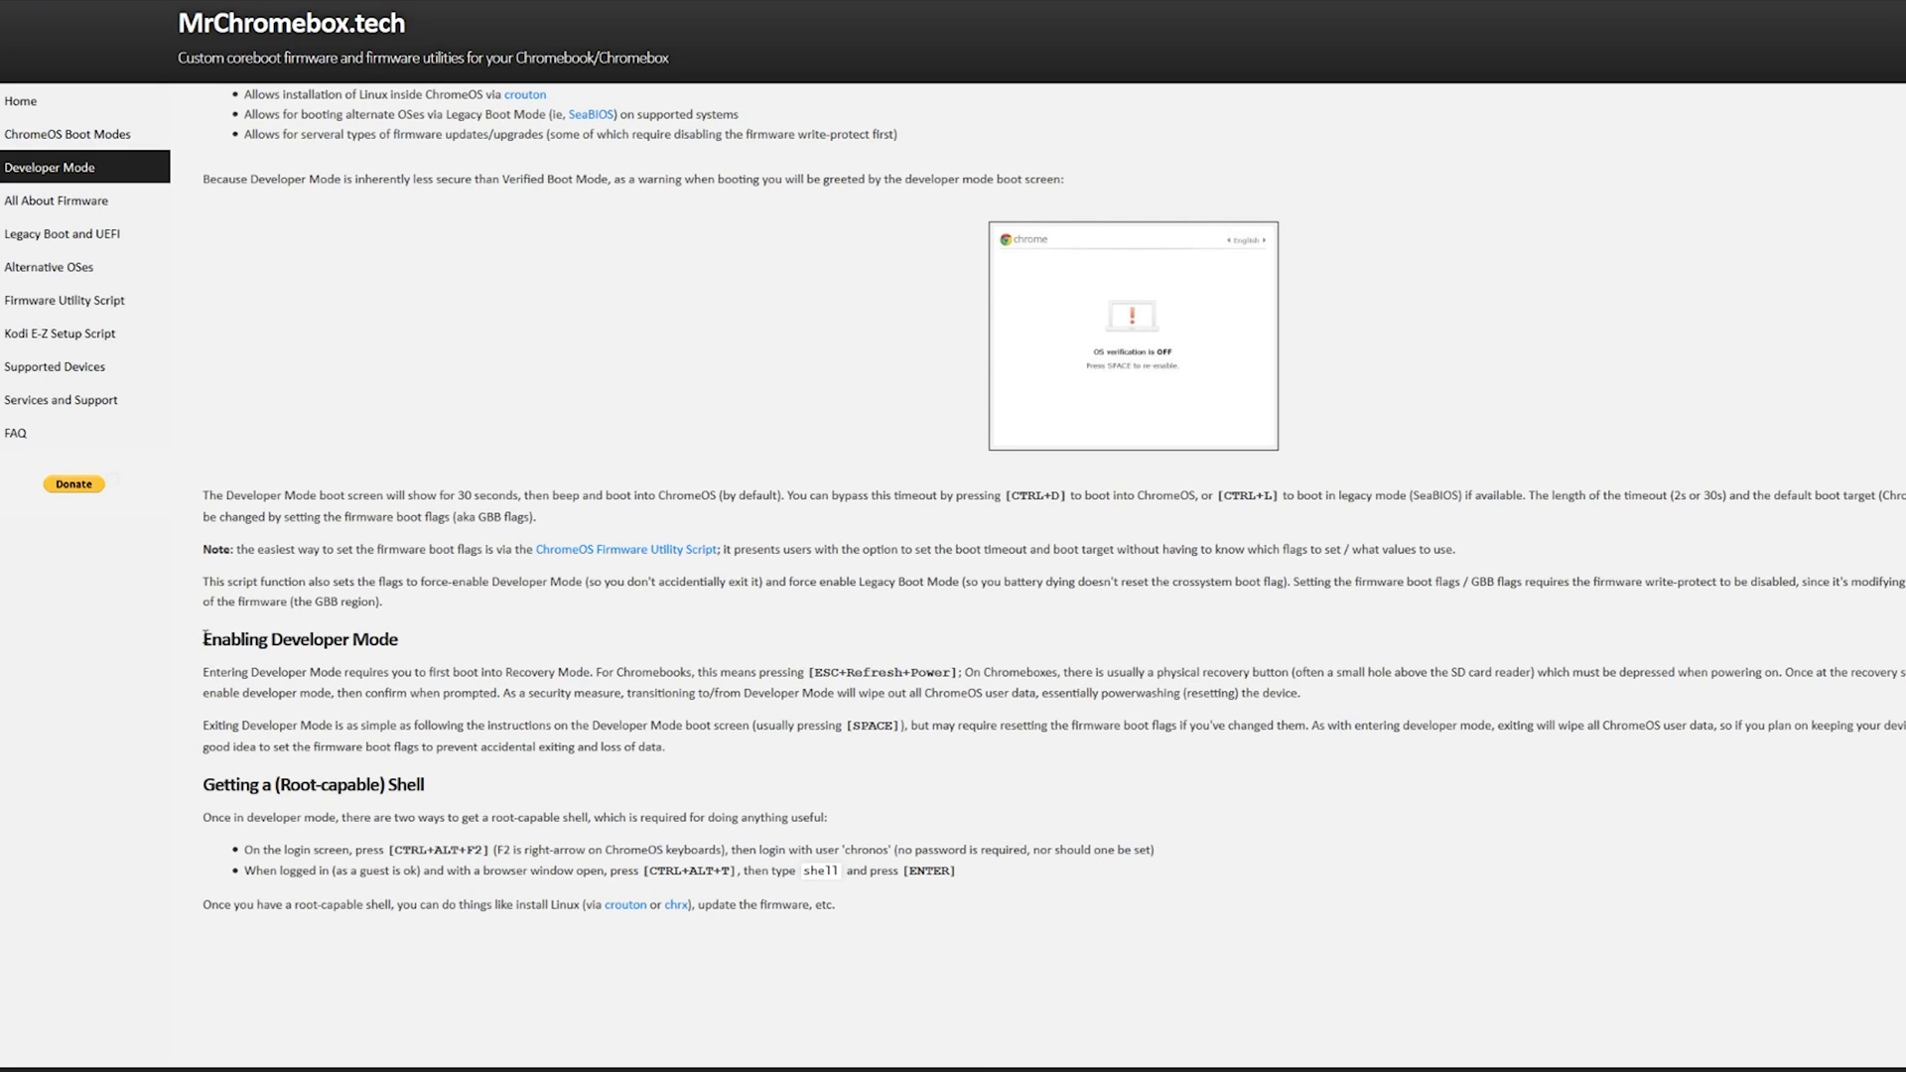
pyautogui.doubleClick(881, 673)
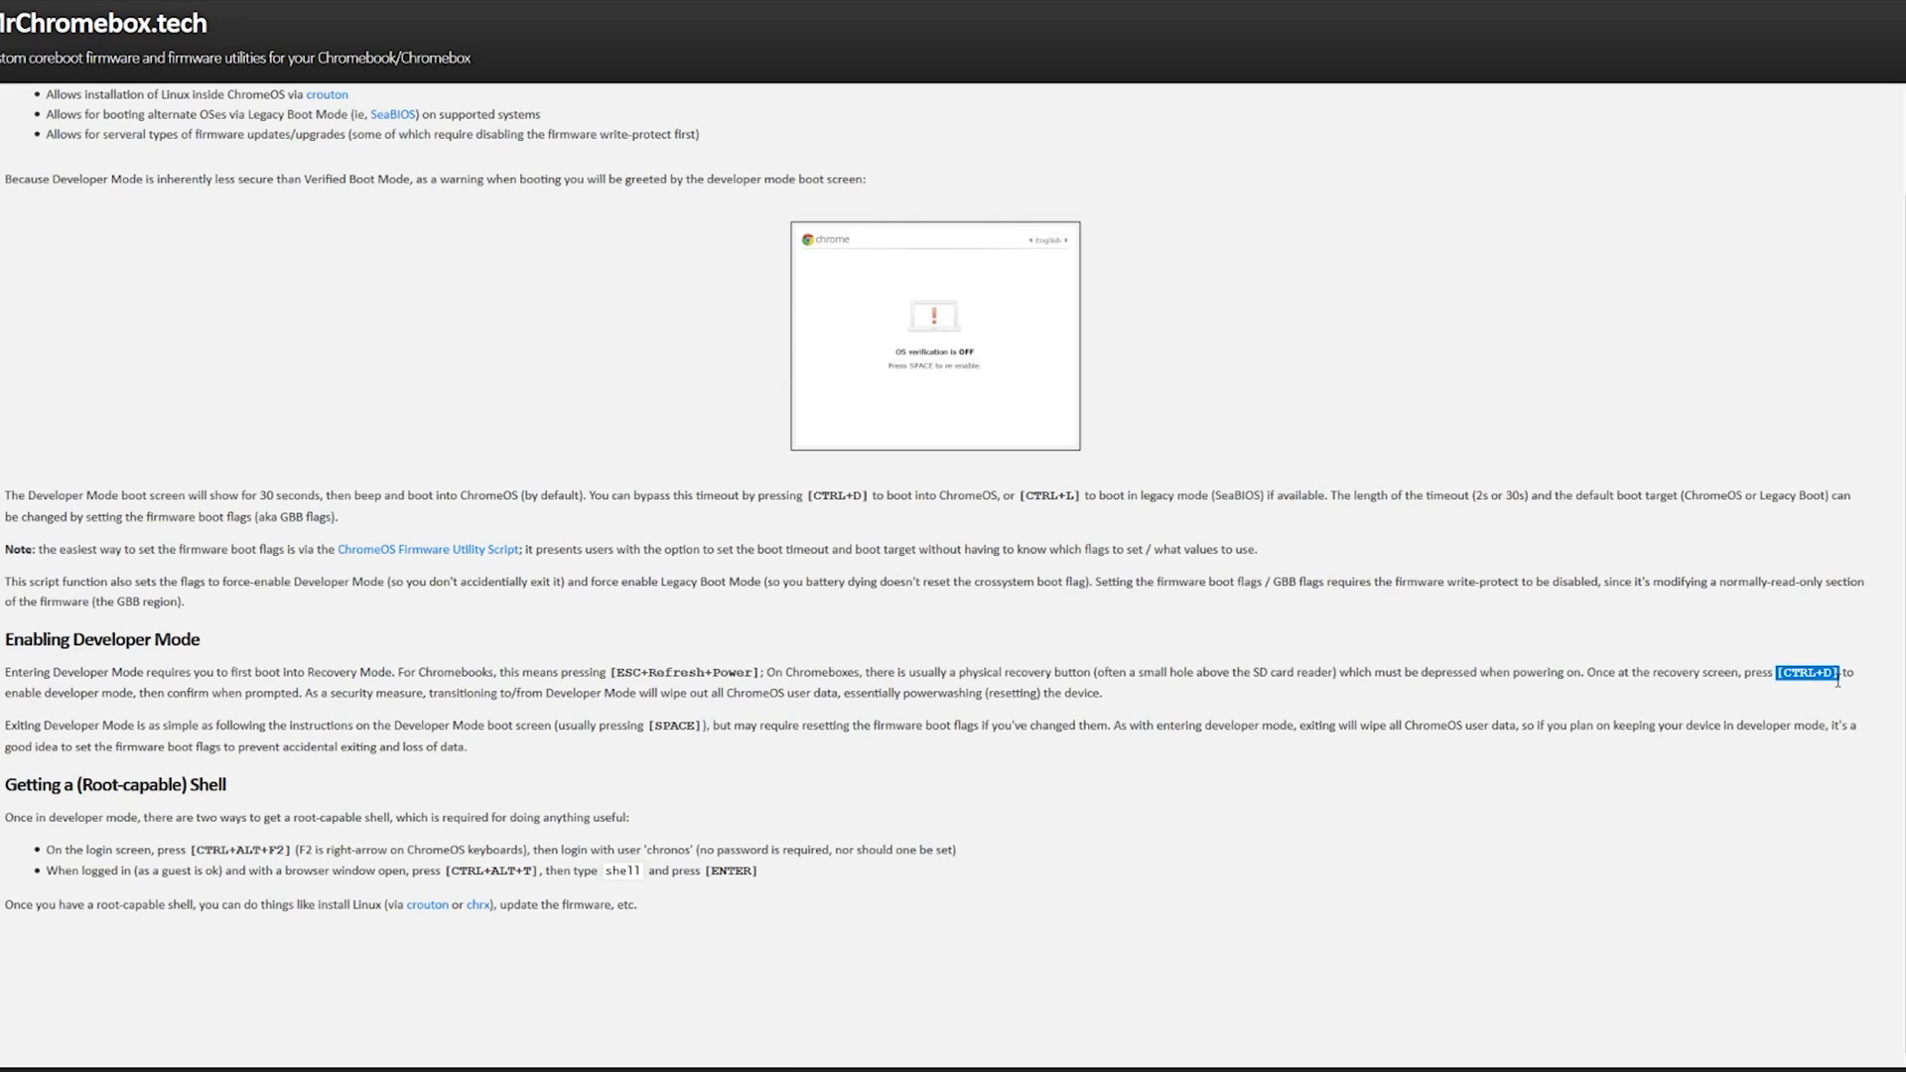
pyautogui.moveTo(1688, 754)
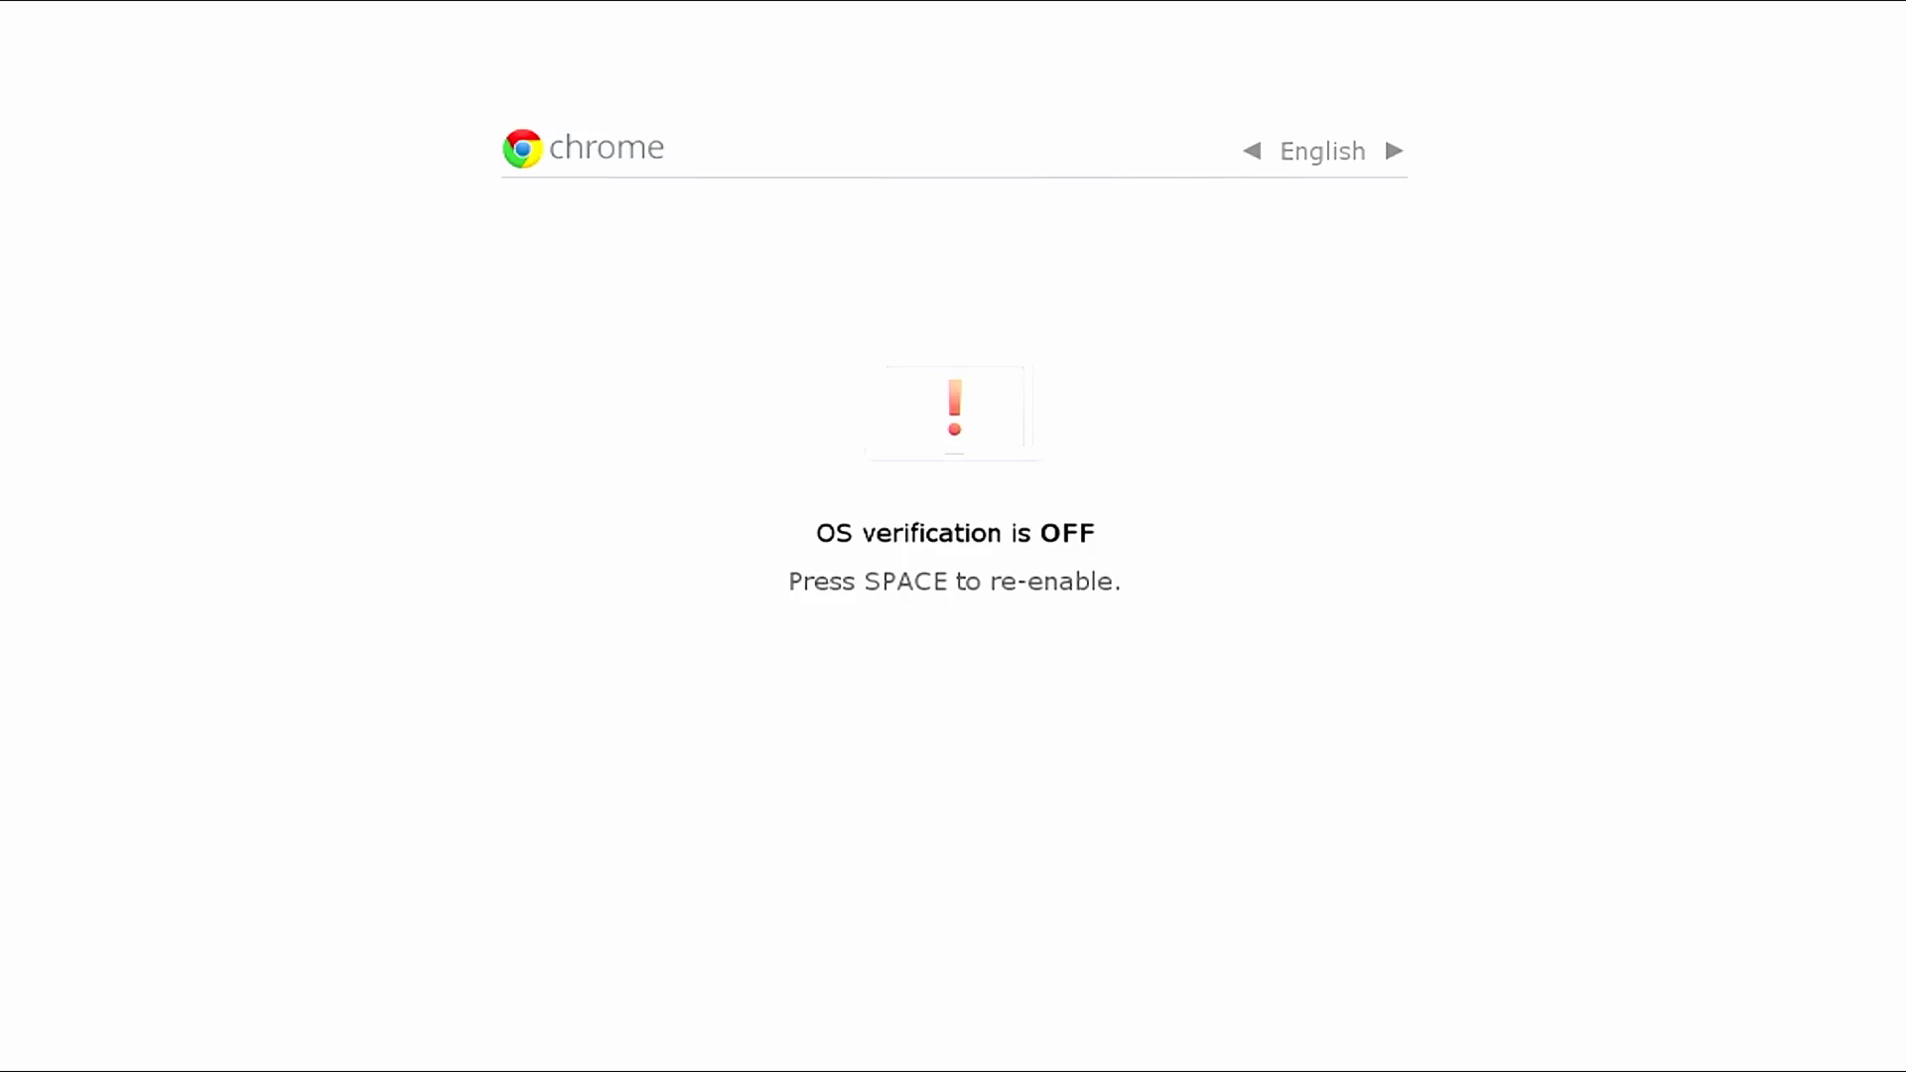
# Step: Boot into Chrome OS past the OS verification is OFF warning screen
pyautogui.press('space')
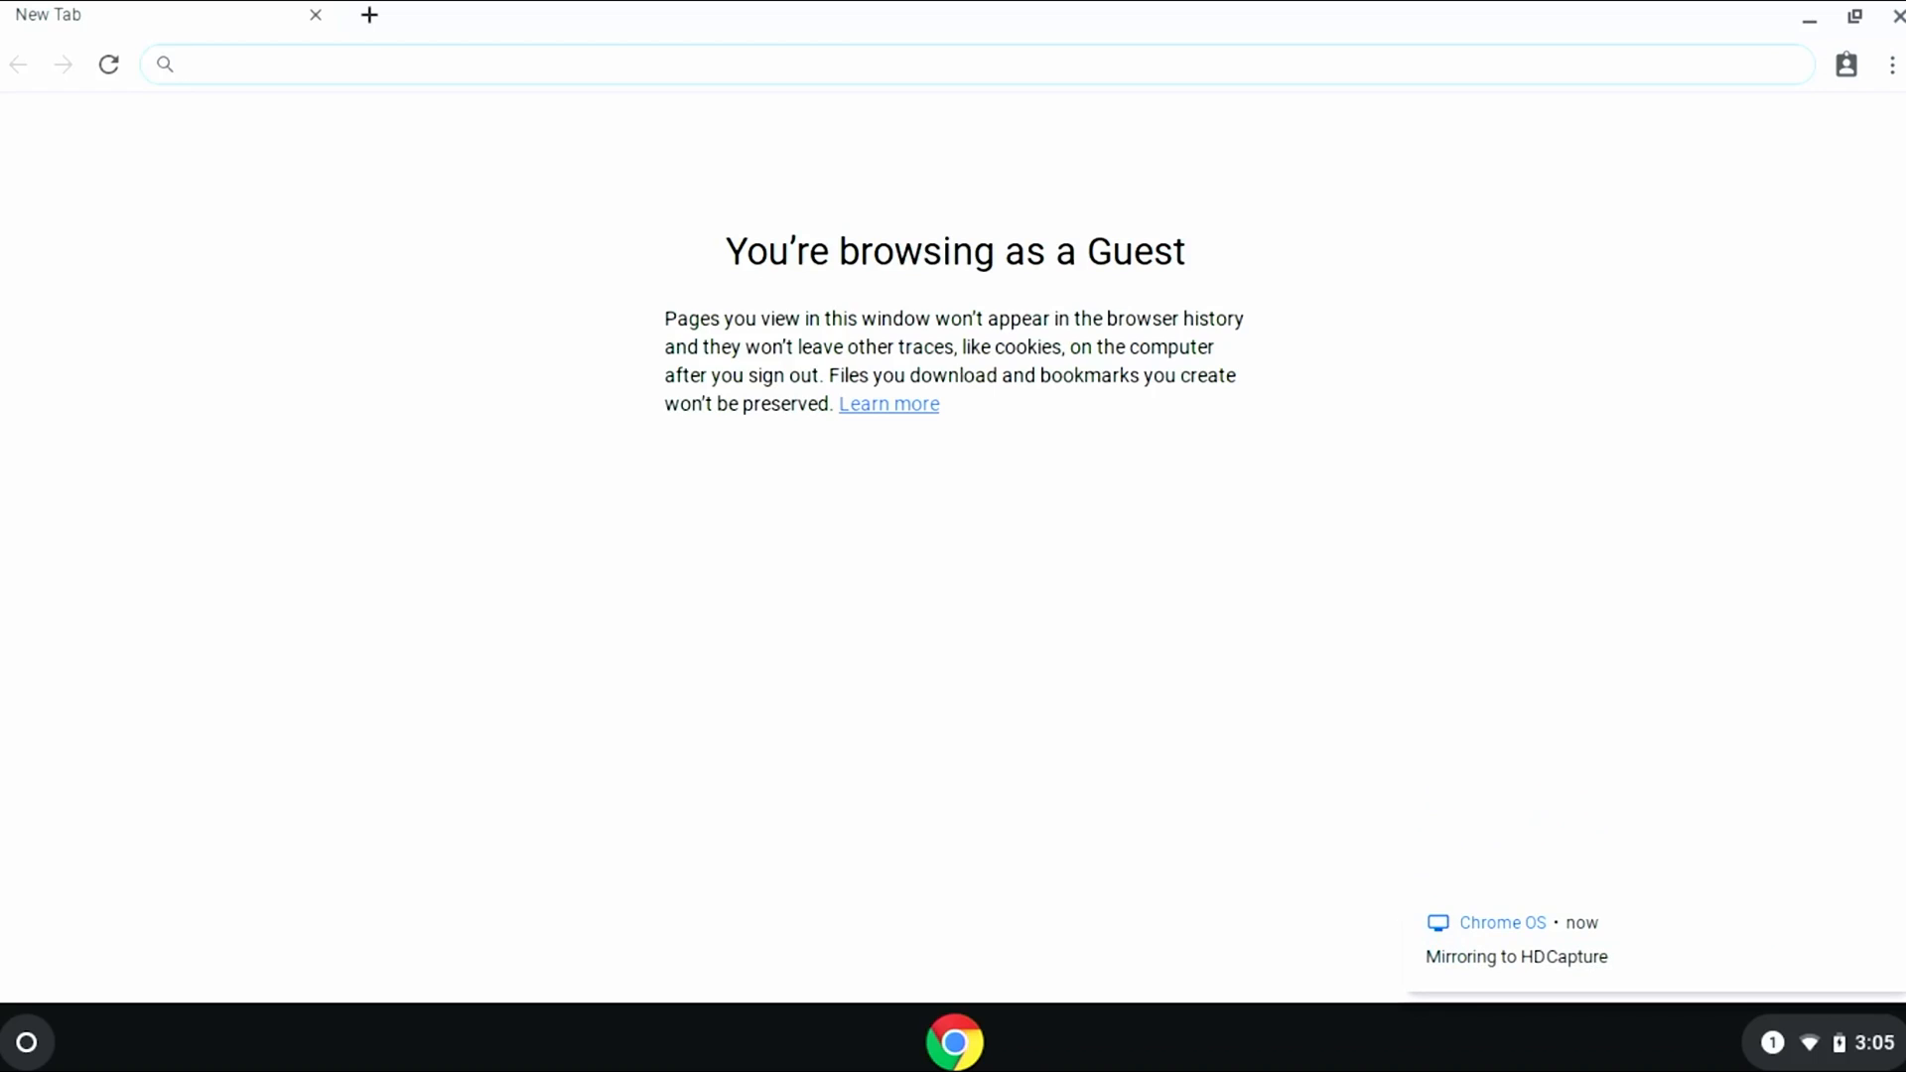
# Step: Visit mrchromebox.tech's Firmware Utility Script page and select the ChromeOS download-and-run commands
pyautogui.write('mrchromebox.tech')
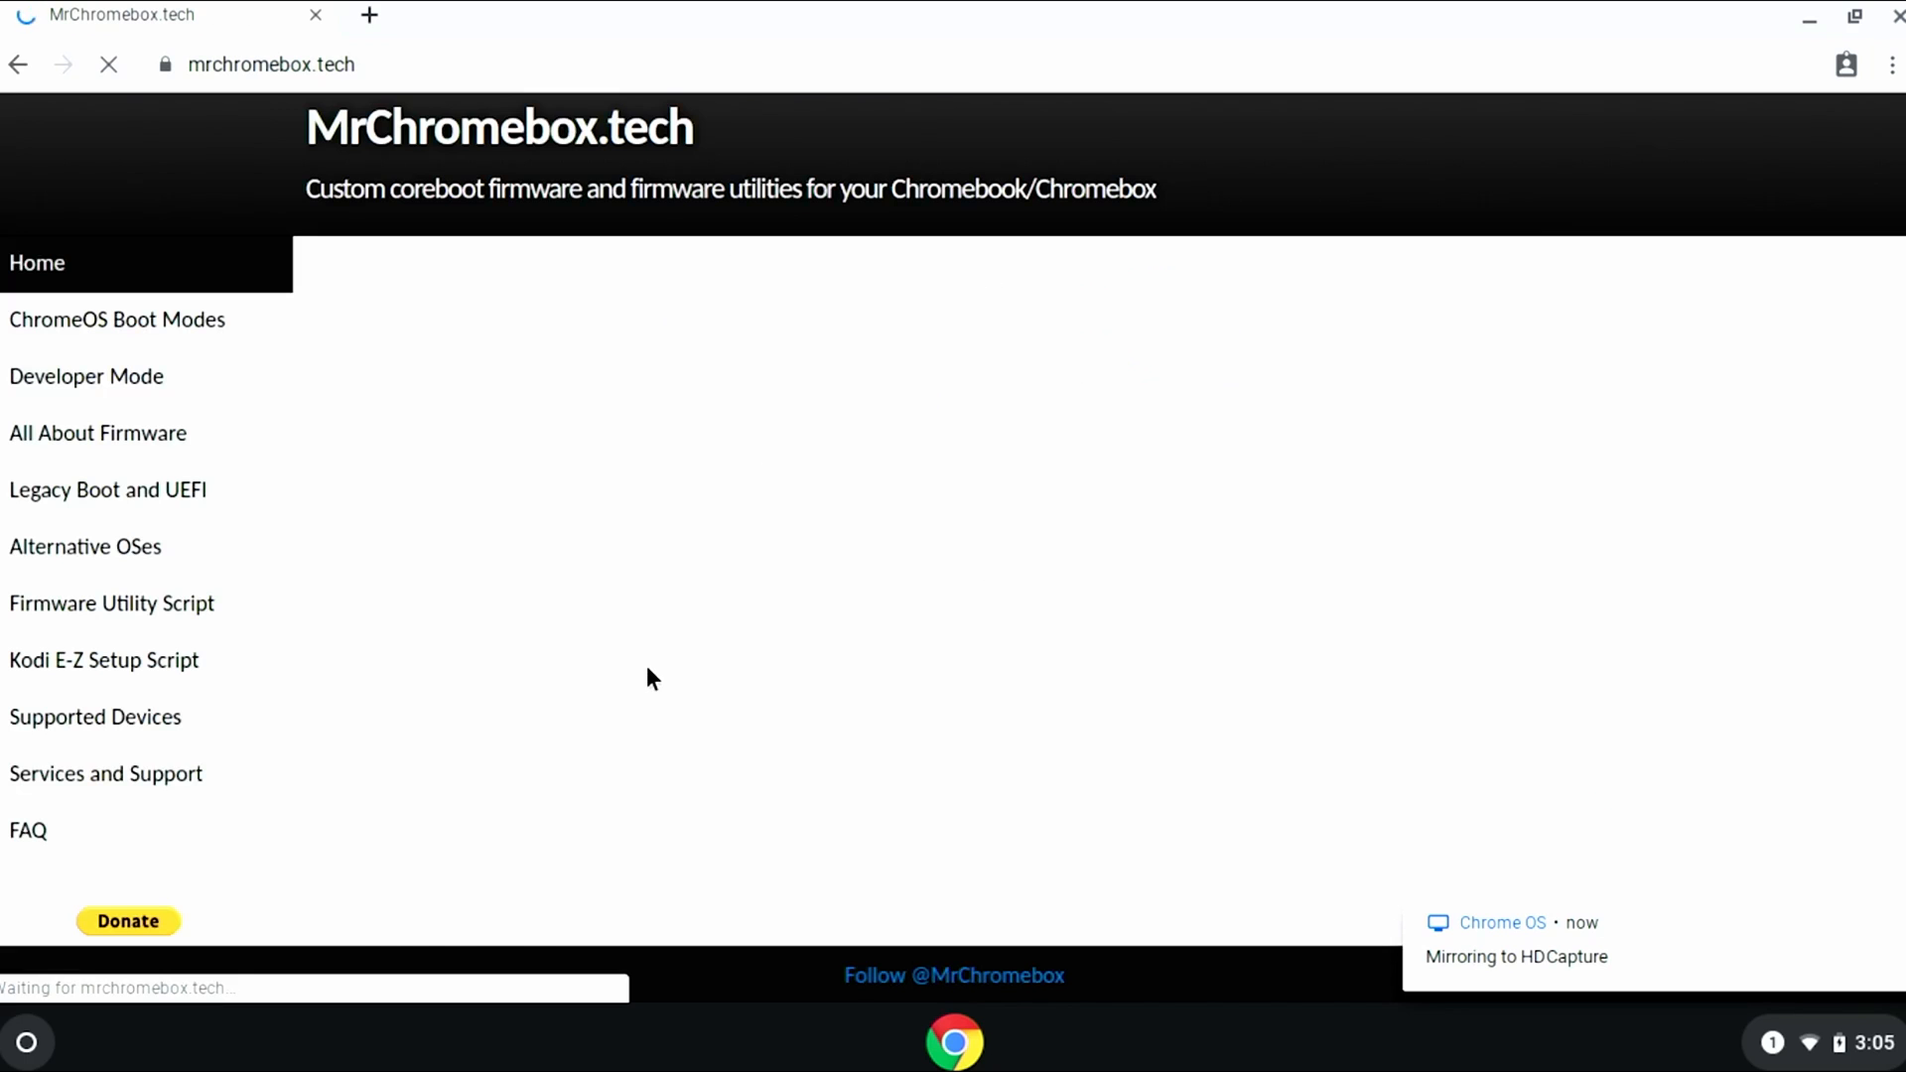
pyautogui.click(112, 603)
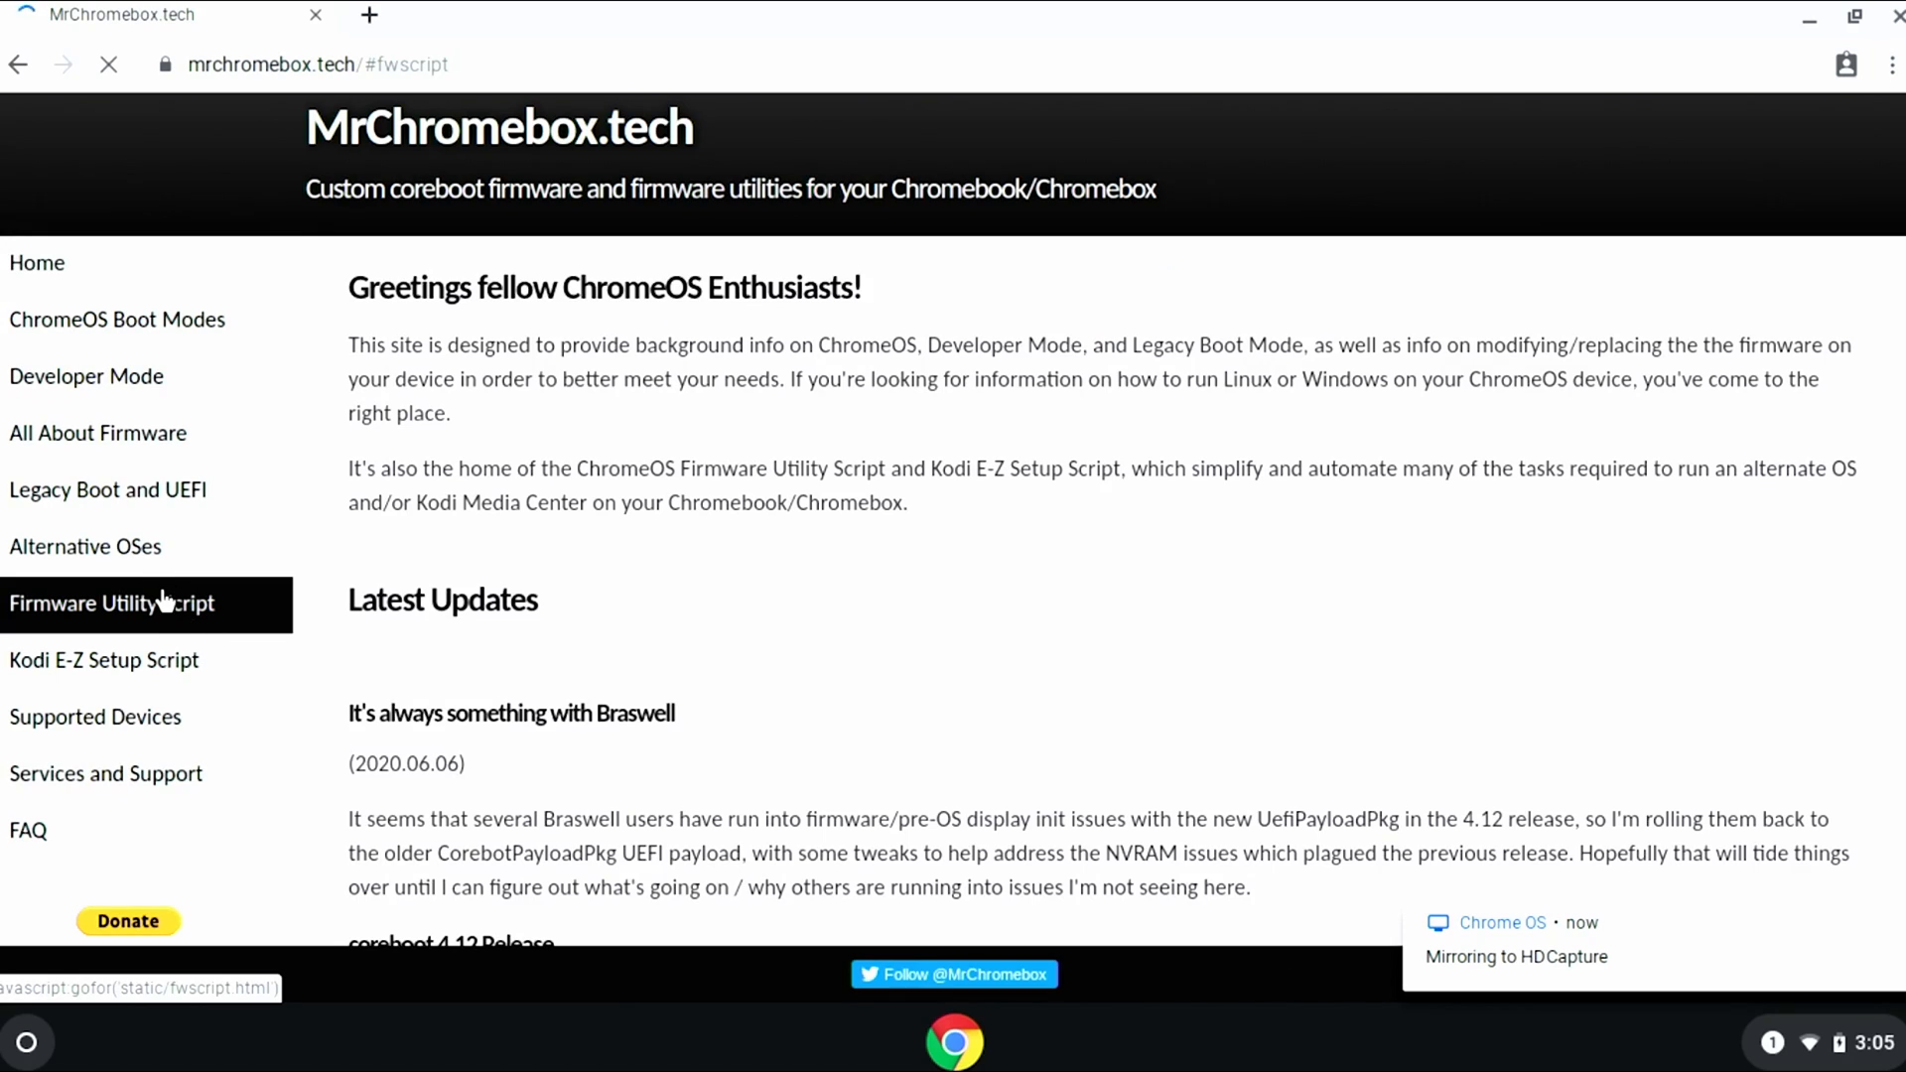
pyautogui.click(109, 604)
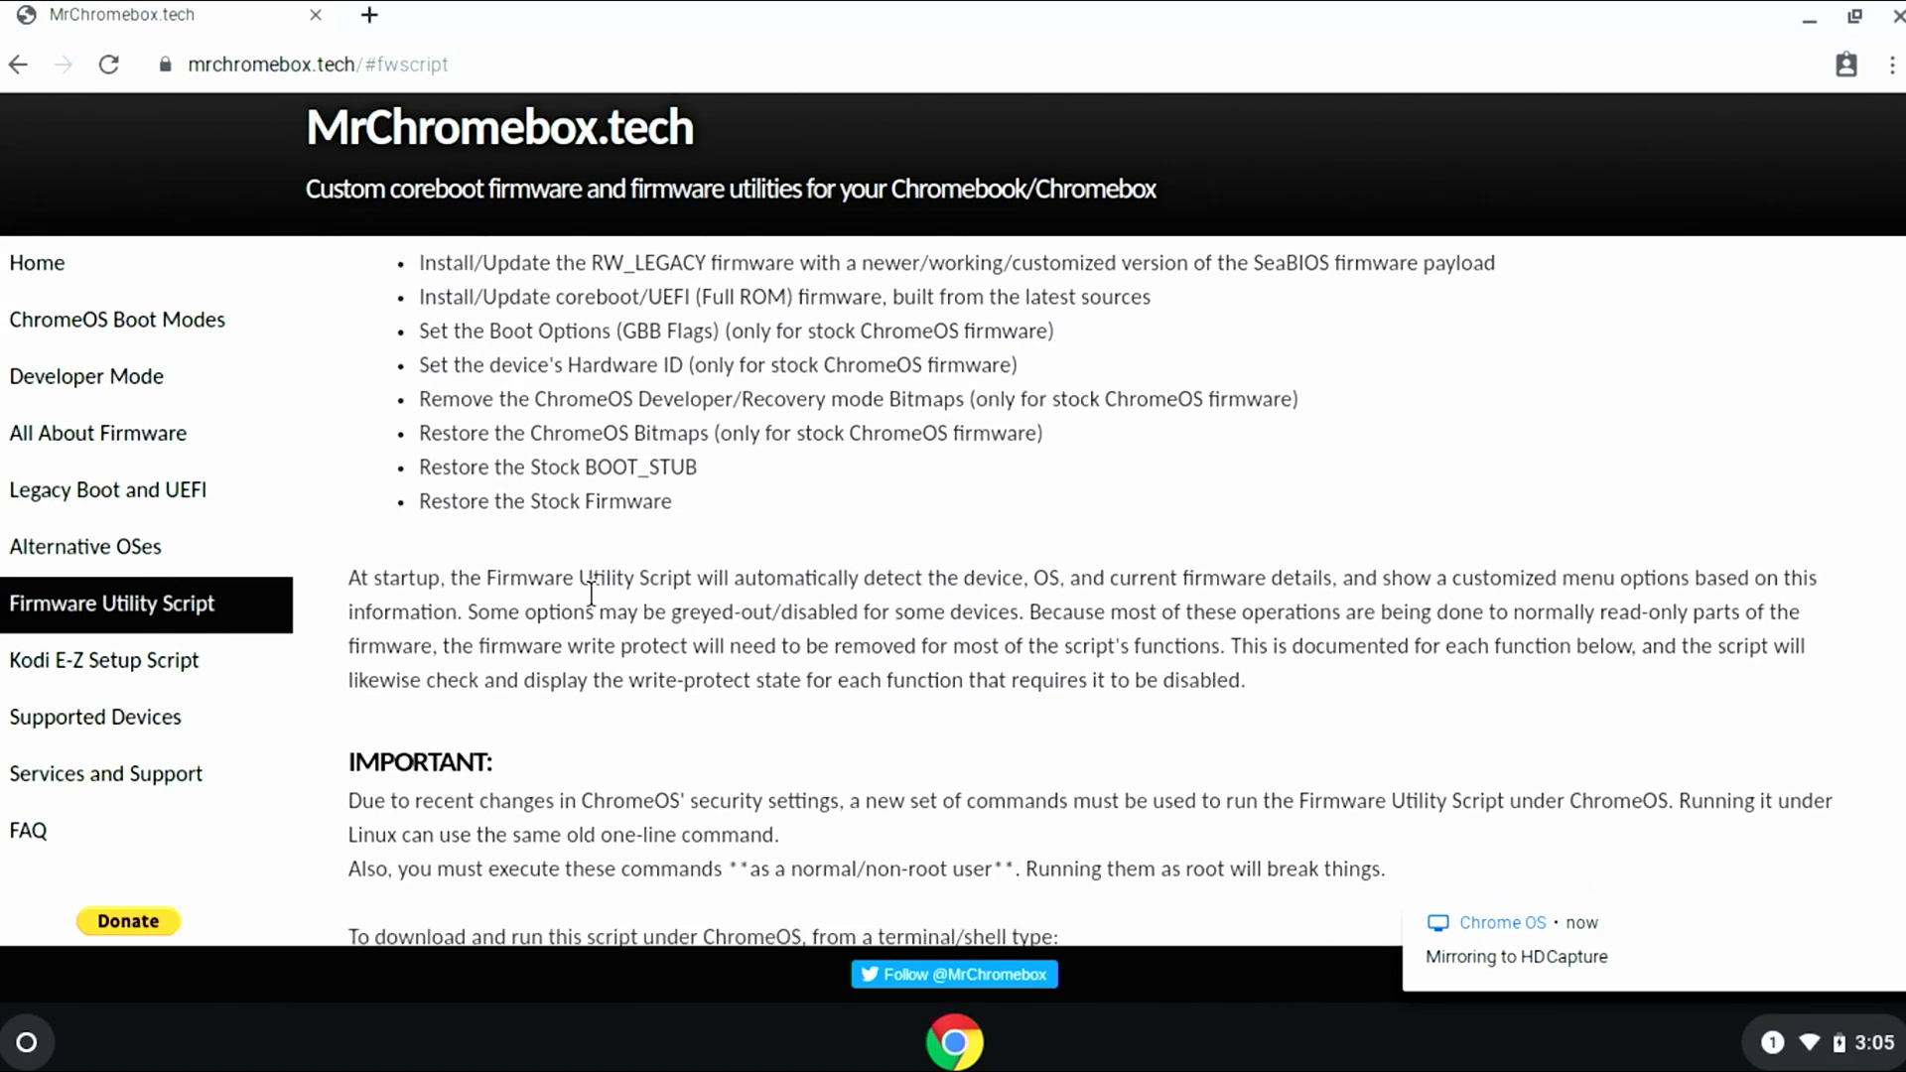
pyautogui.scroll(-3)
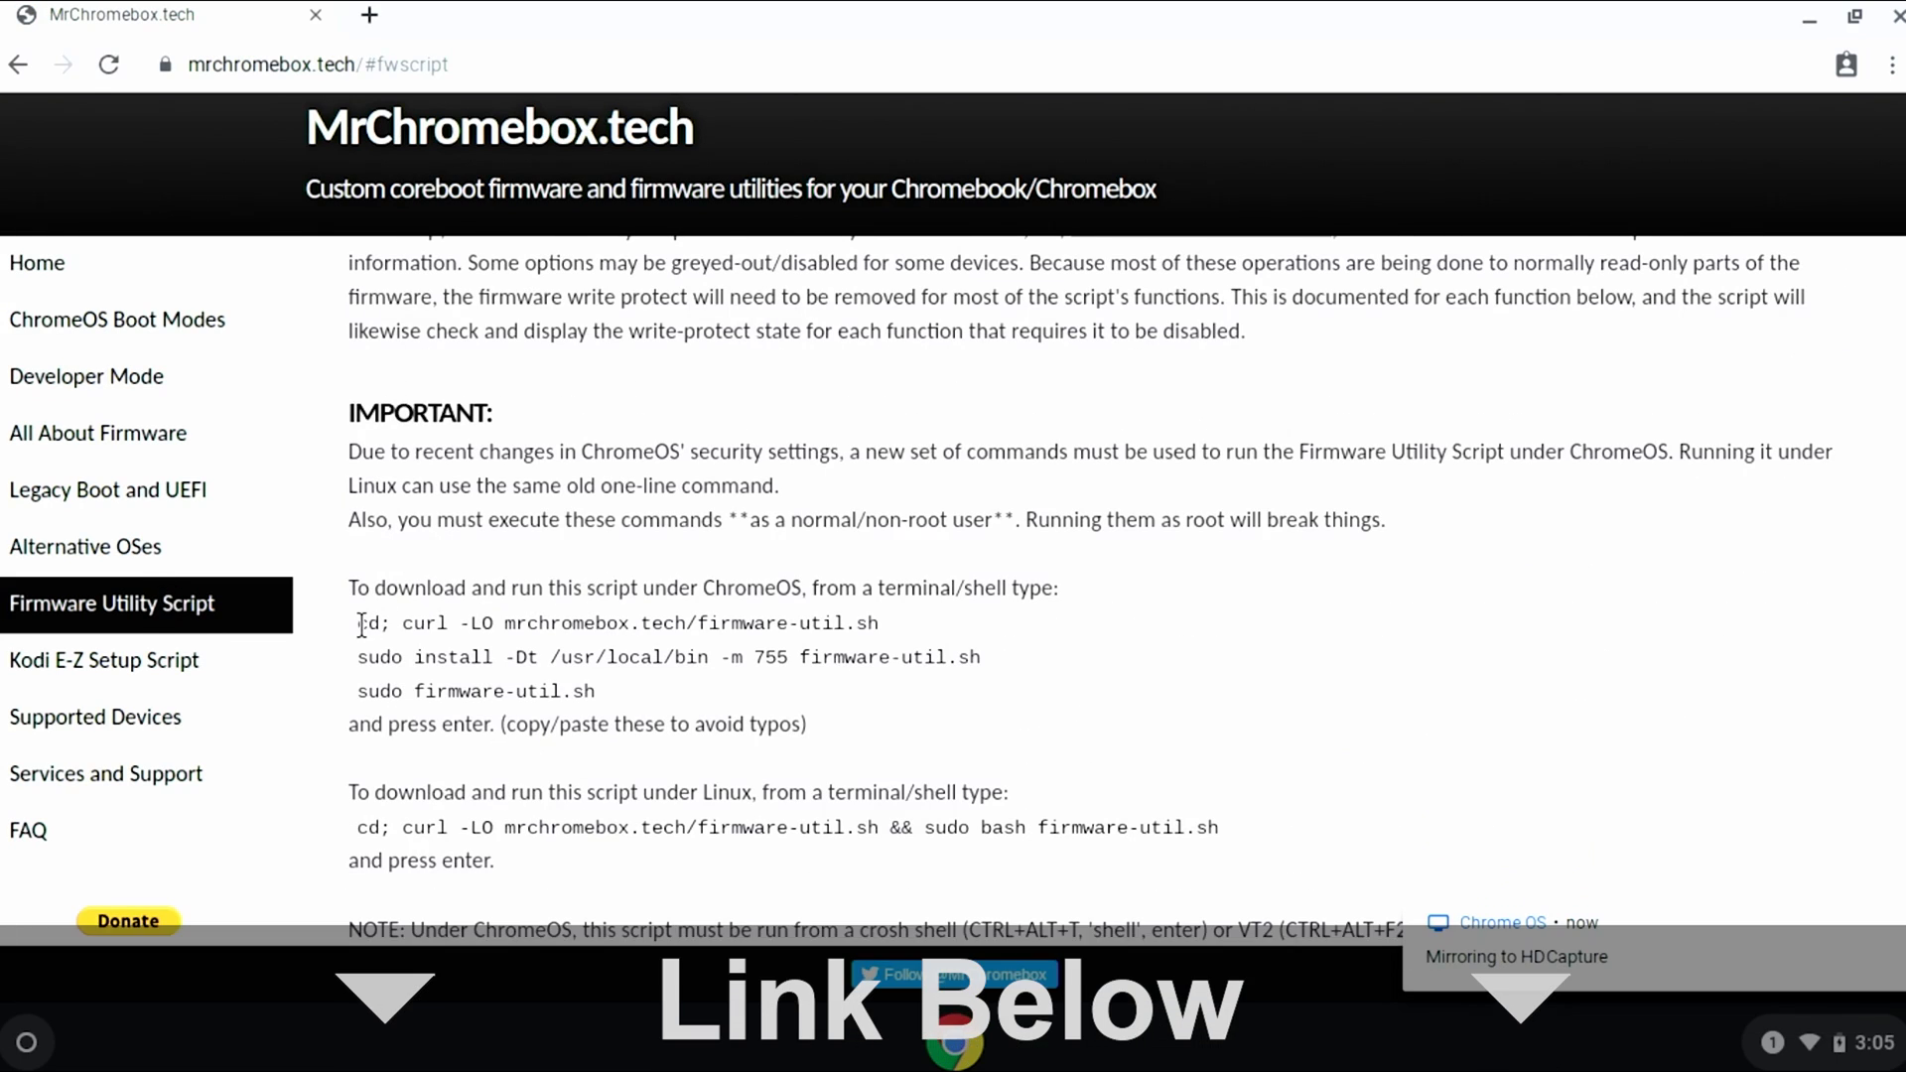
pyautogui.moveTo(359, 621); pyautogui.dragTo(596, 691)
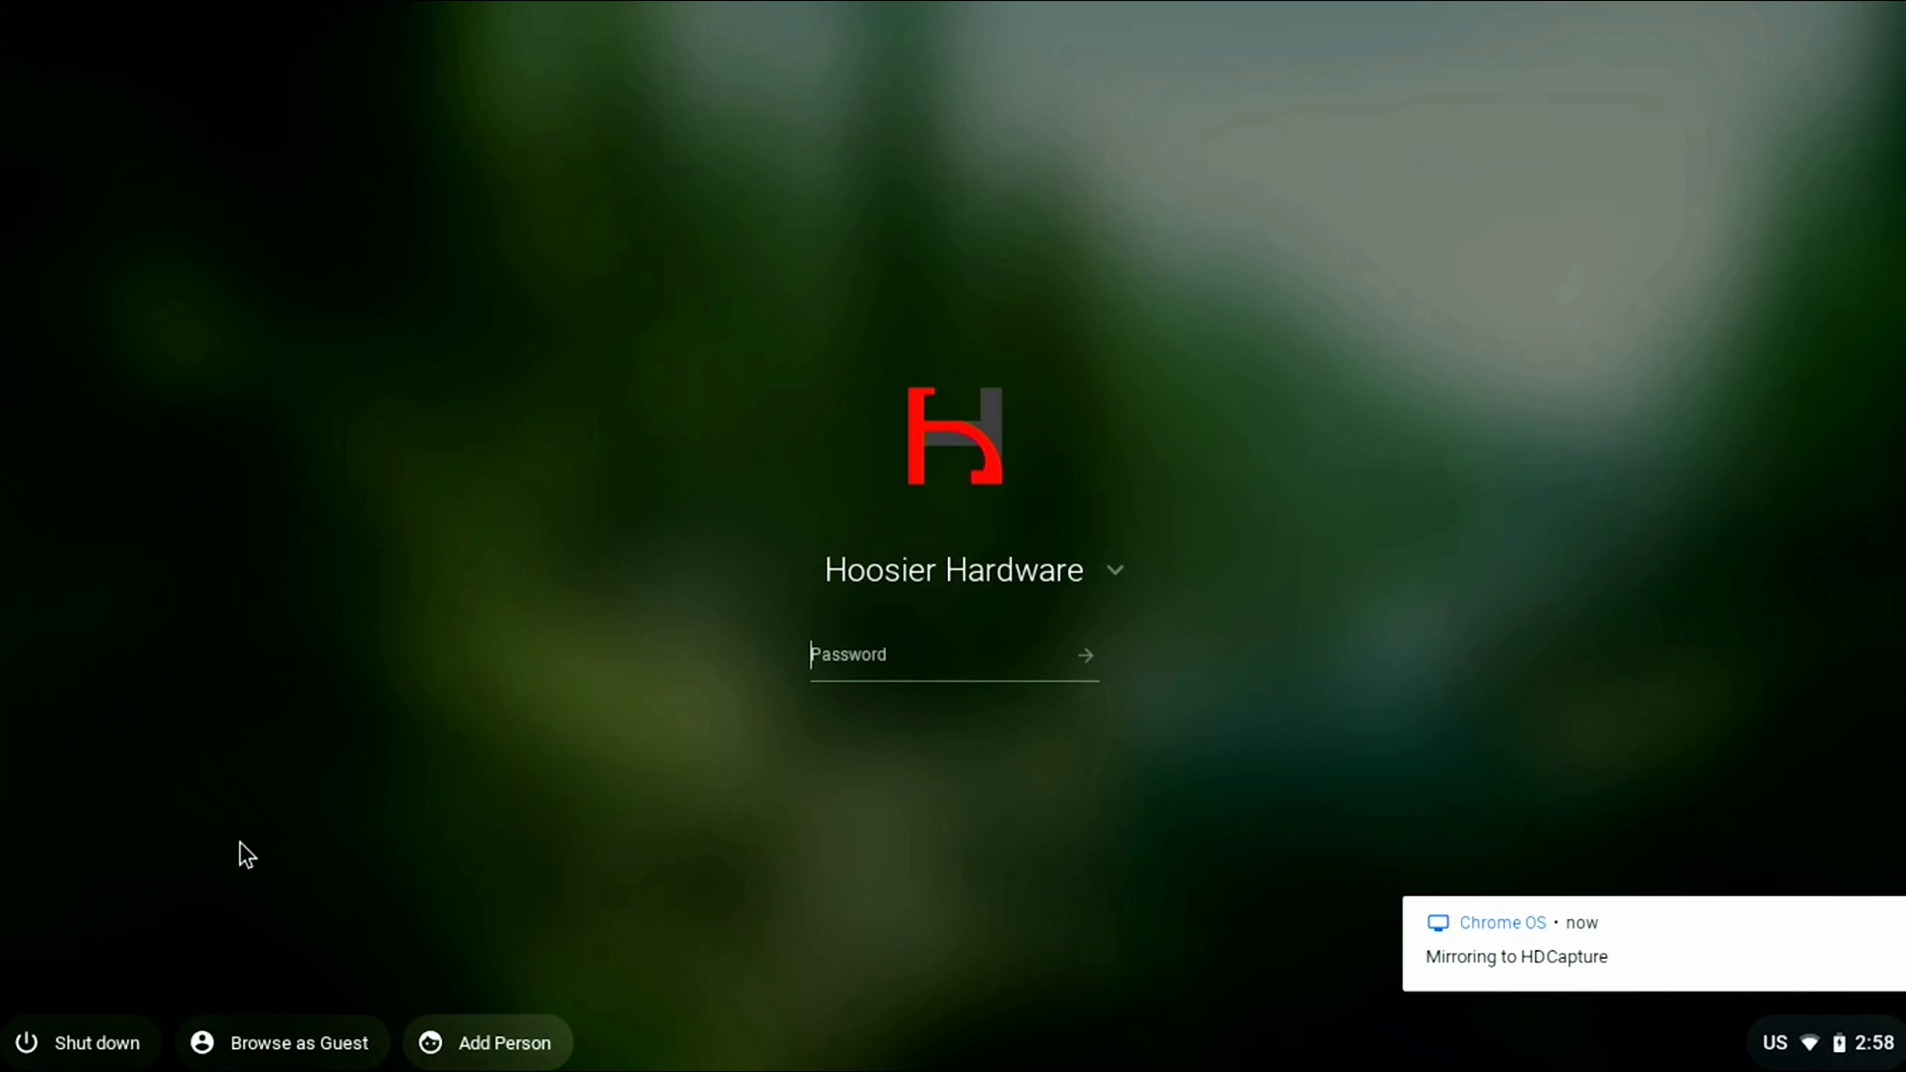
# Step: As a guest, reach the Firmware Utility Script page on mrchromebox.tech and select the ChromeOS commands
pyautogui.click(280, 1043)
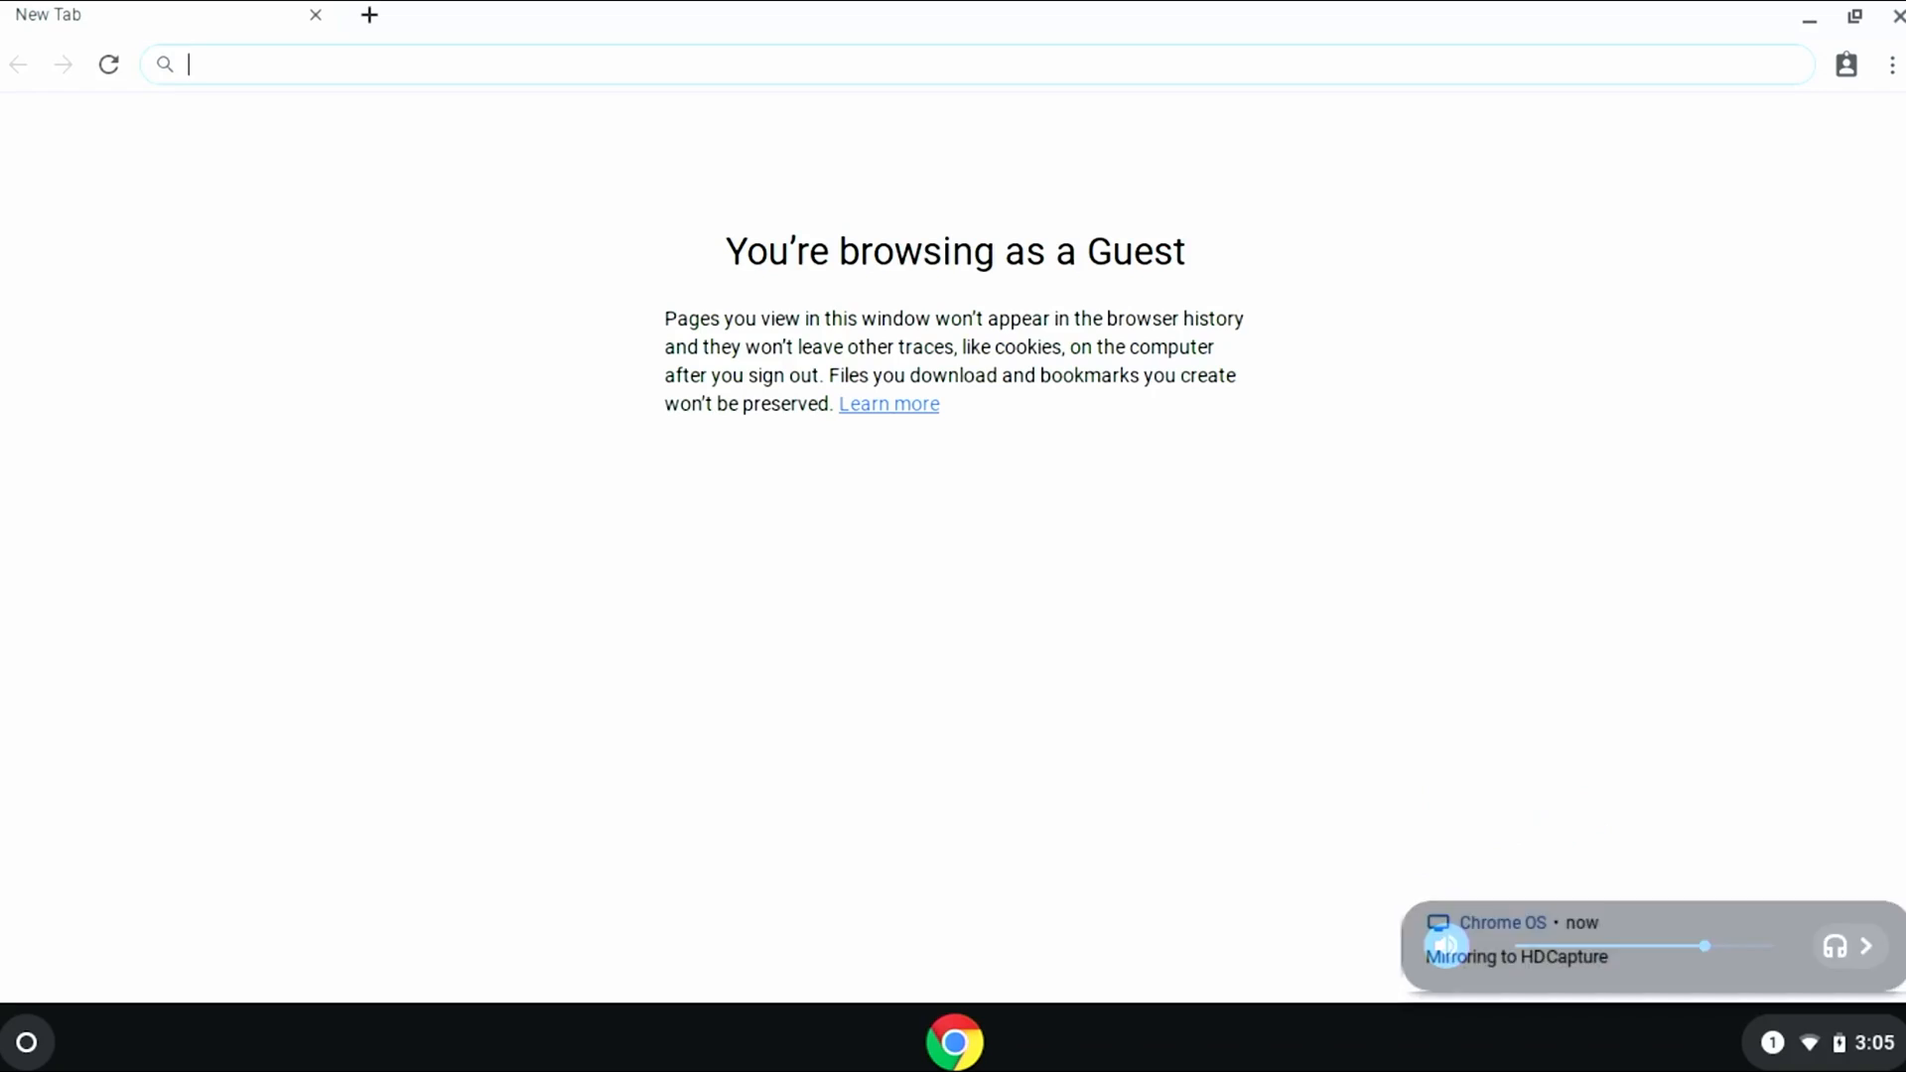
pyautogui.write('mrchromebox.tech')
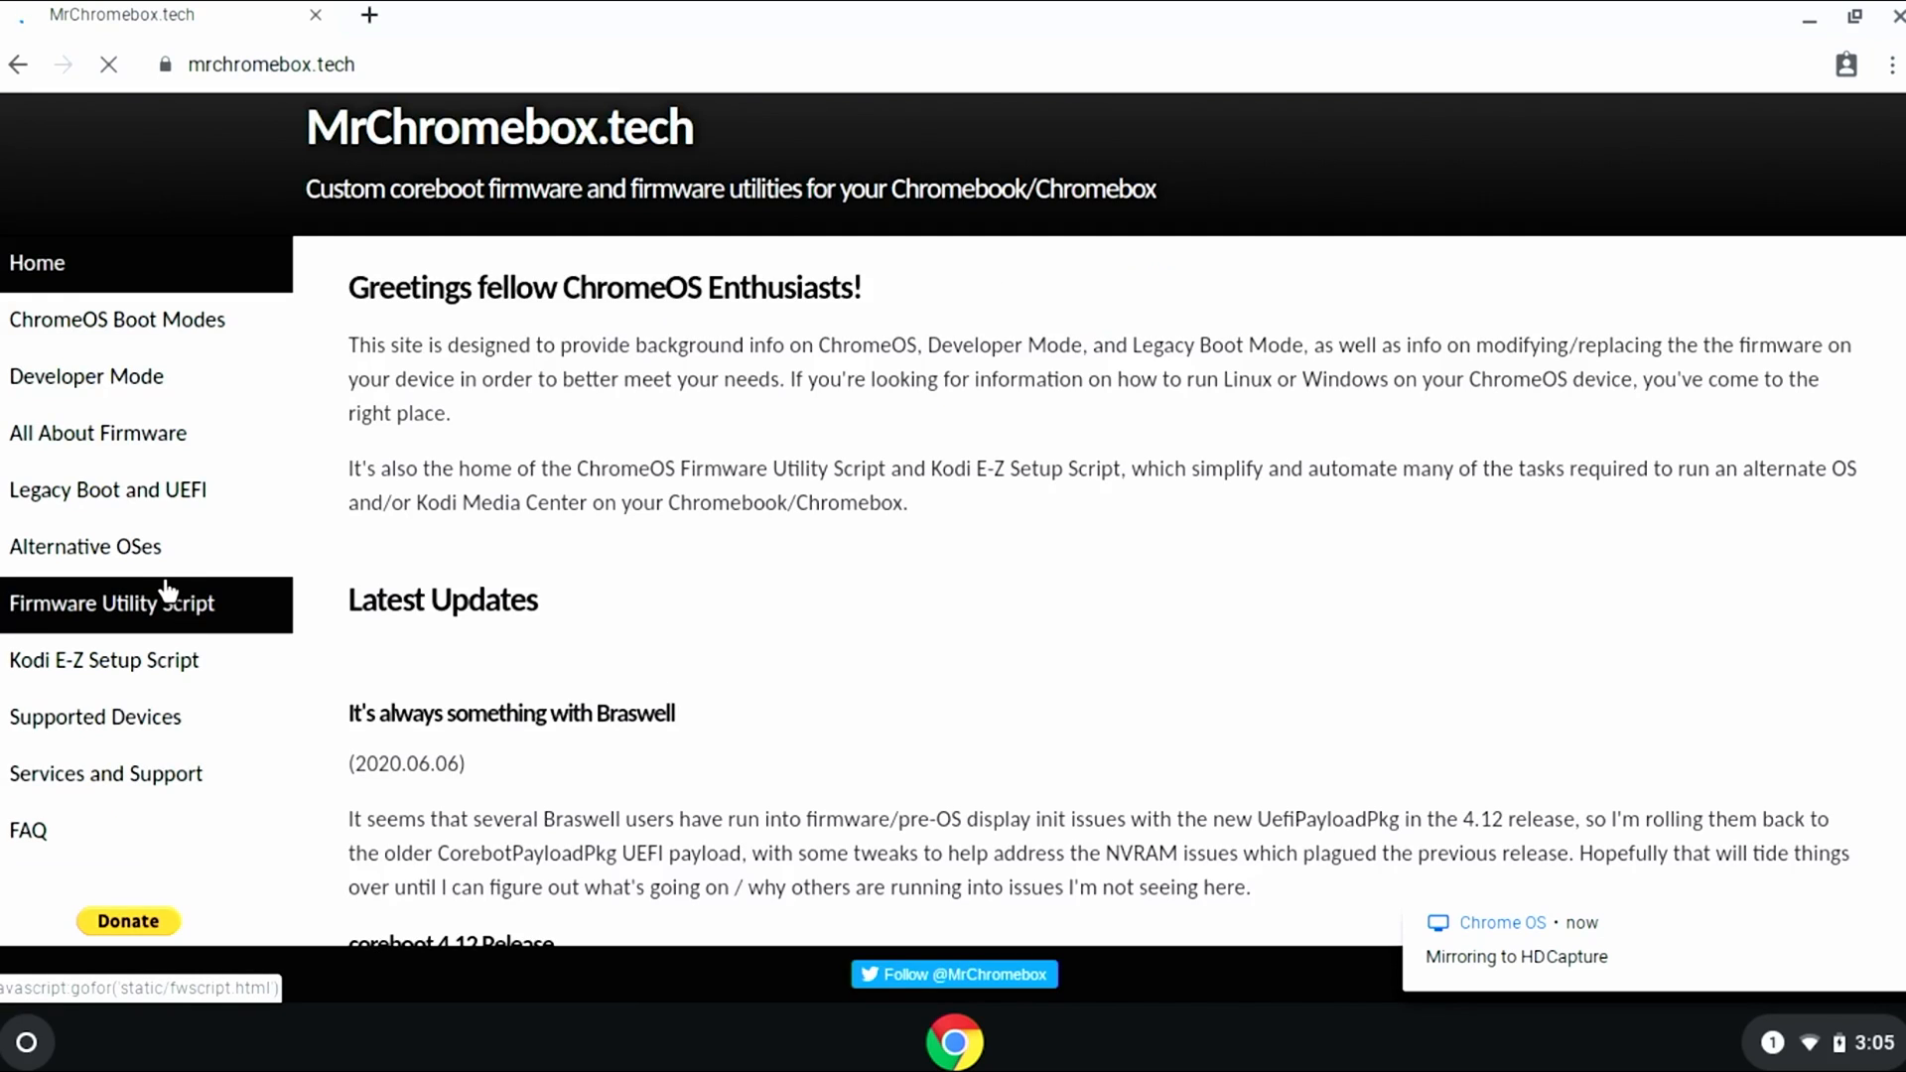
pyautogui.click(109, 603)
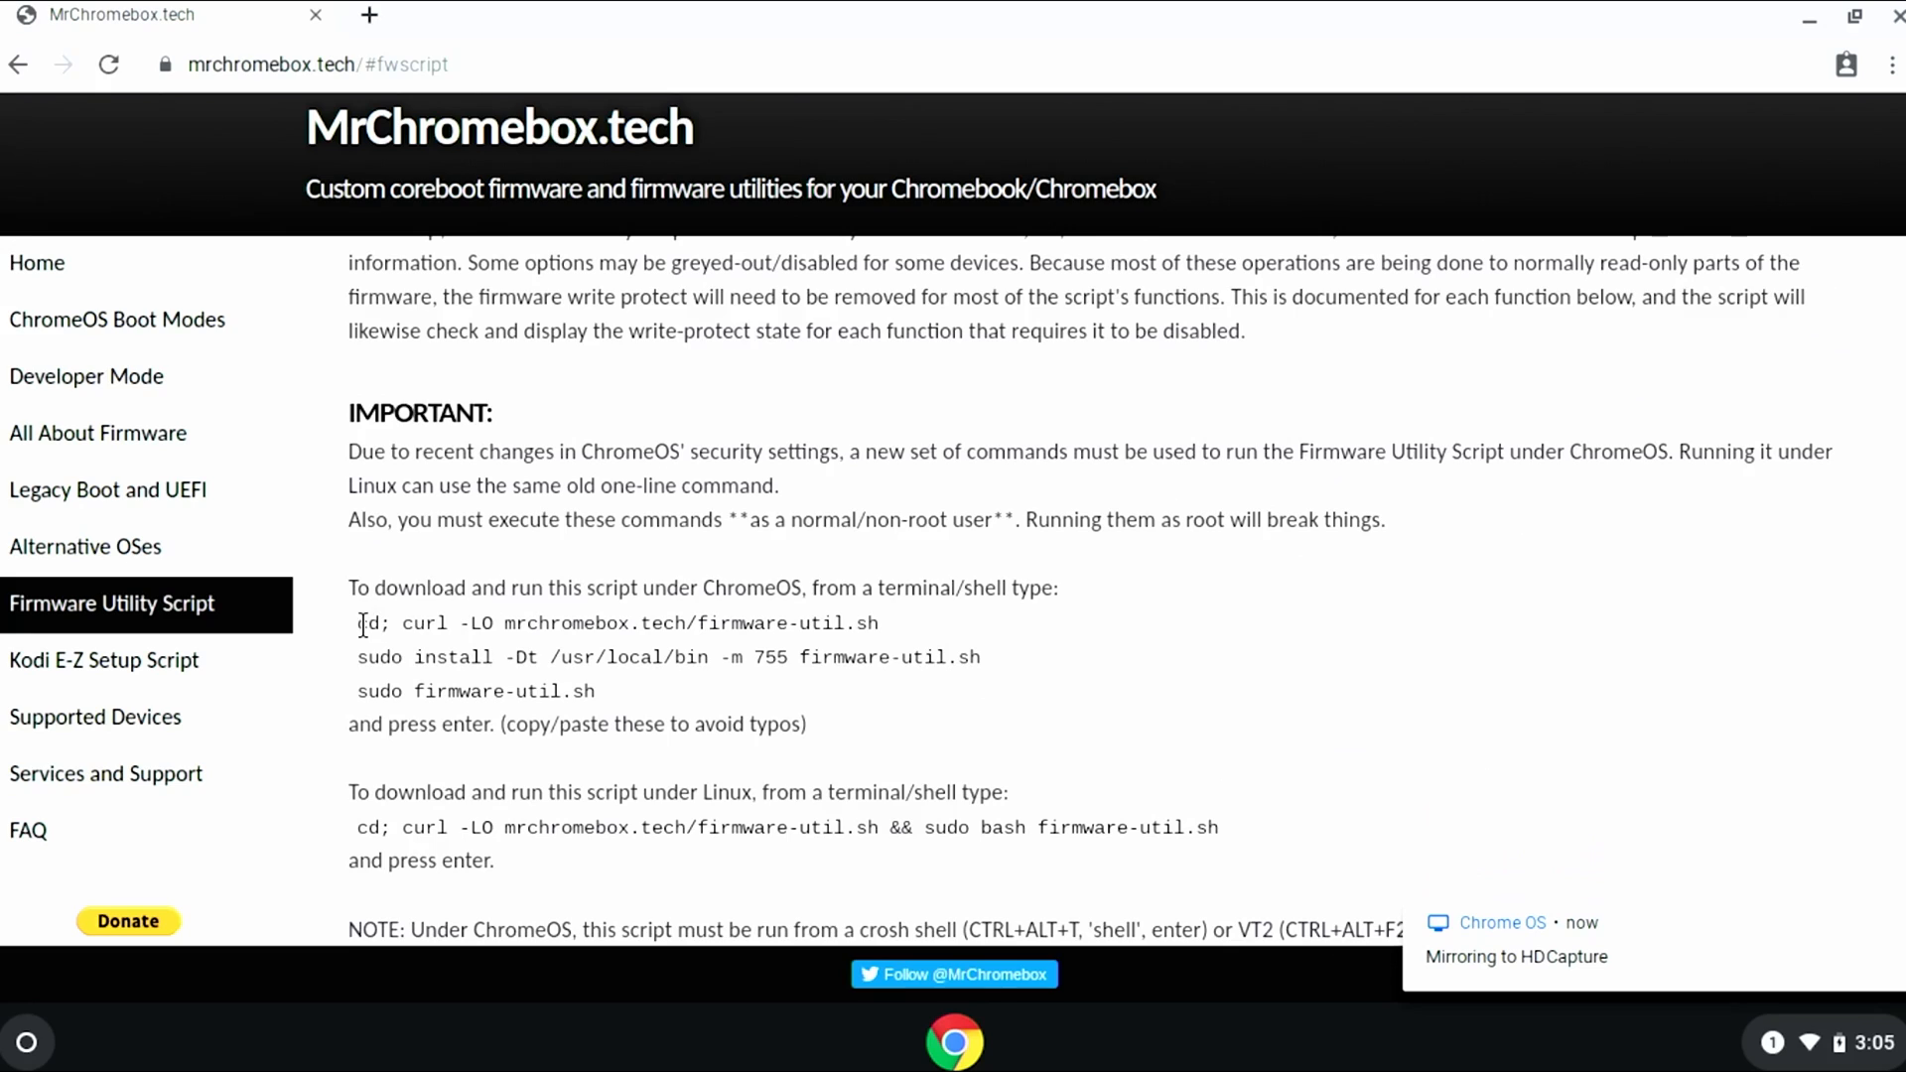
pyautogui.moveTo(359, 621); pyautogui.dragTo(595, 691)
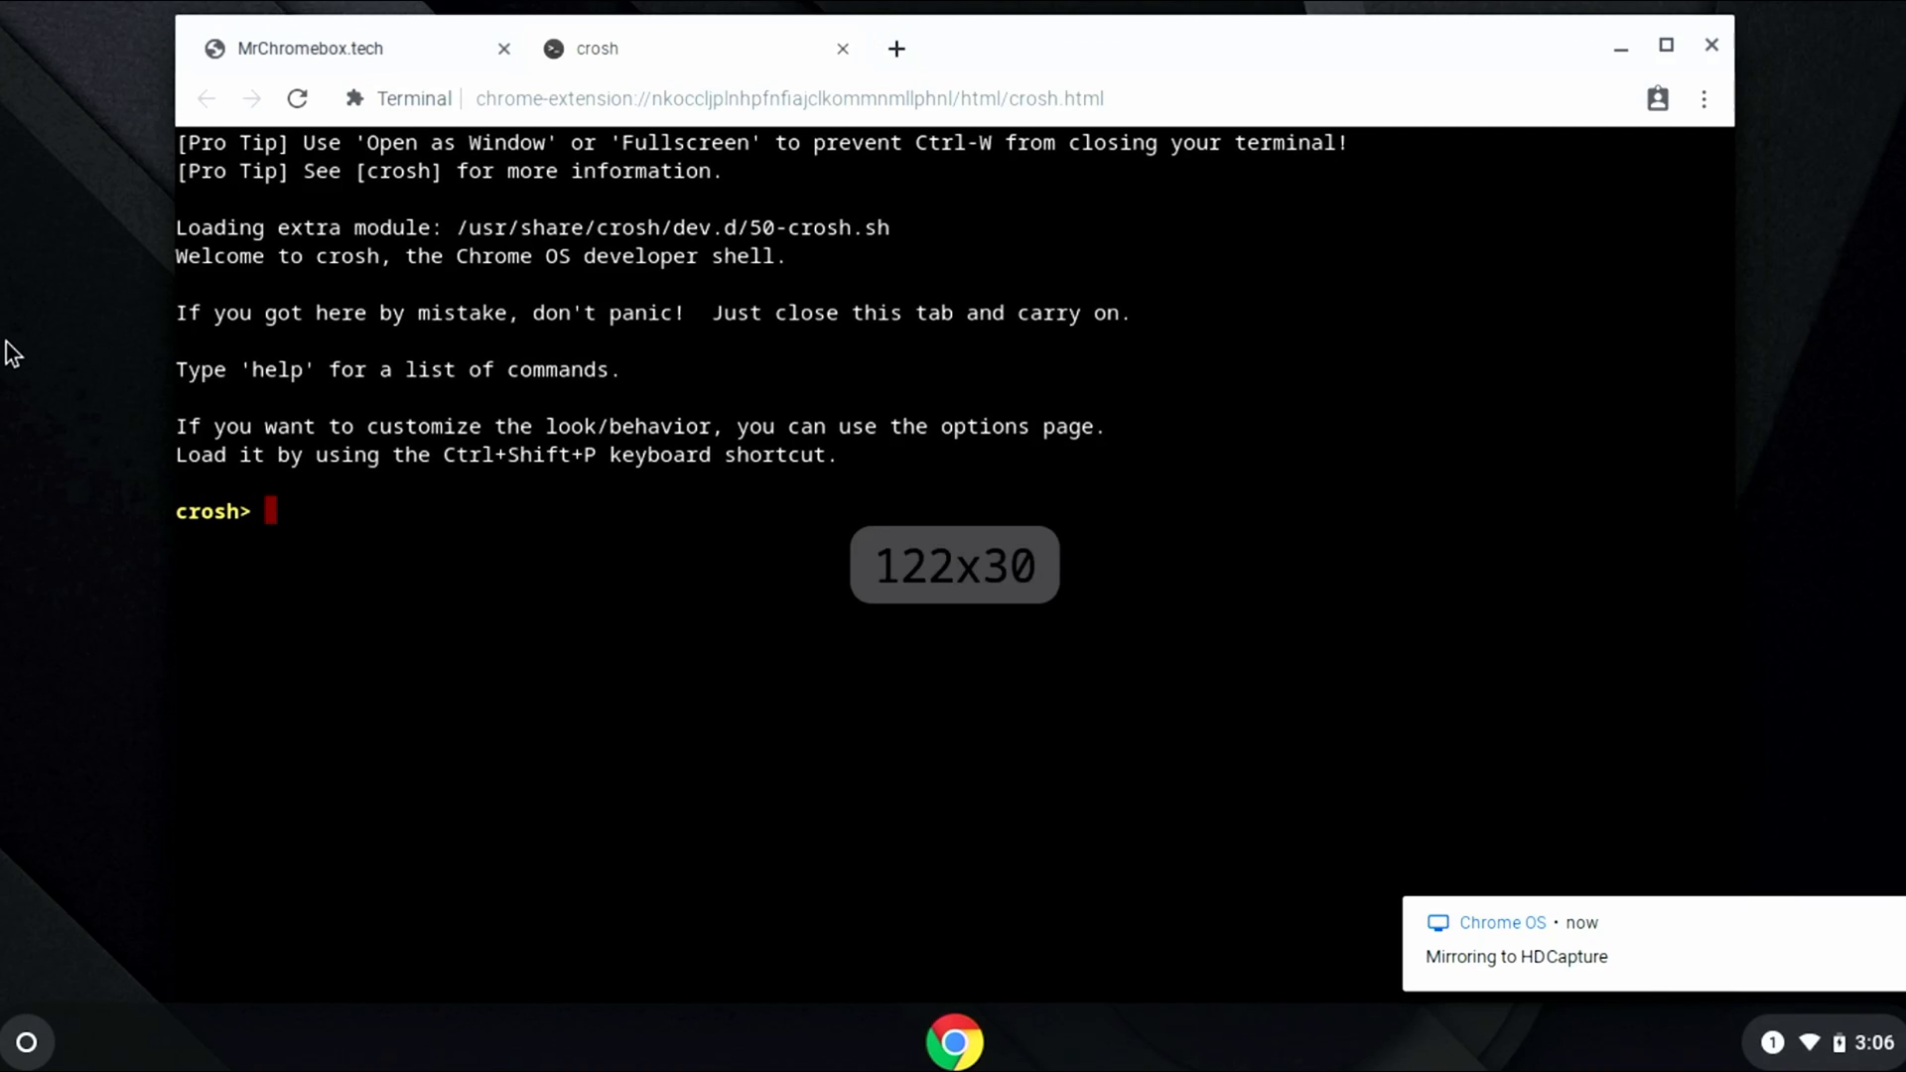
# Step: Start a crosh terminal with Ctrl+Alt+T and enter the shell
pyautogui.press('Ctrl+Alt+T')
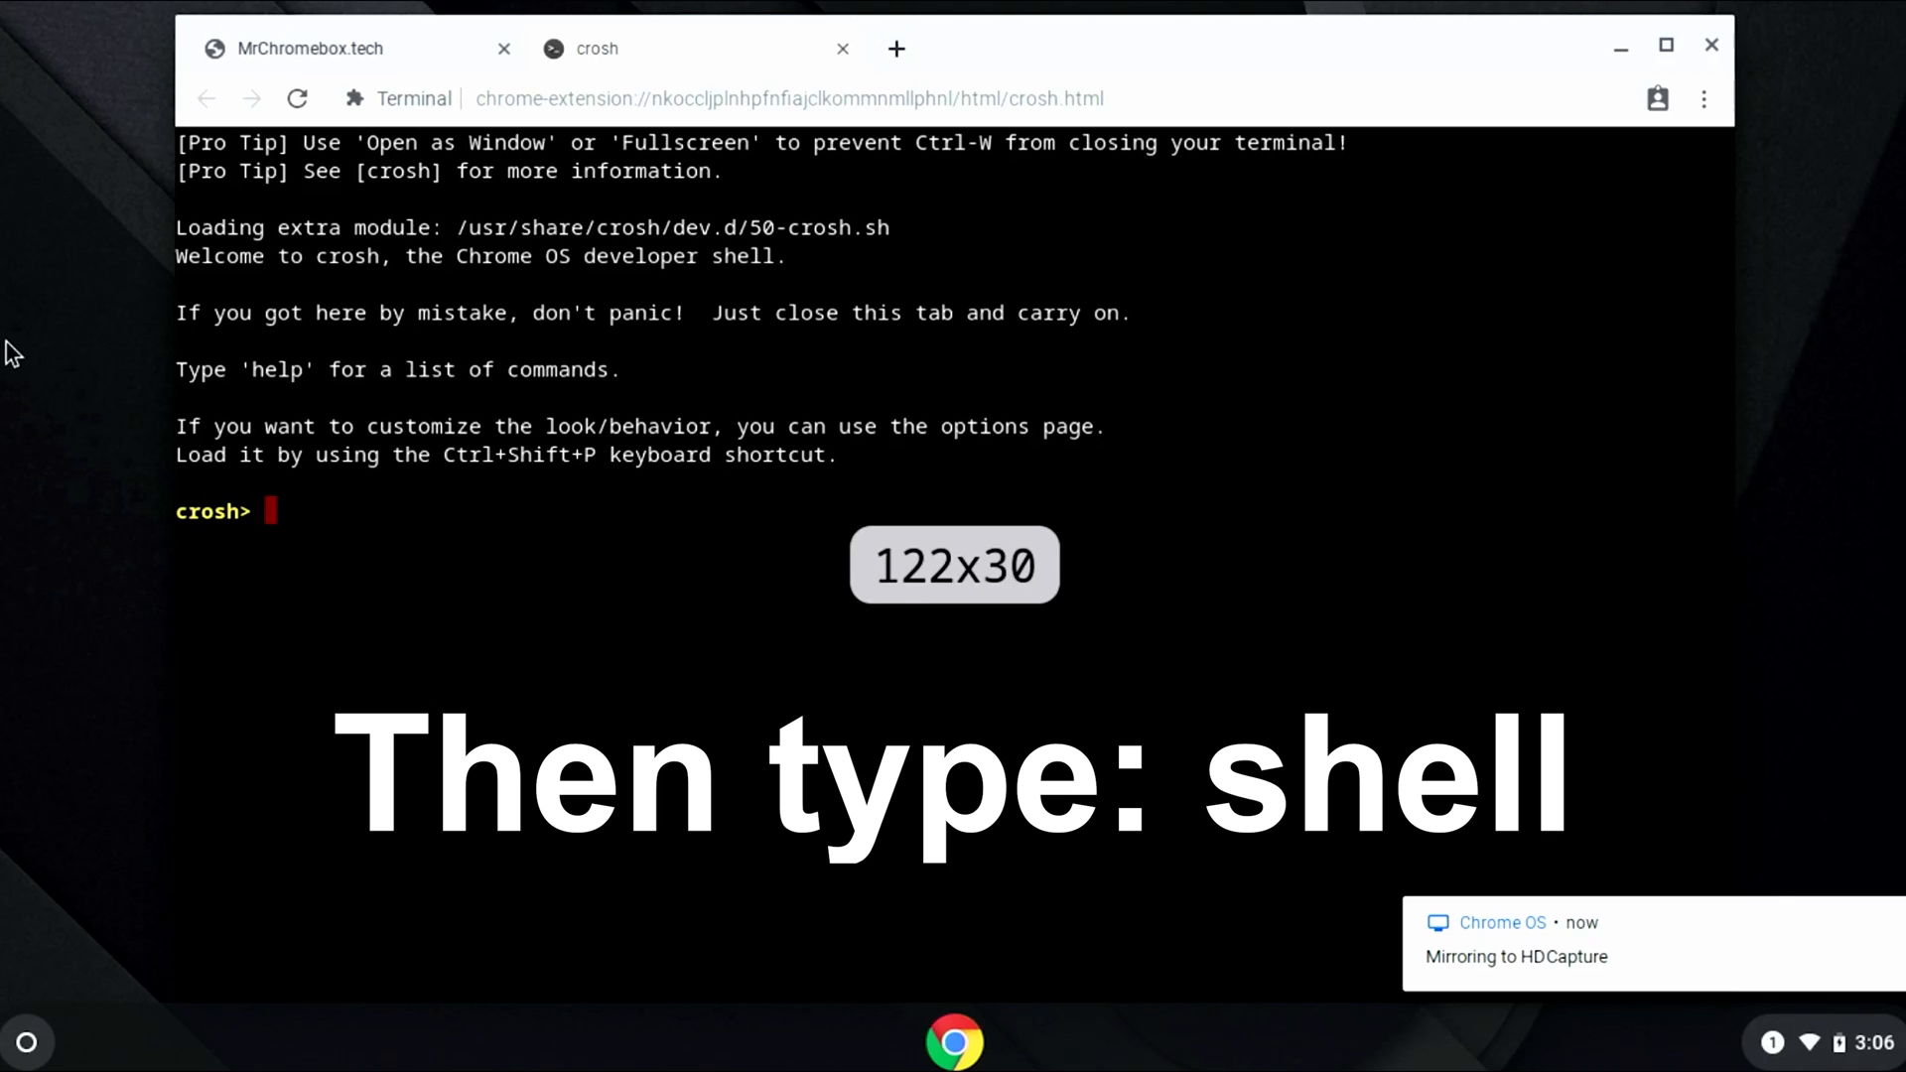
pyautogui.write('shell')
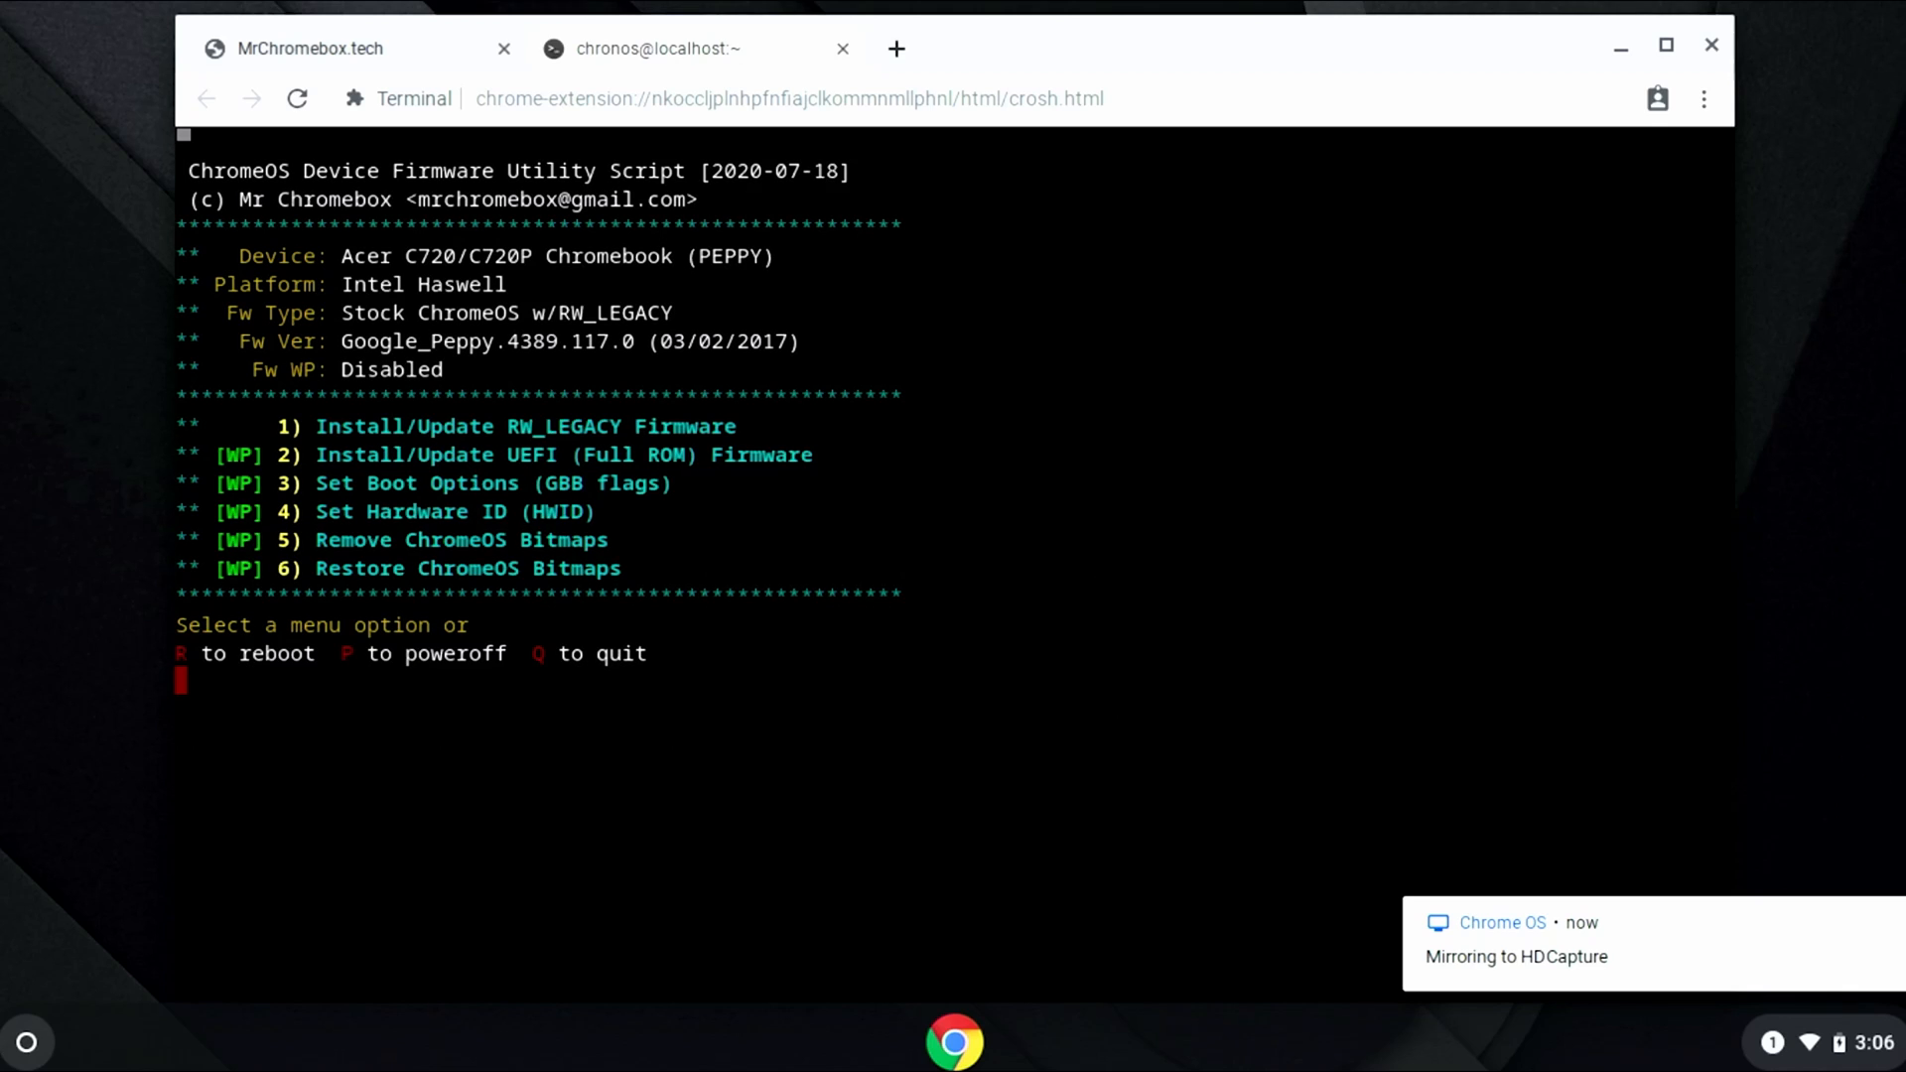
# Step: Choose option 2, Install/Update UEFI Full ROM firmware, confirming with y twice to flash and reboot
pyautogui.write('2')
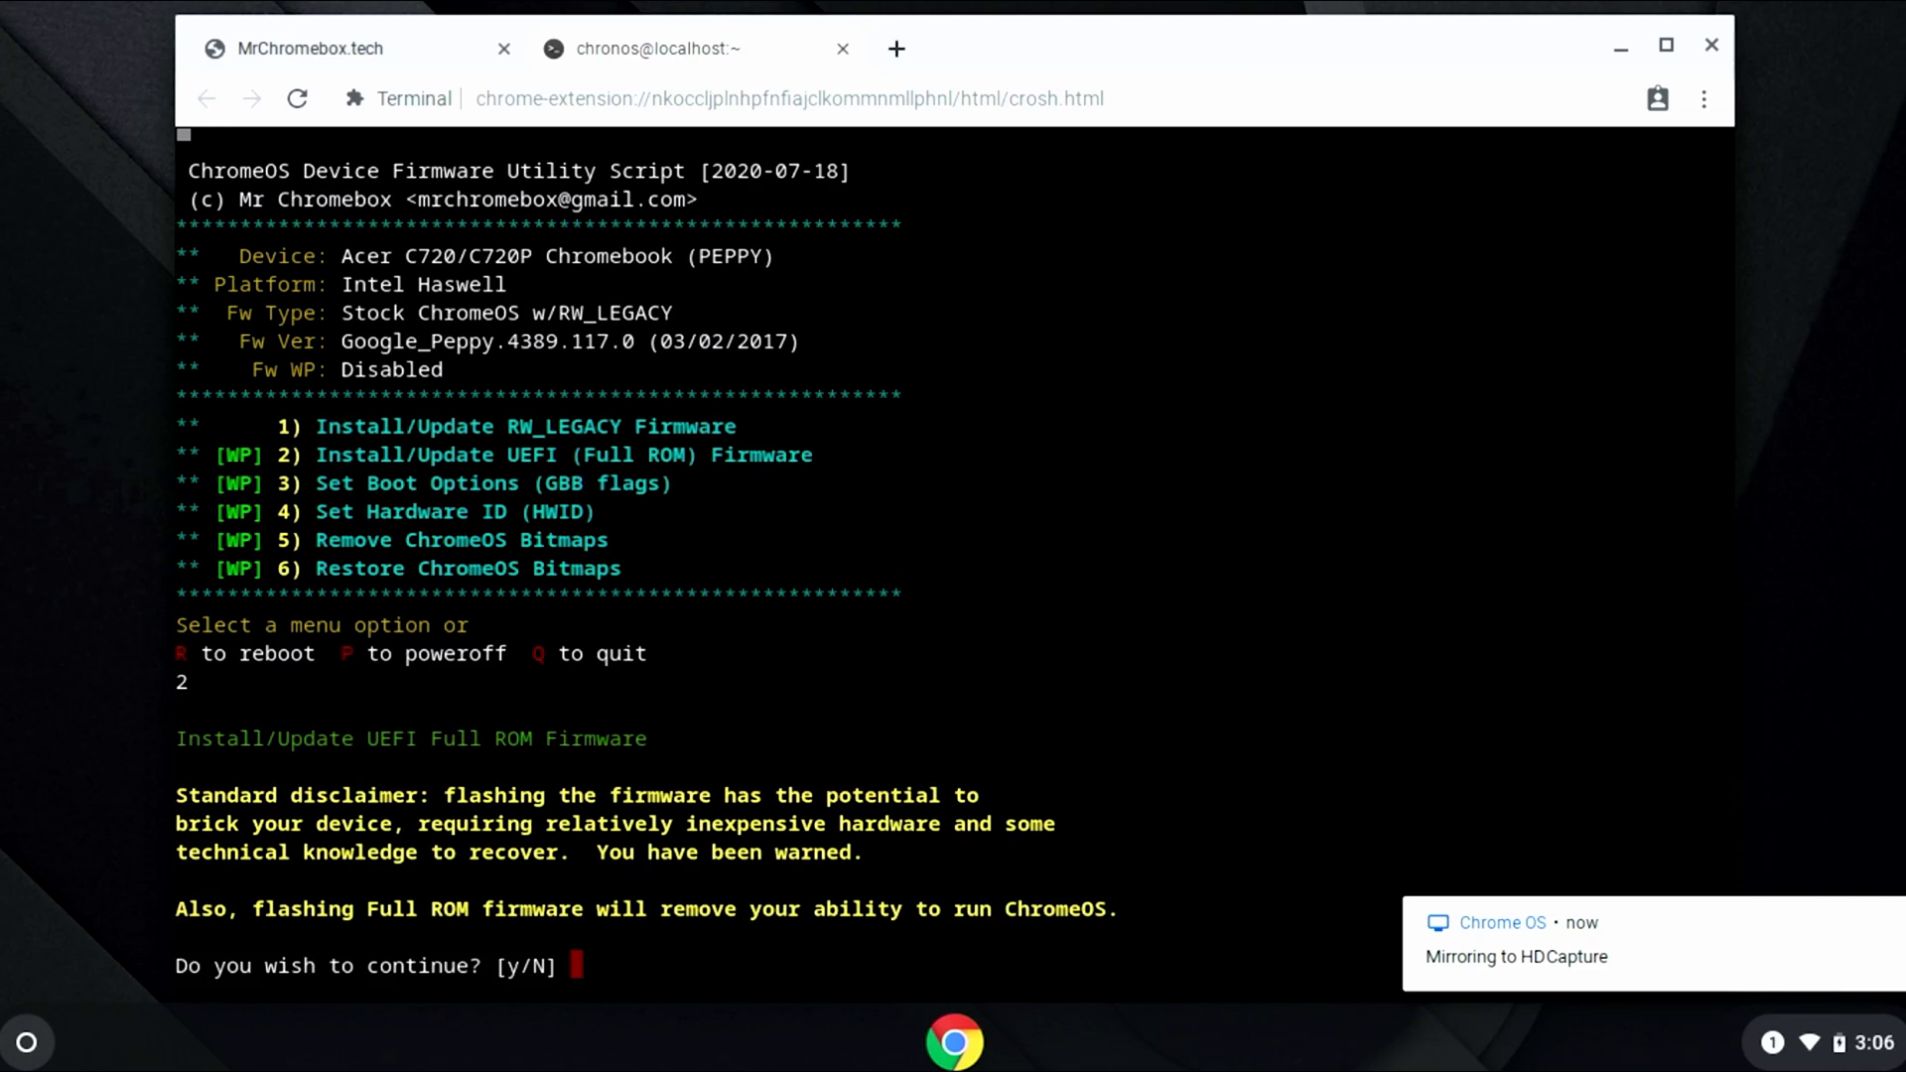
pyautogui.write('y')
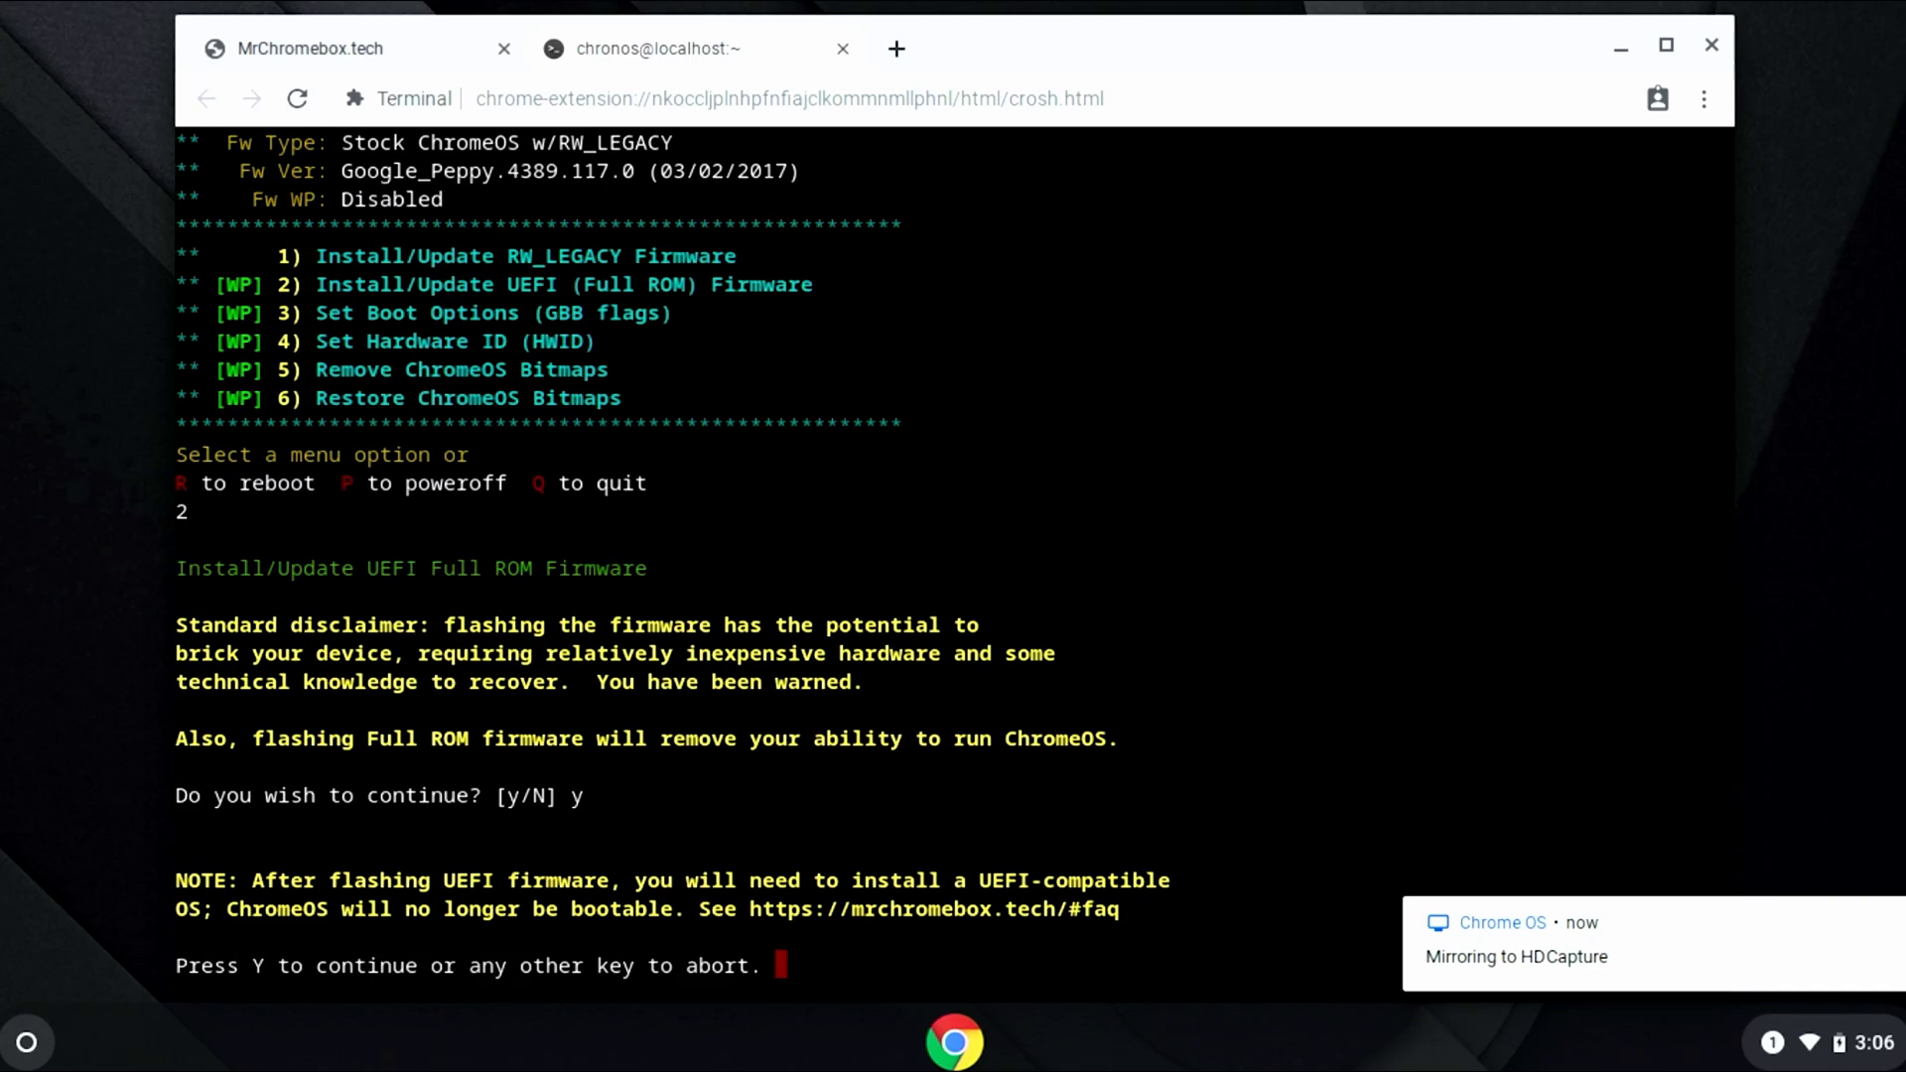
pyautogui.write('y')
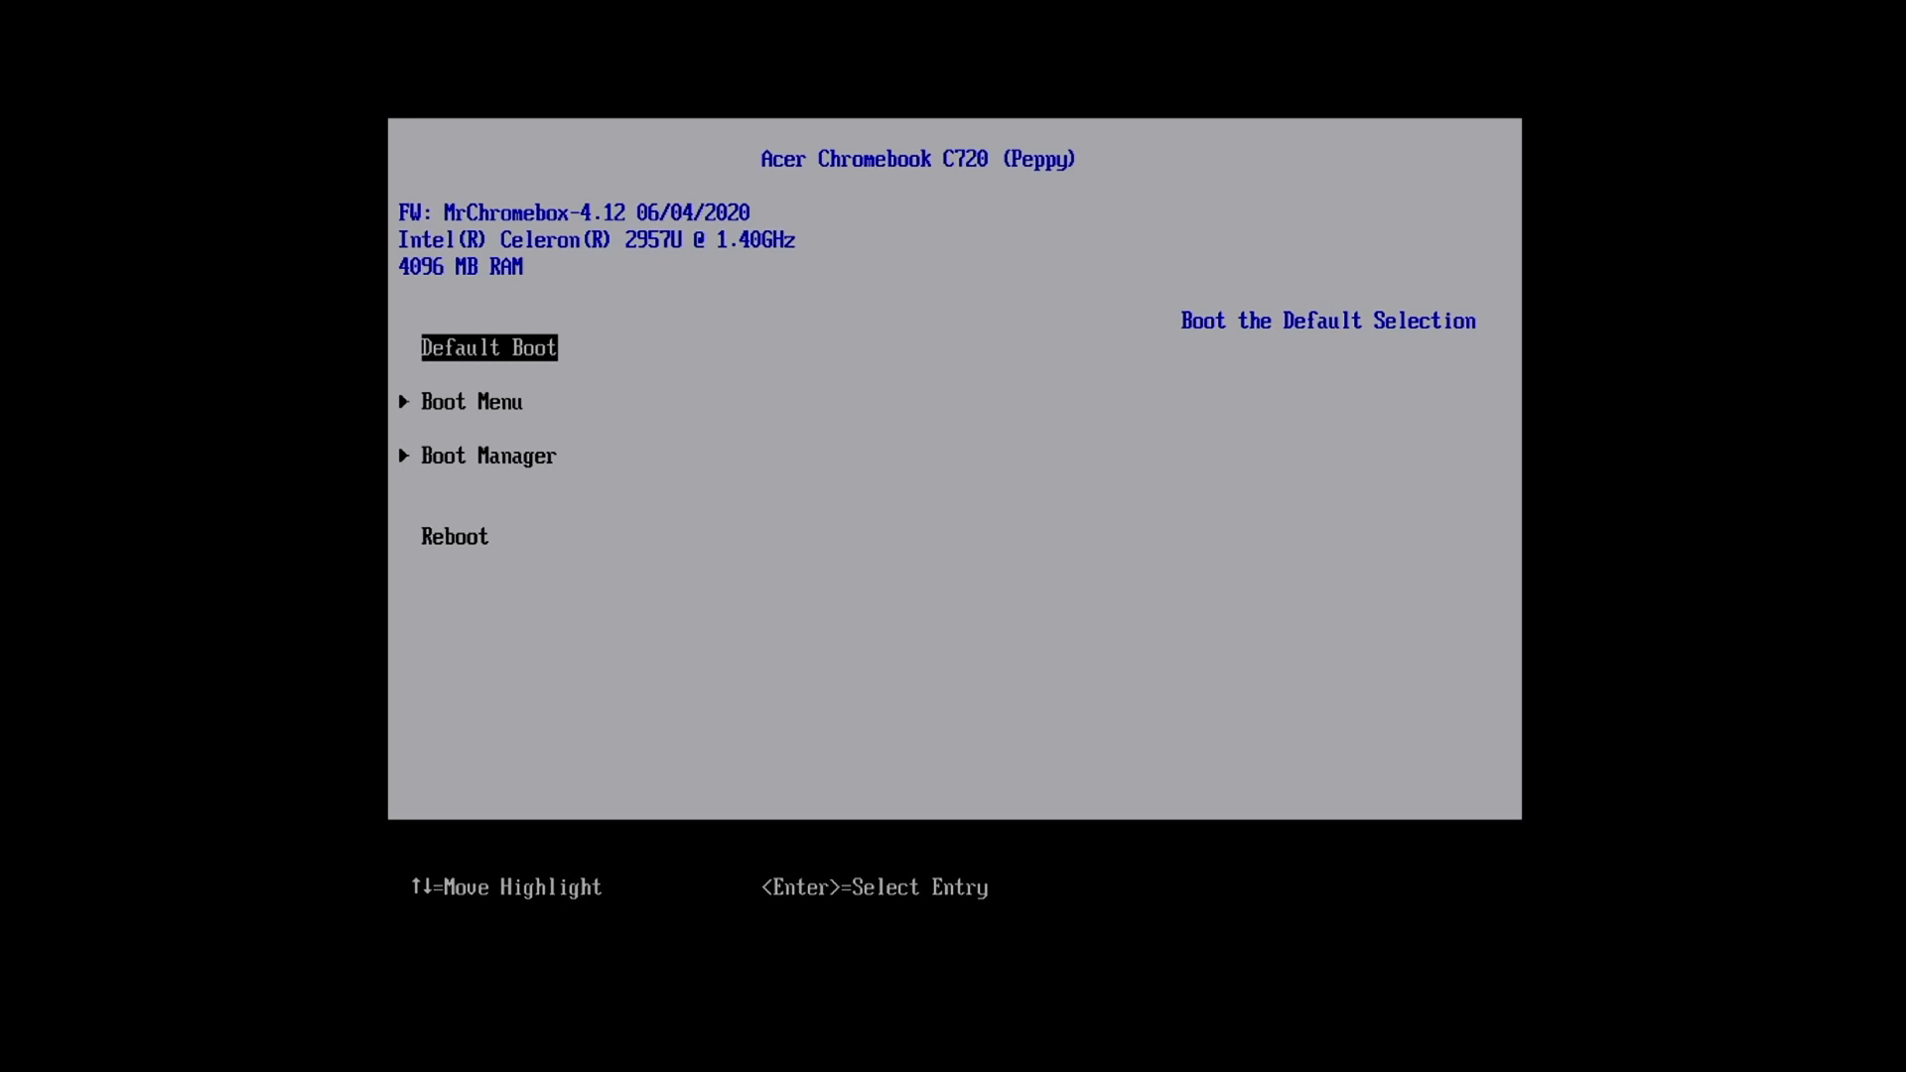
# Step: Boot the Linux Mint USB medium from the UEFI firmware boot menu
pyautogui.click(470, 401)
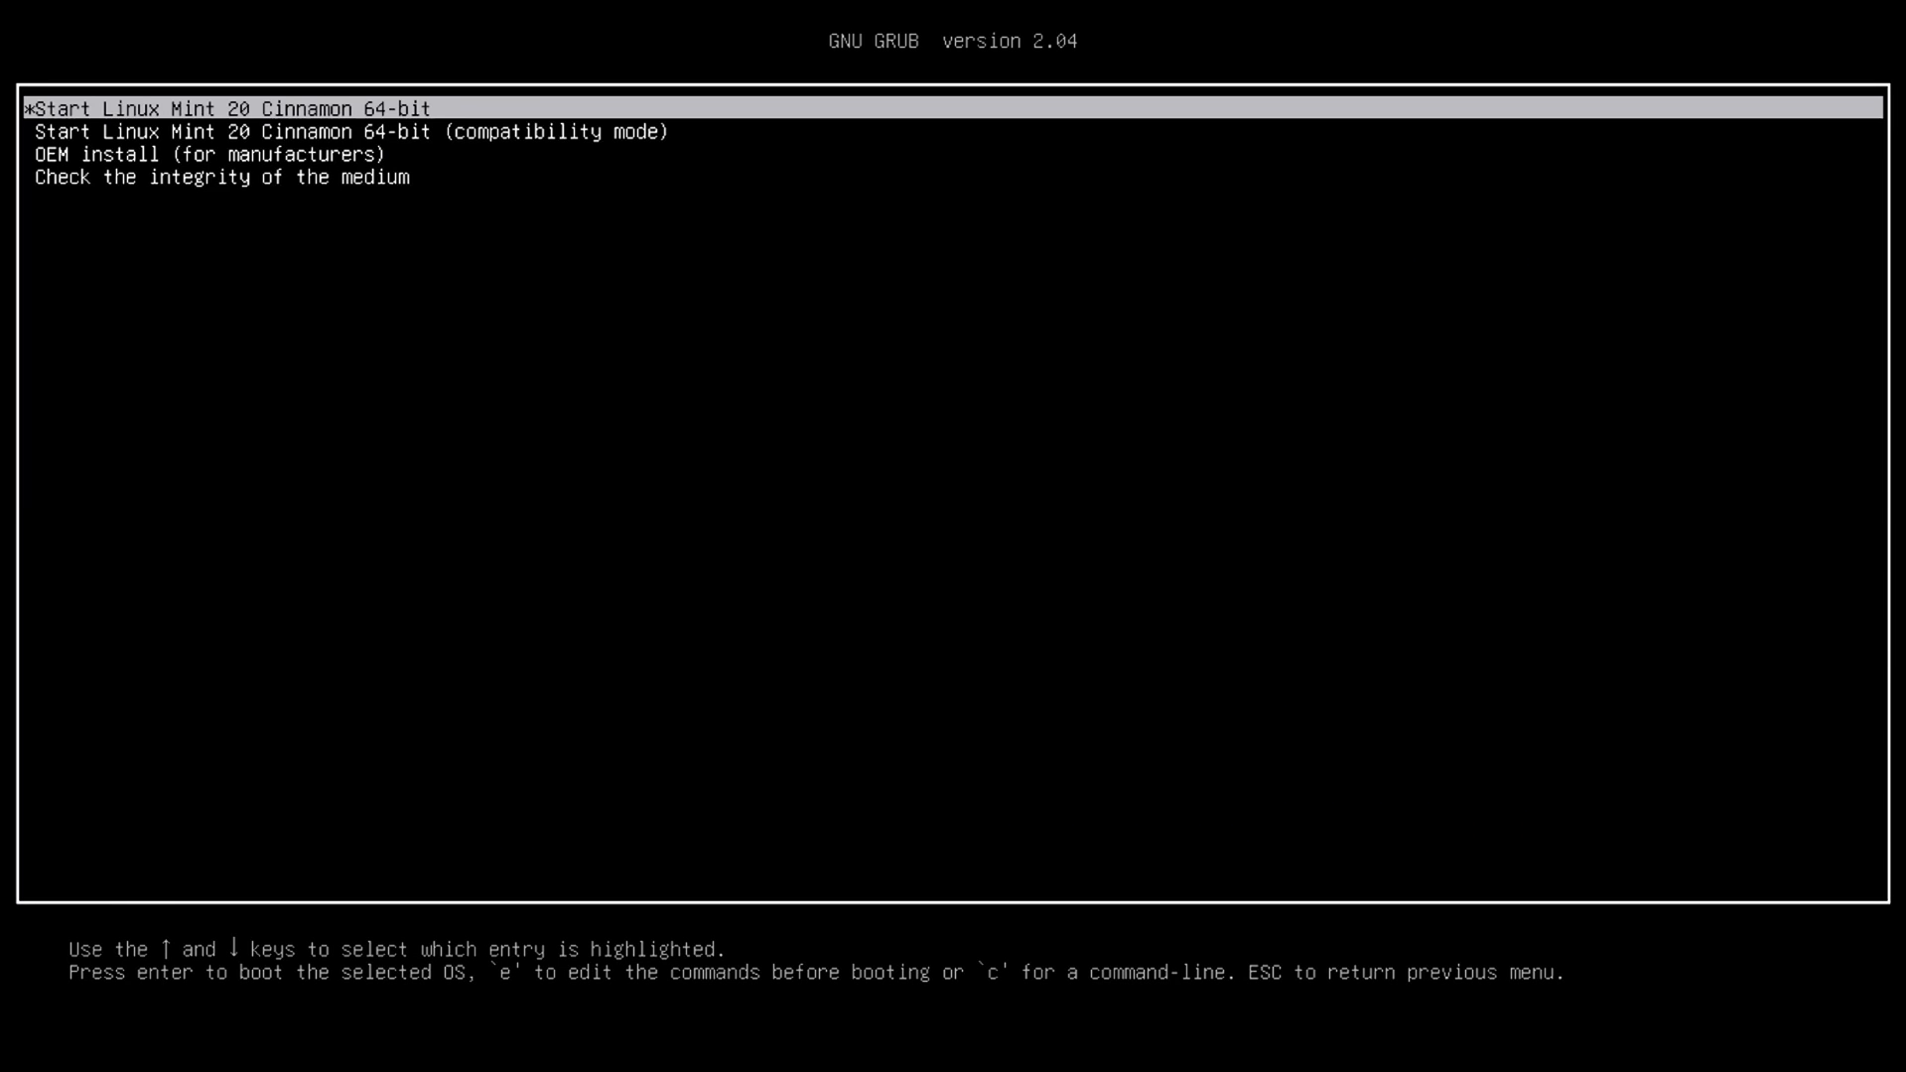
# Step: Start Linux Mint 20 Cinnamon 64-bit from the GRUB menu
pyautogui.press('Return')
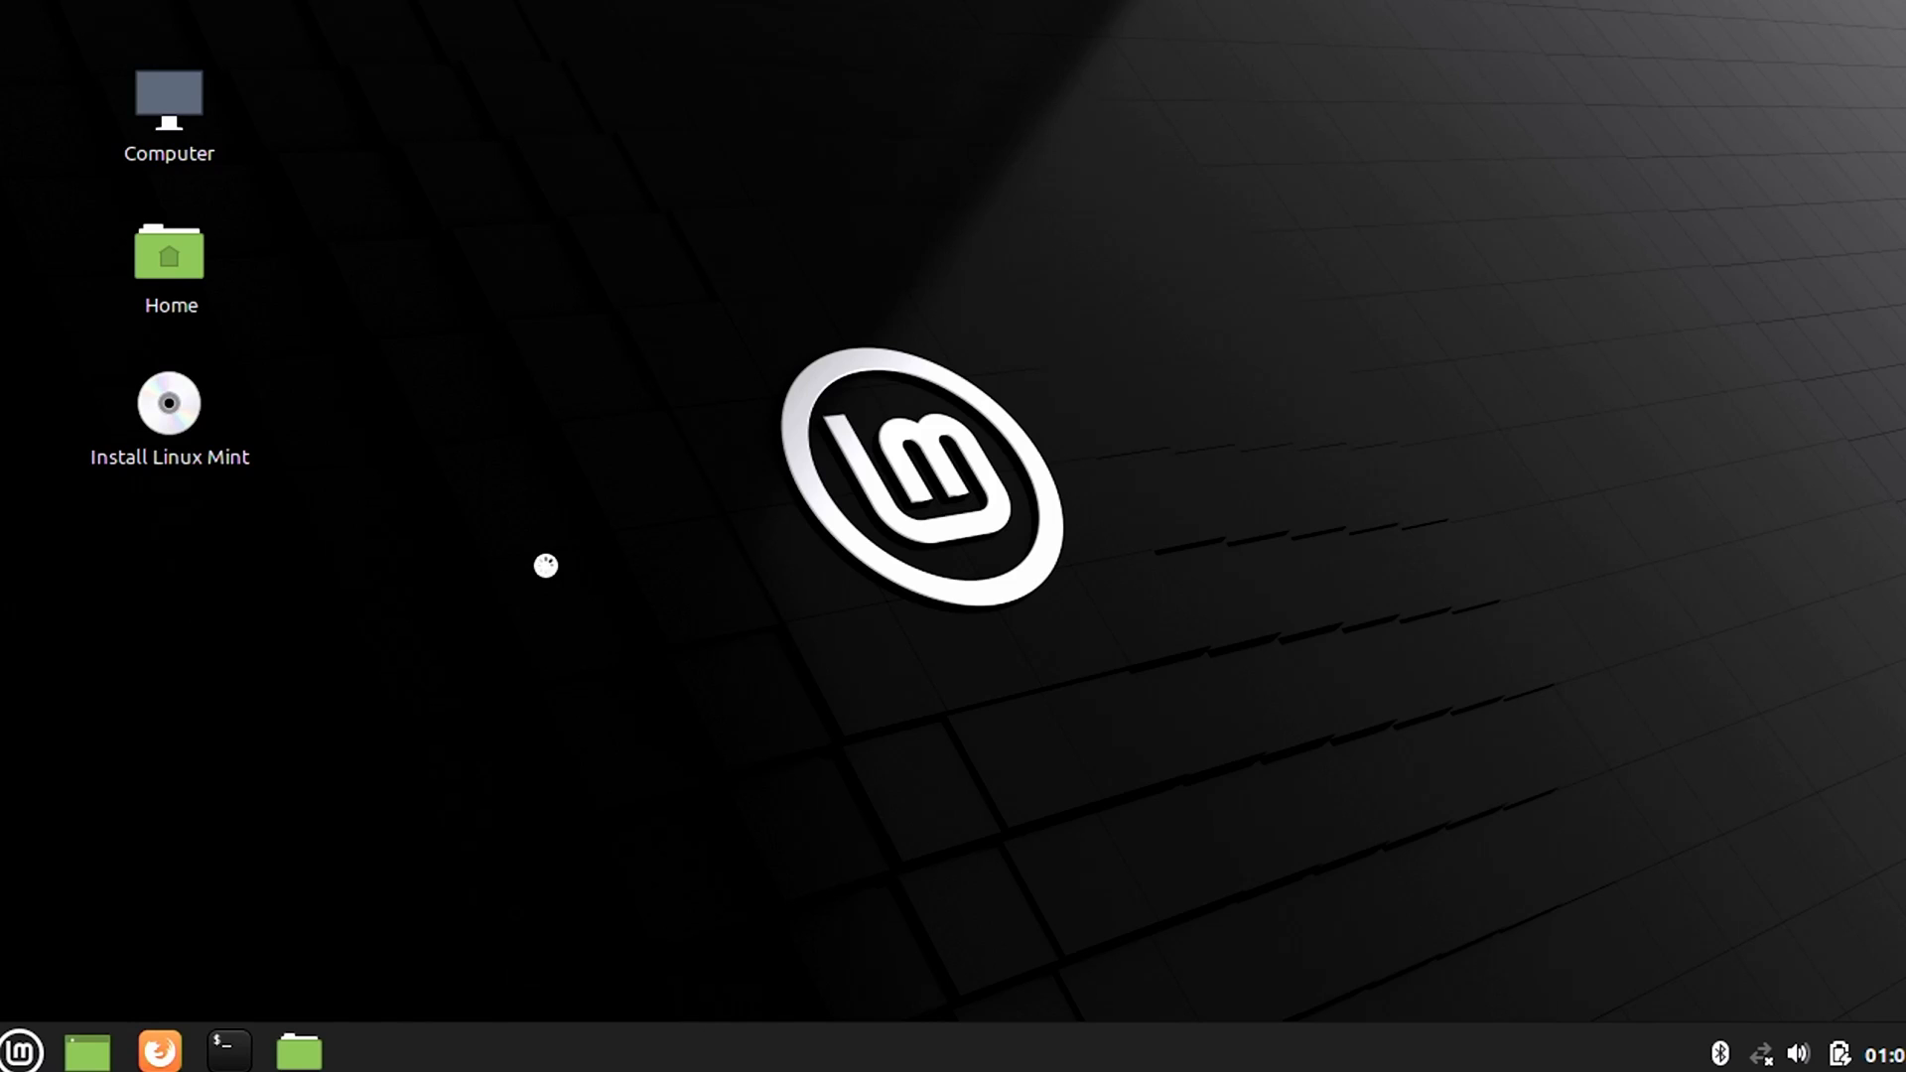
# Step: Launch Install Linux Mint and continue past the English language step
pyautogui.doubleClick(168, 403)
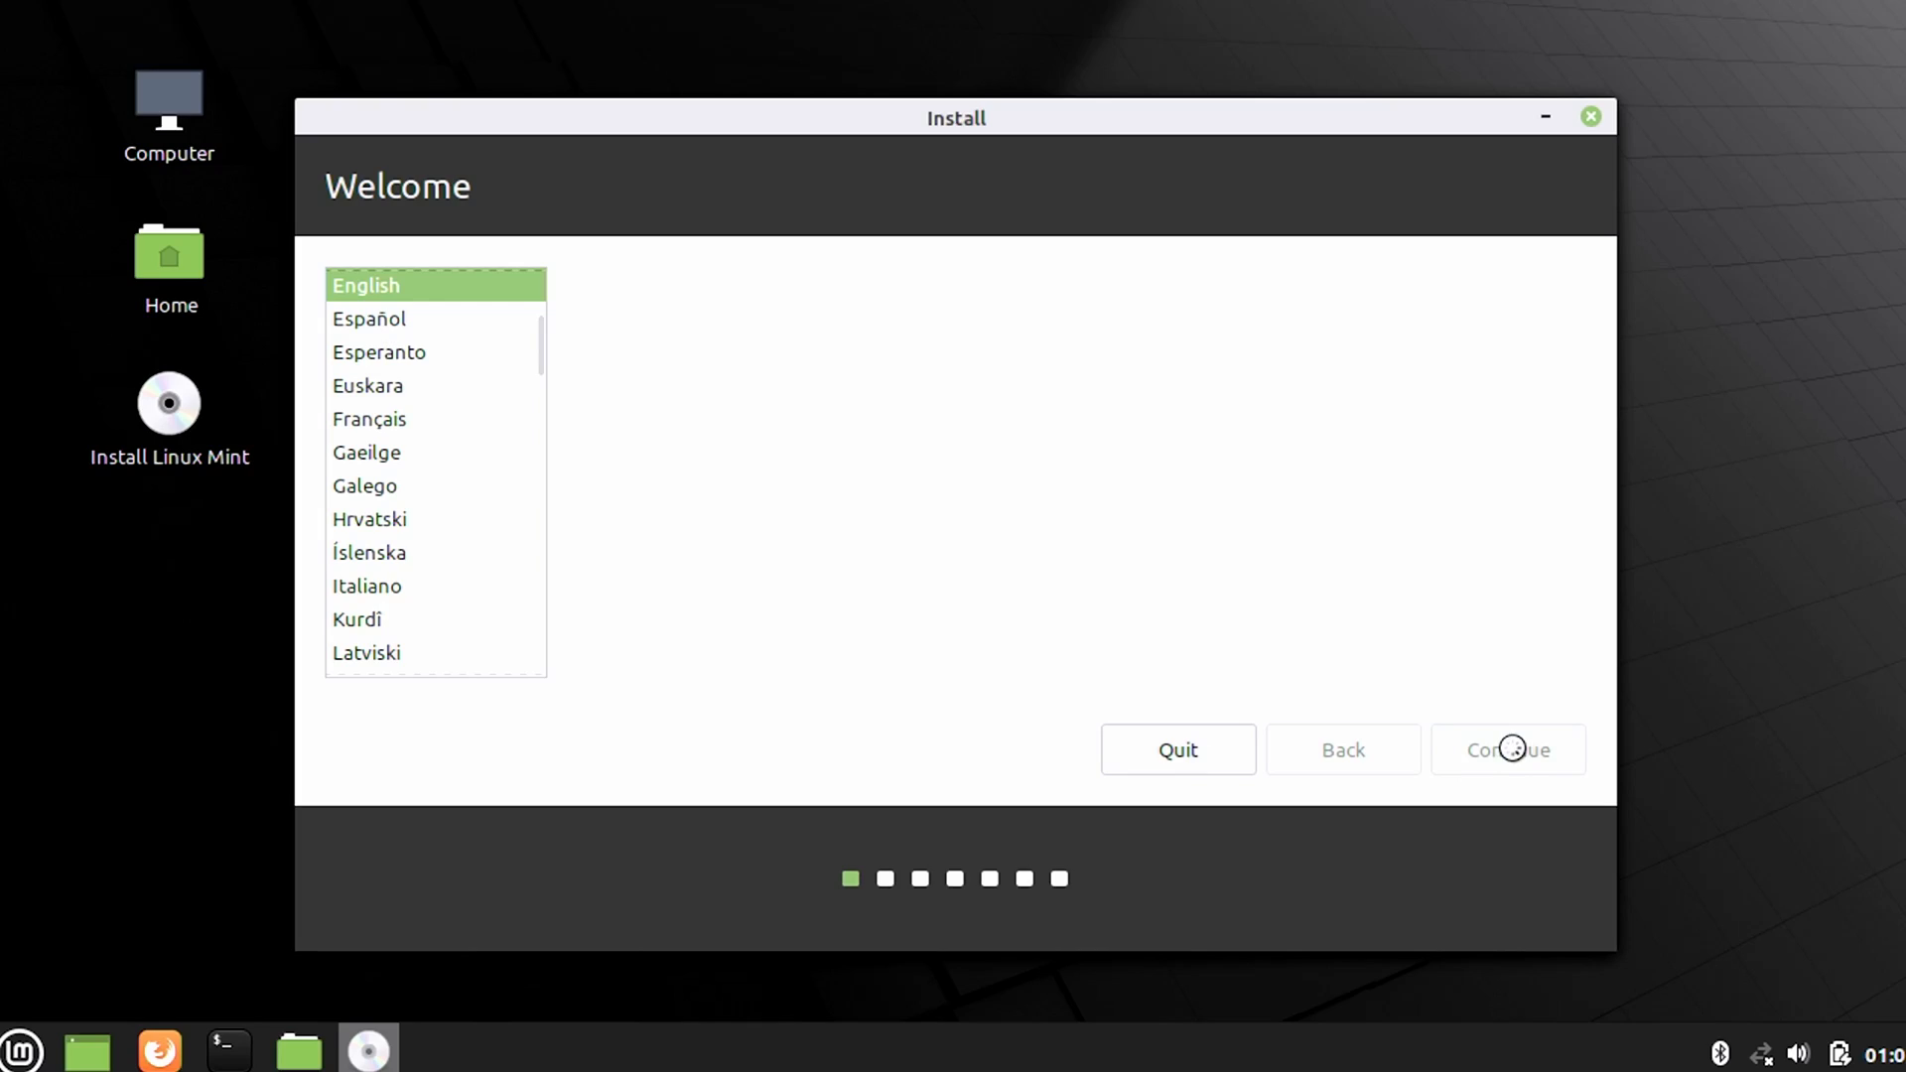
pyautogui.click(1508, 750)
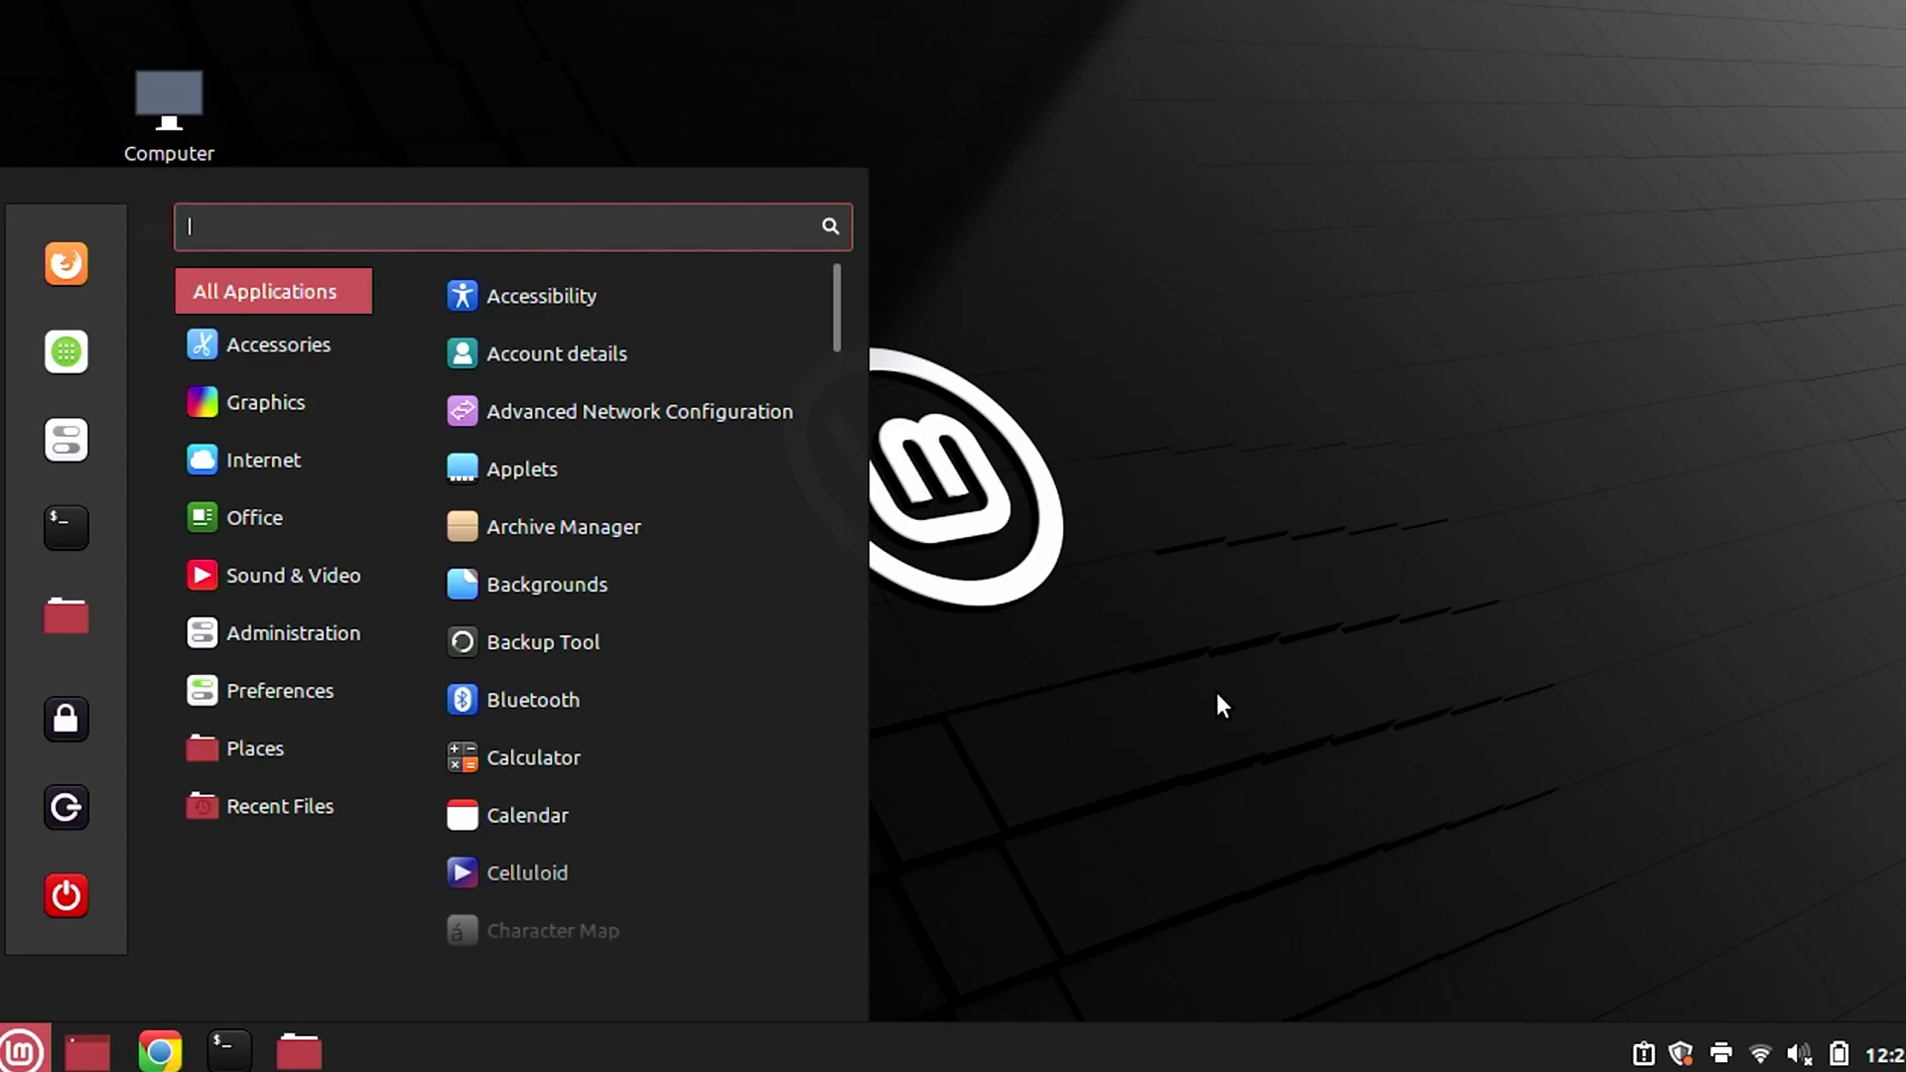
# Step: In Keyboard settings' Shortcuts, show Sound and Media Quiet Keys with Volume mute (Quiet) bound to Ctrl+F8
pyautogui.write('key')
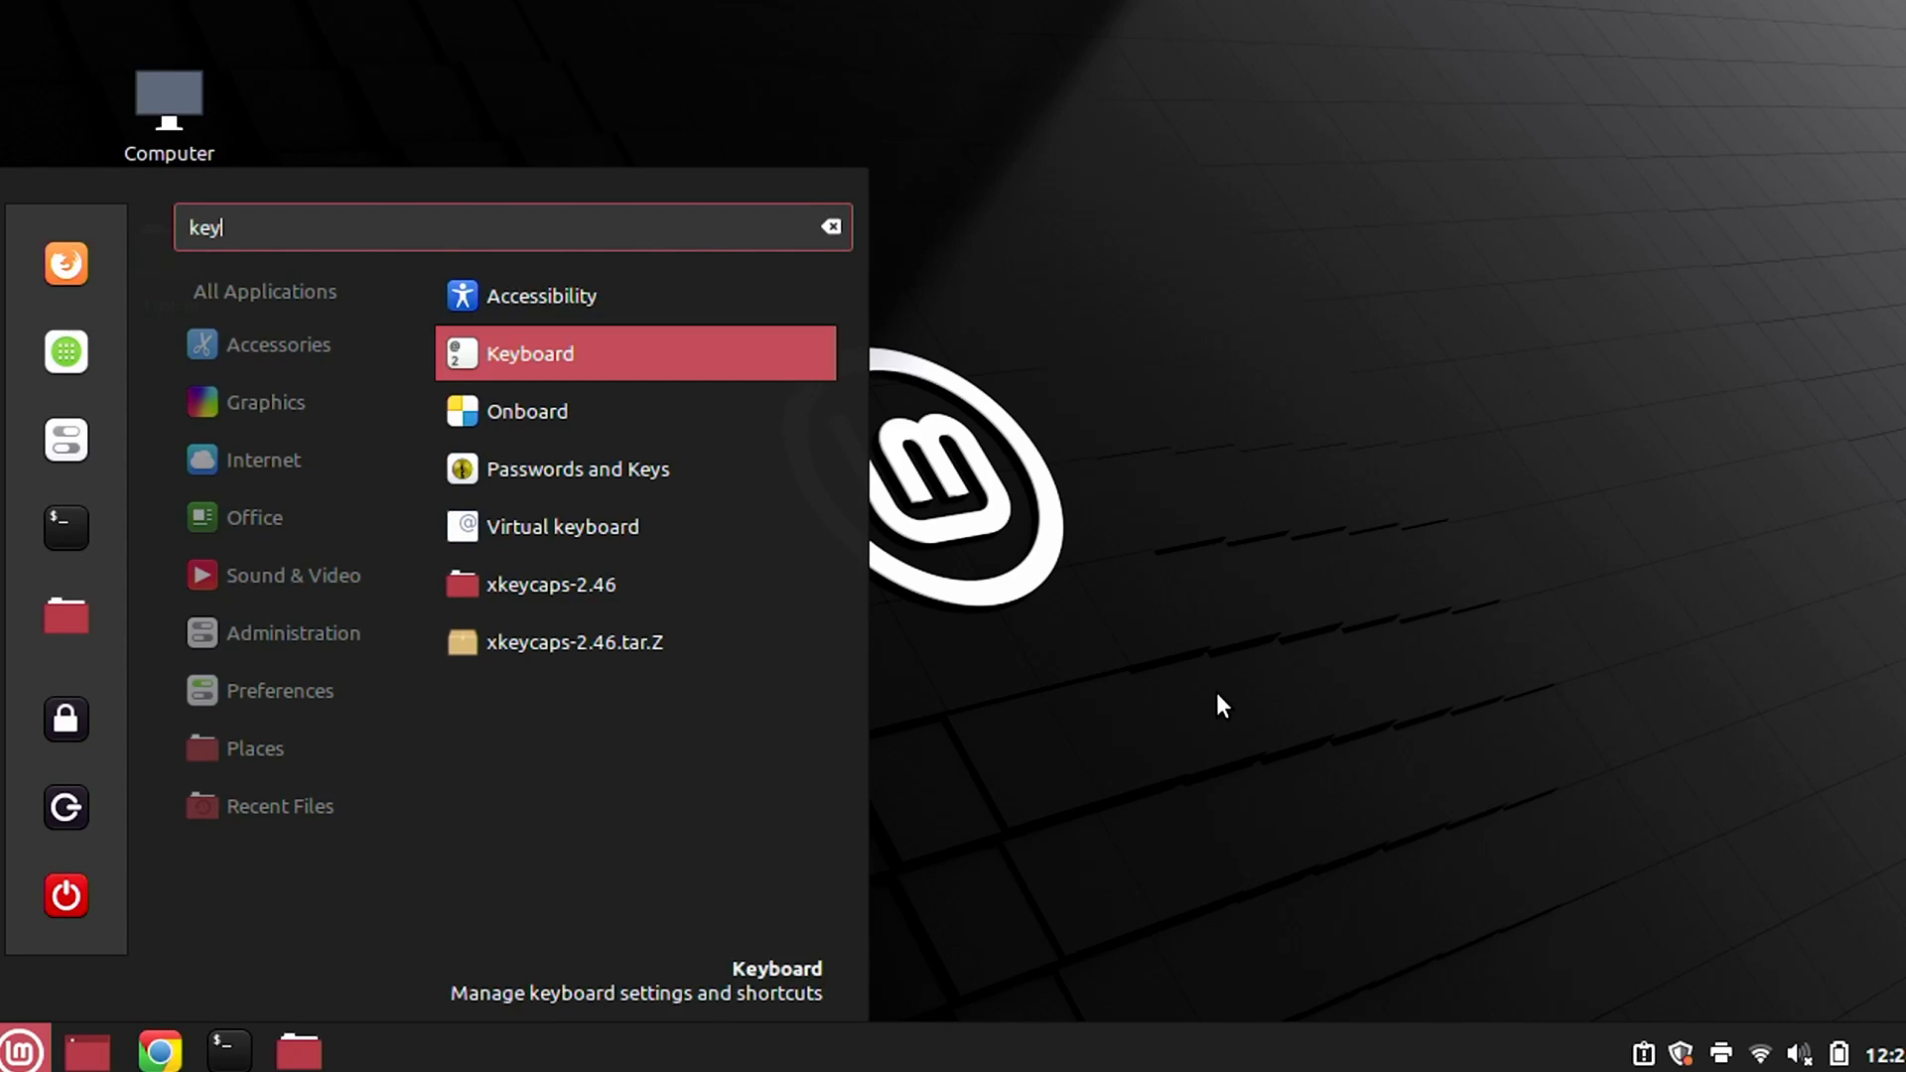
pyautogui.click(528, 353)
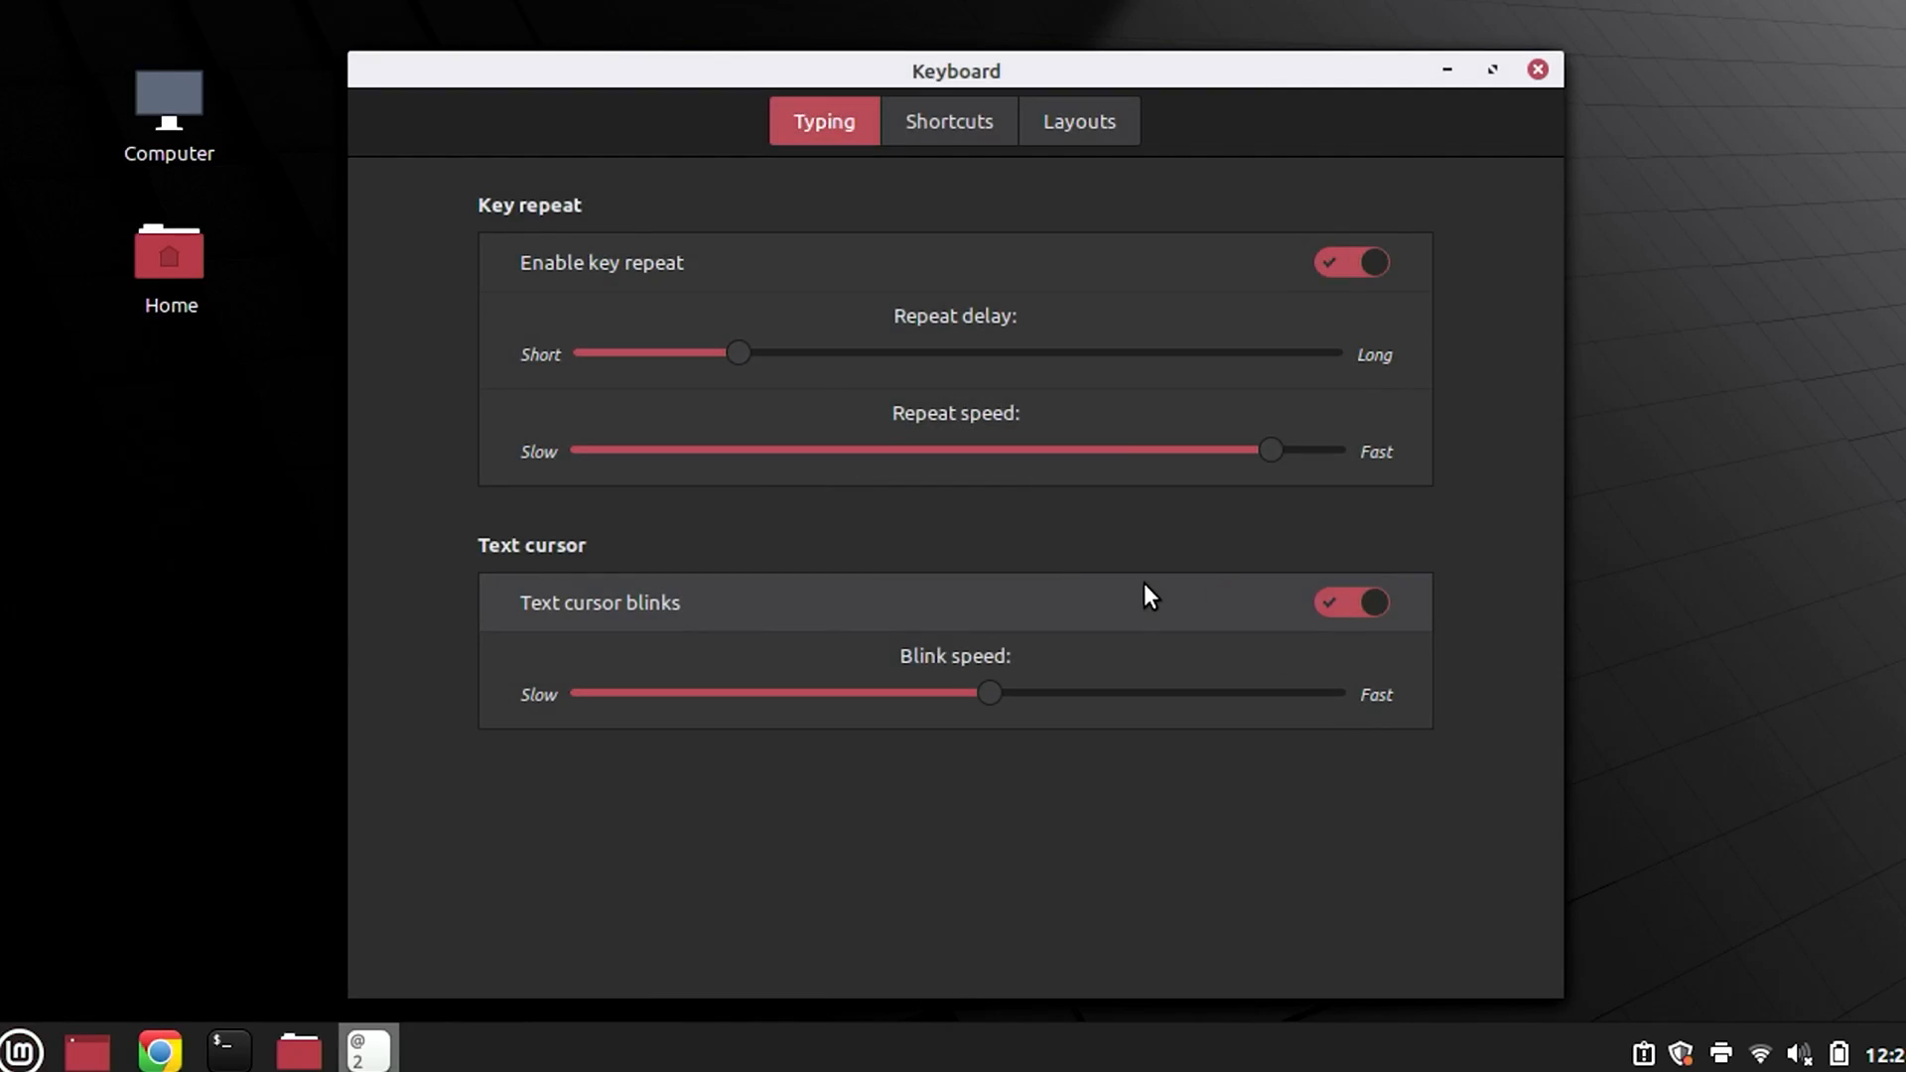
pyautogui.click(947, 121)
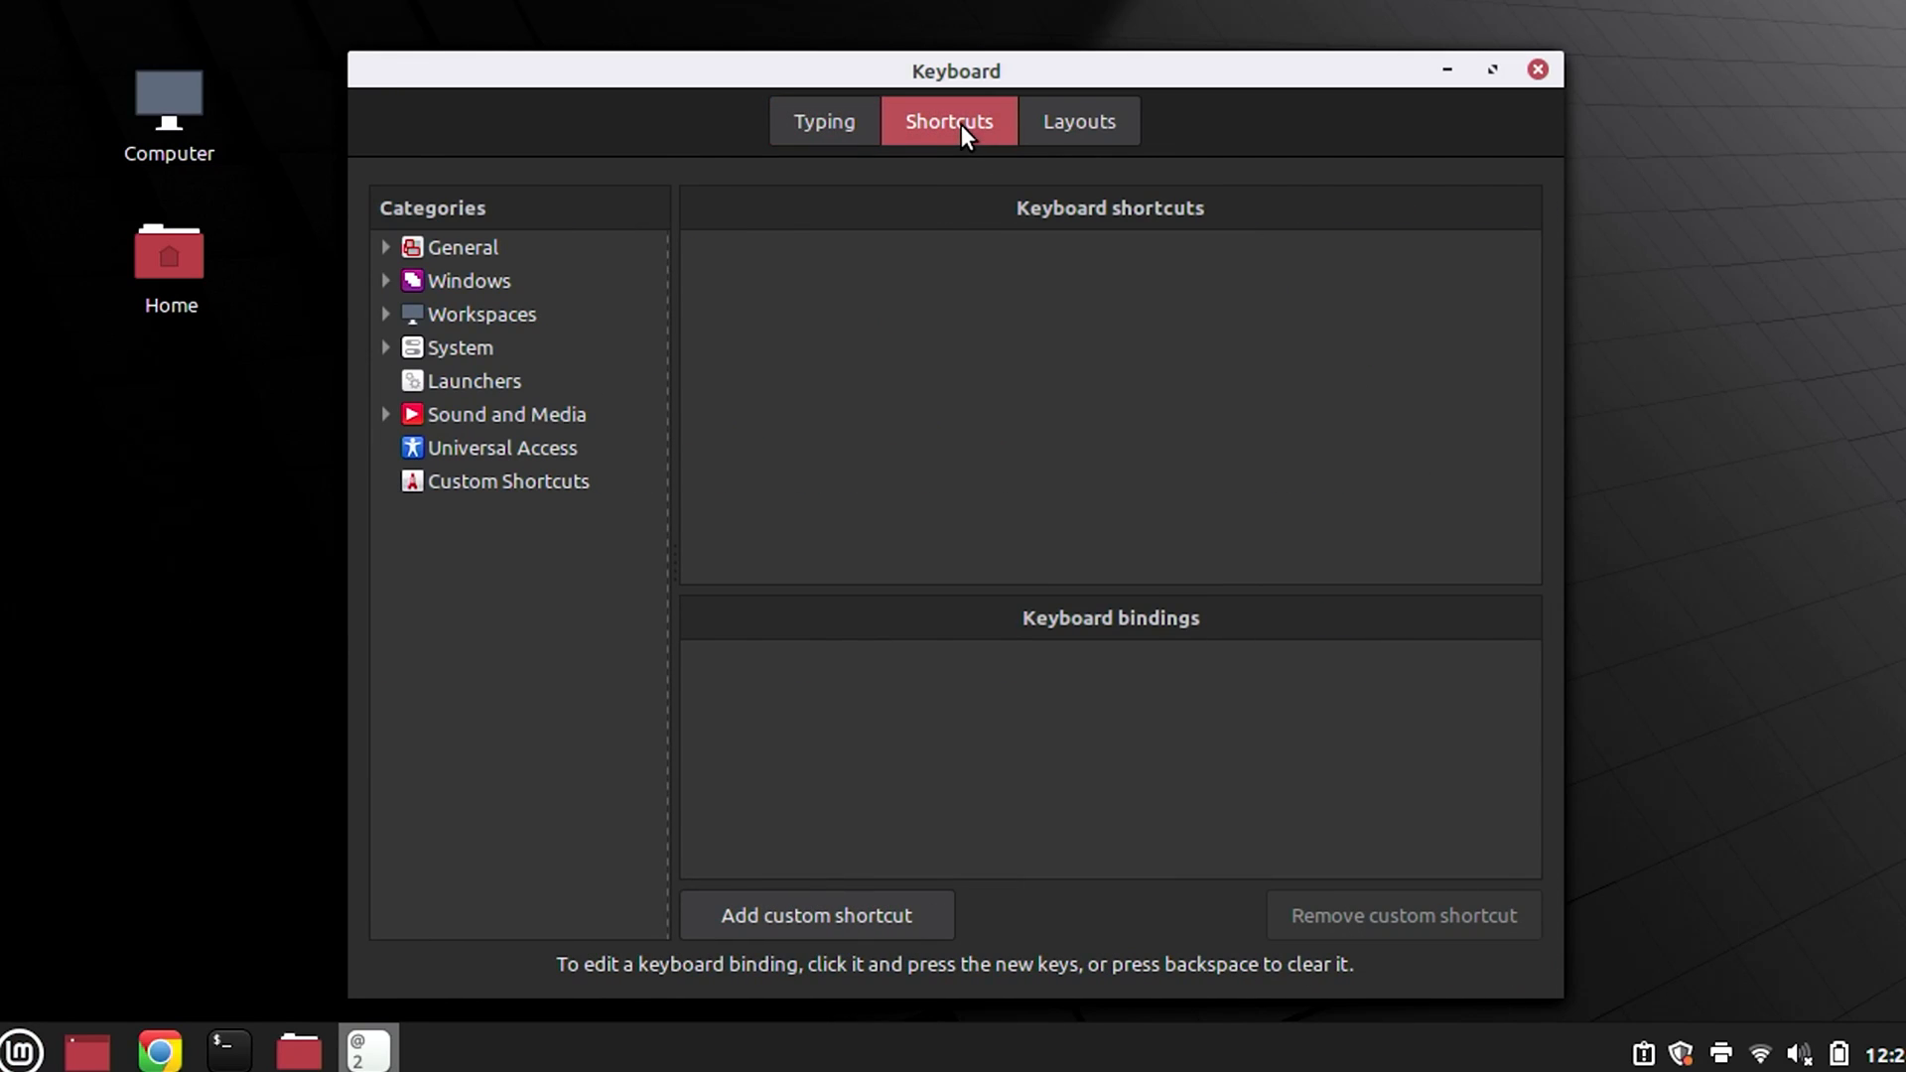
pyautogui.click(463, 248)
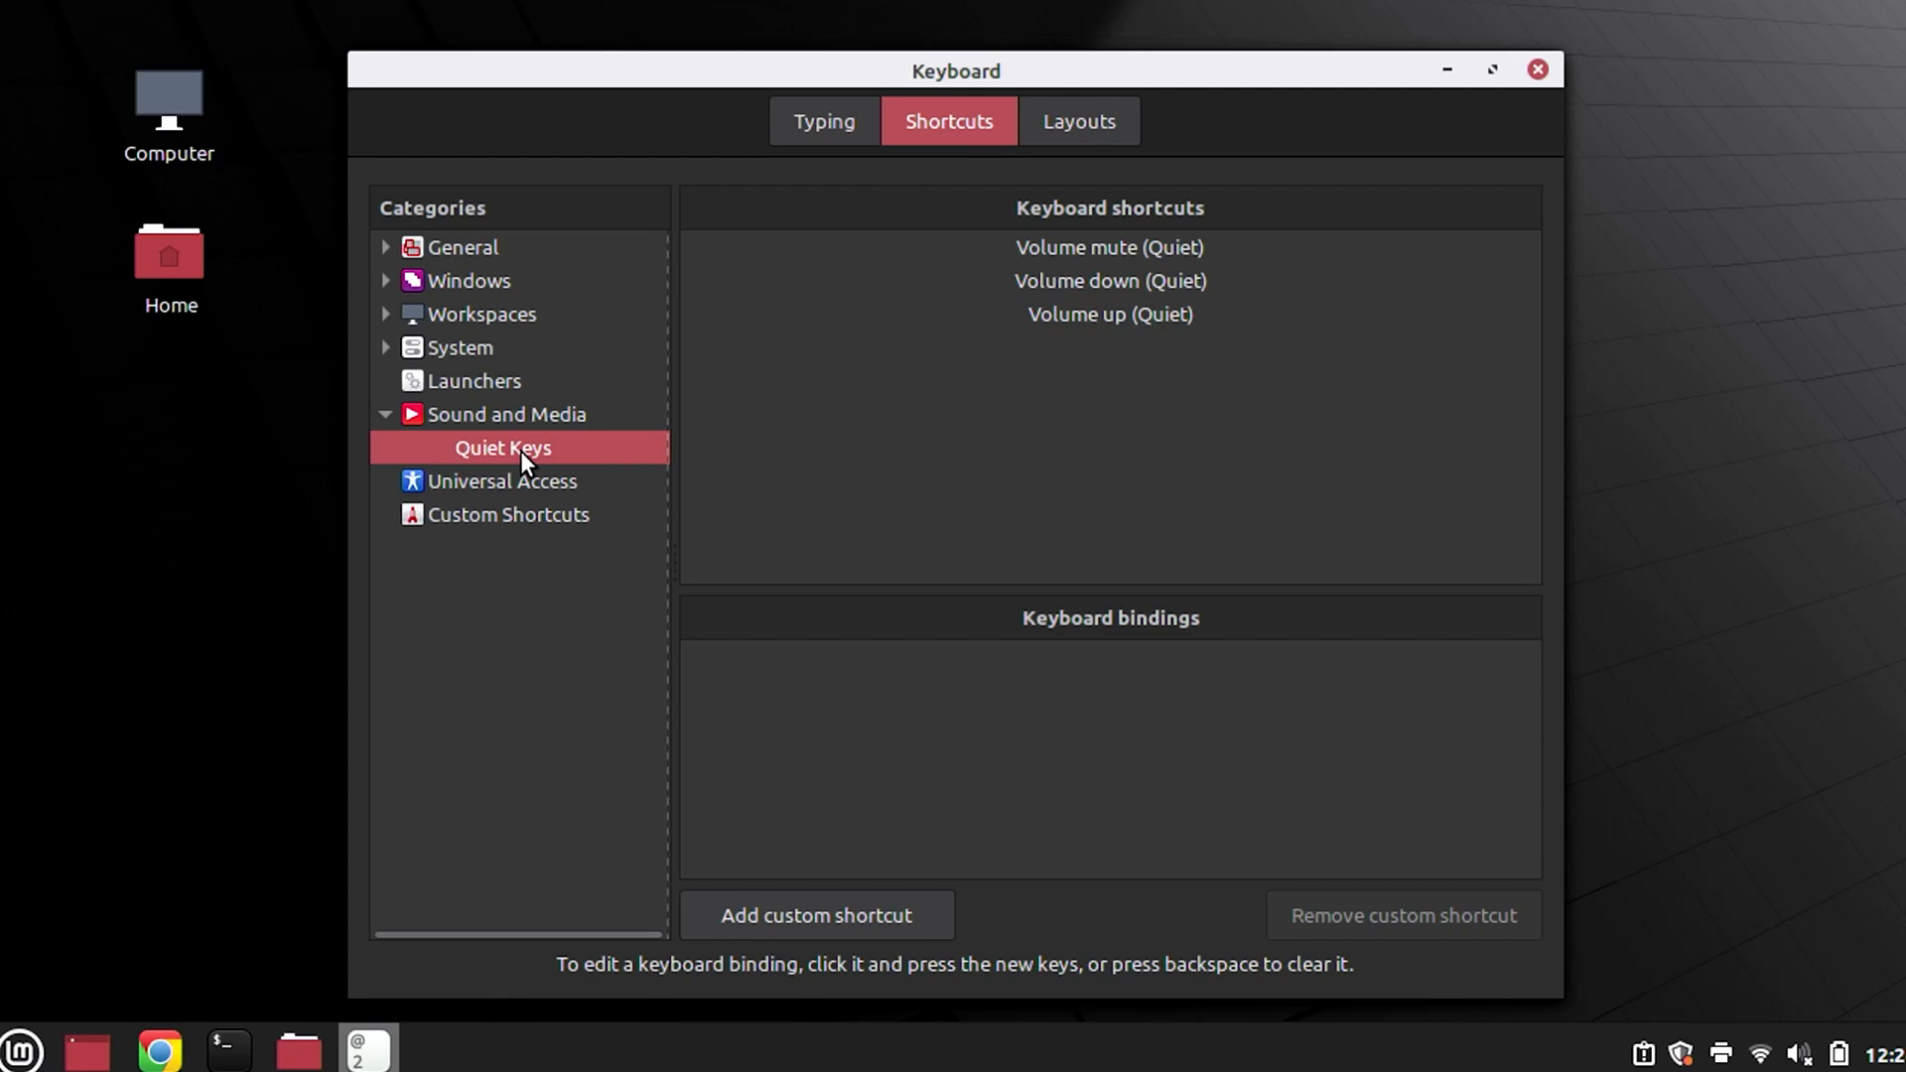
pyautogui.click(1108, 246)
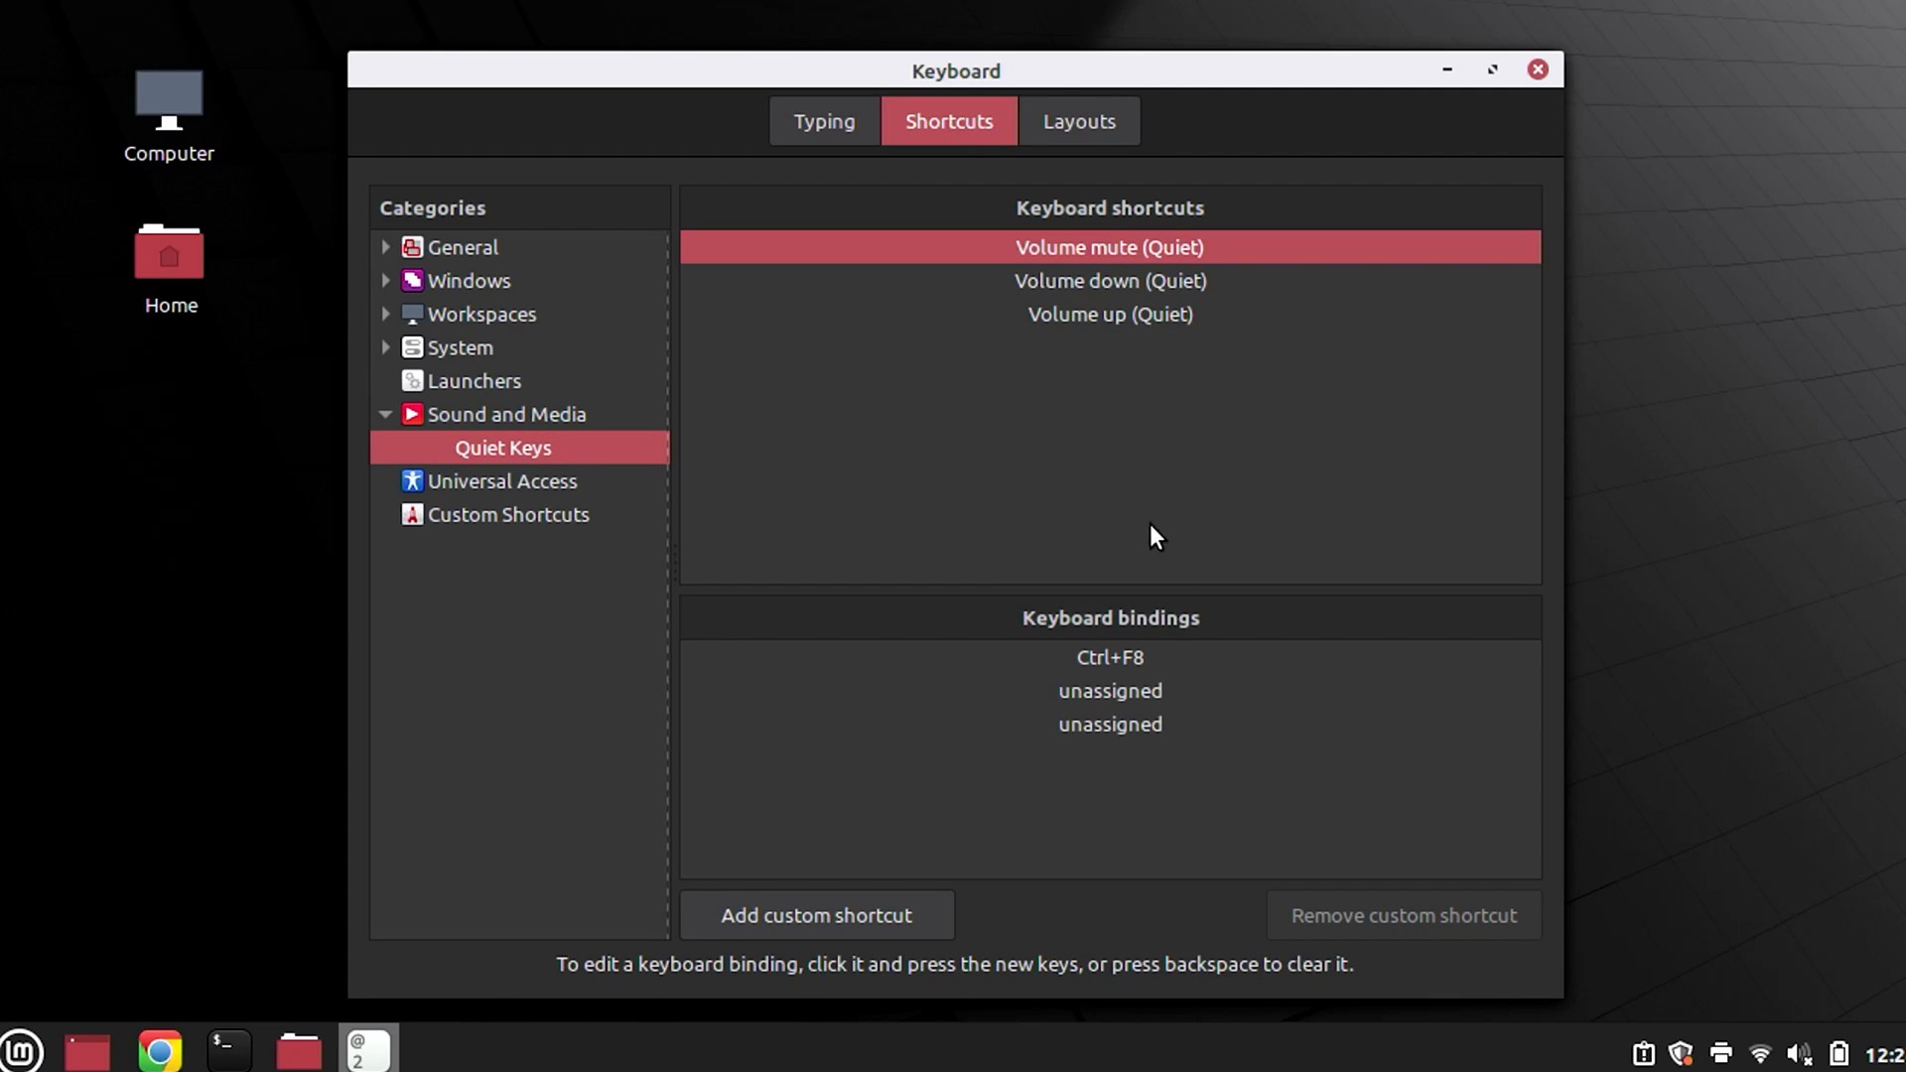